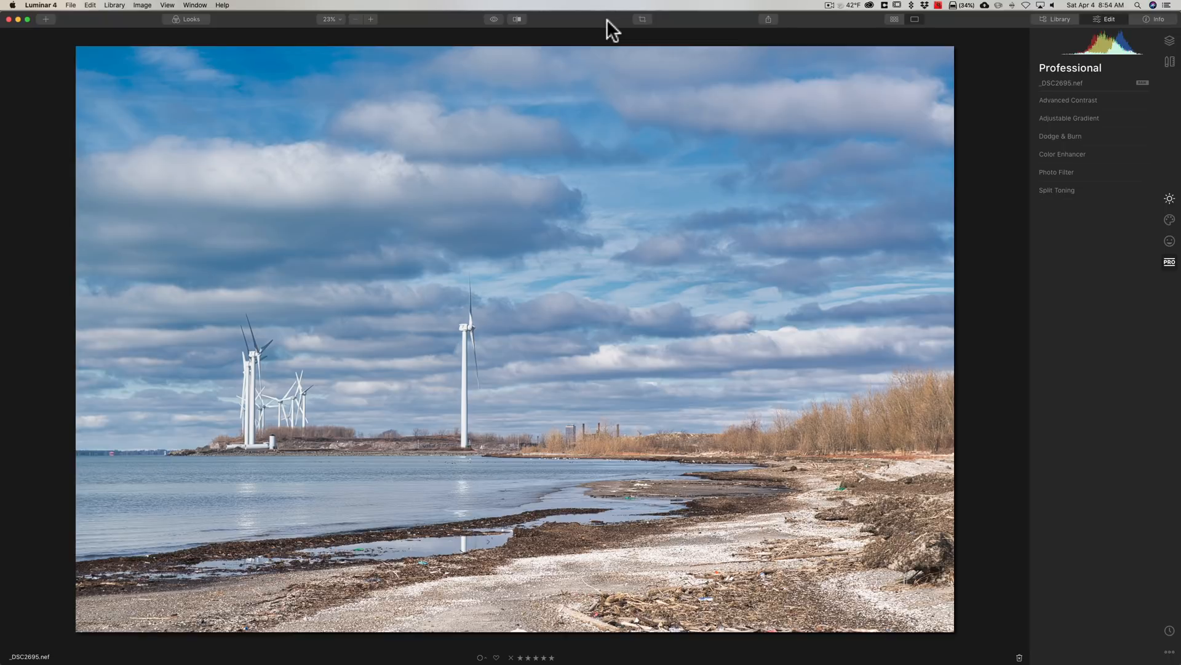
- Browse the Essentials, Creative and Professional tool groups and bring up Advanced Contrast
left_click(1169, 200)
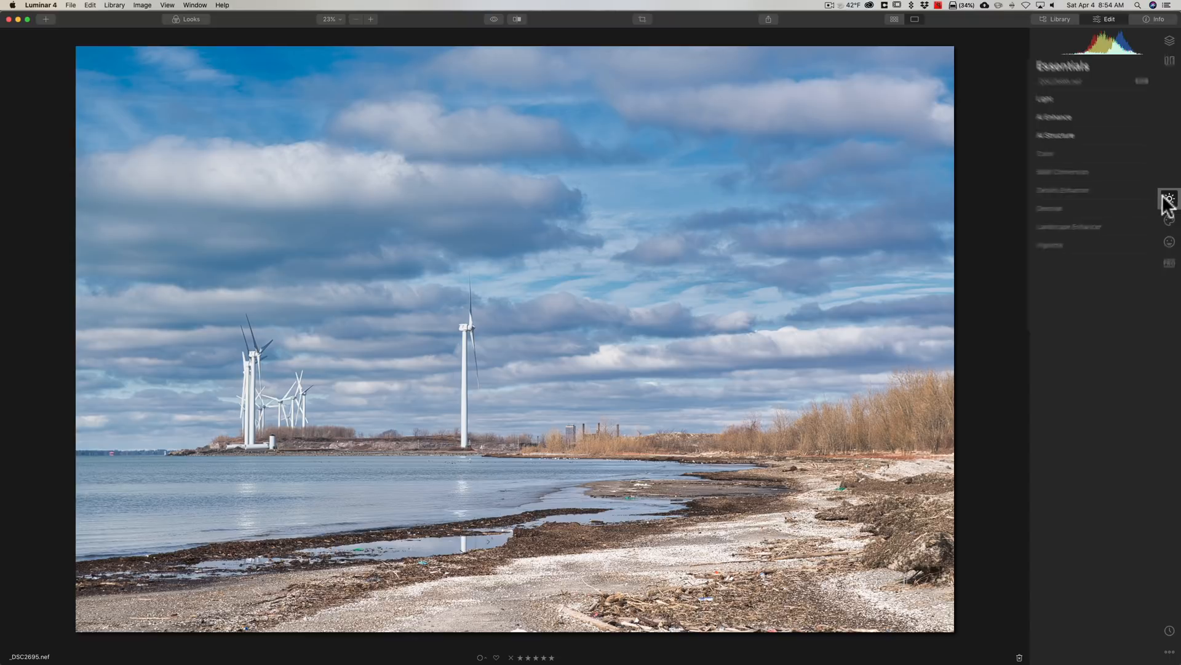
left_click(1169, 328)
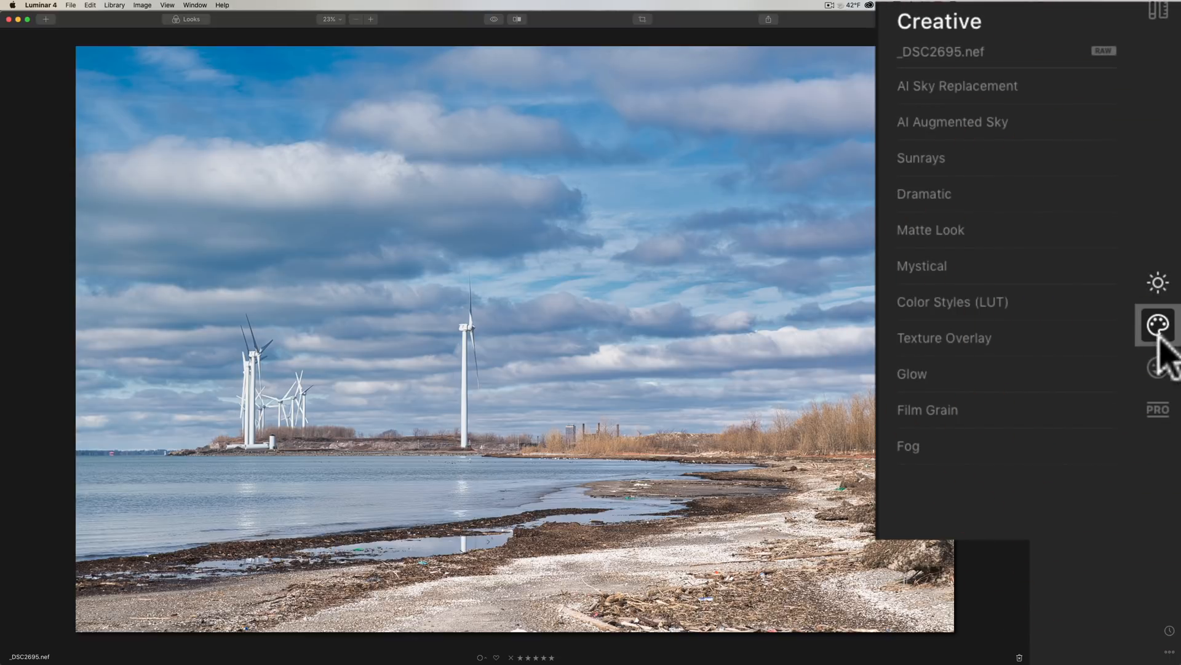
left_click(1158, 409)
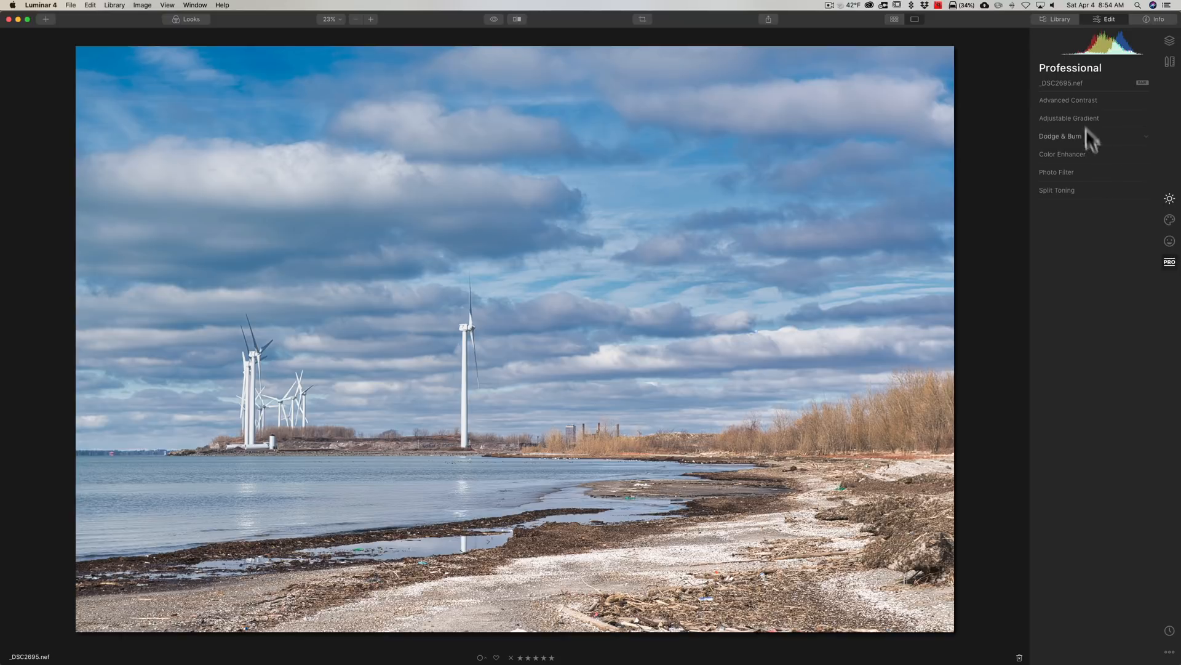
left_click(1068, 99)
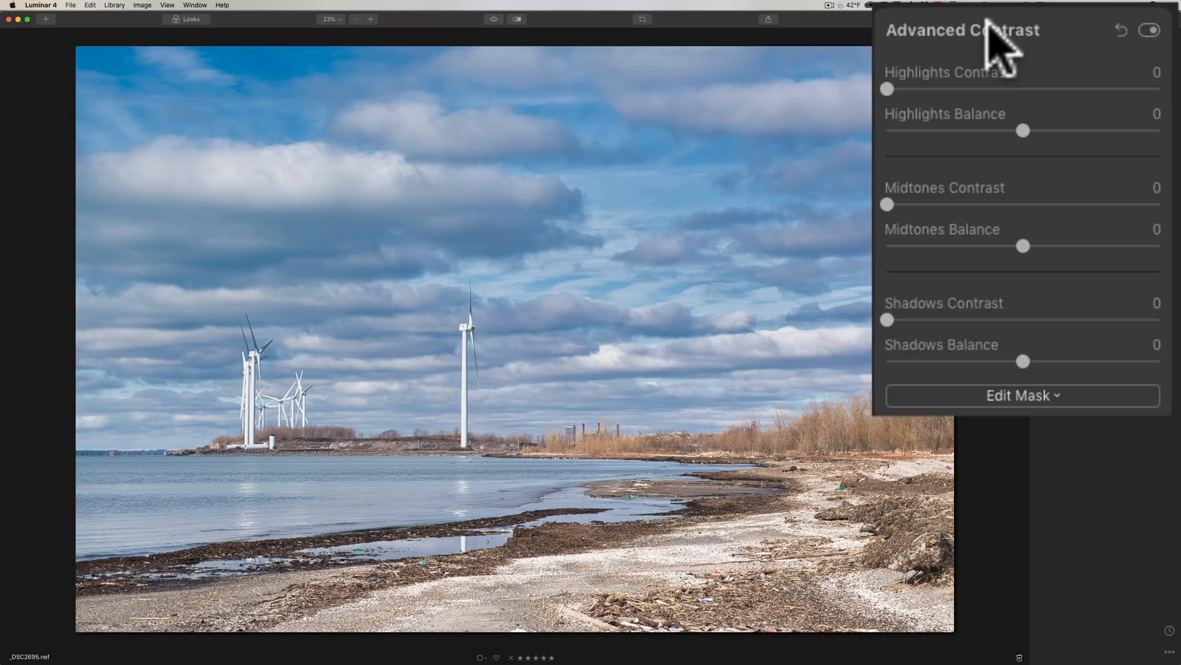
mouse_move(957, 78)
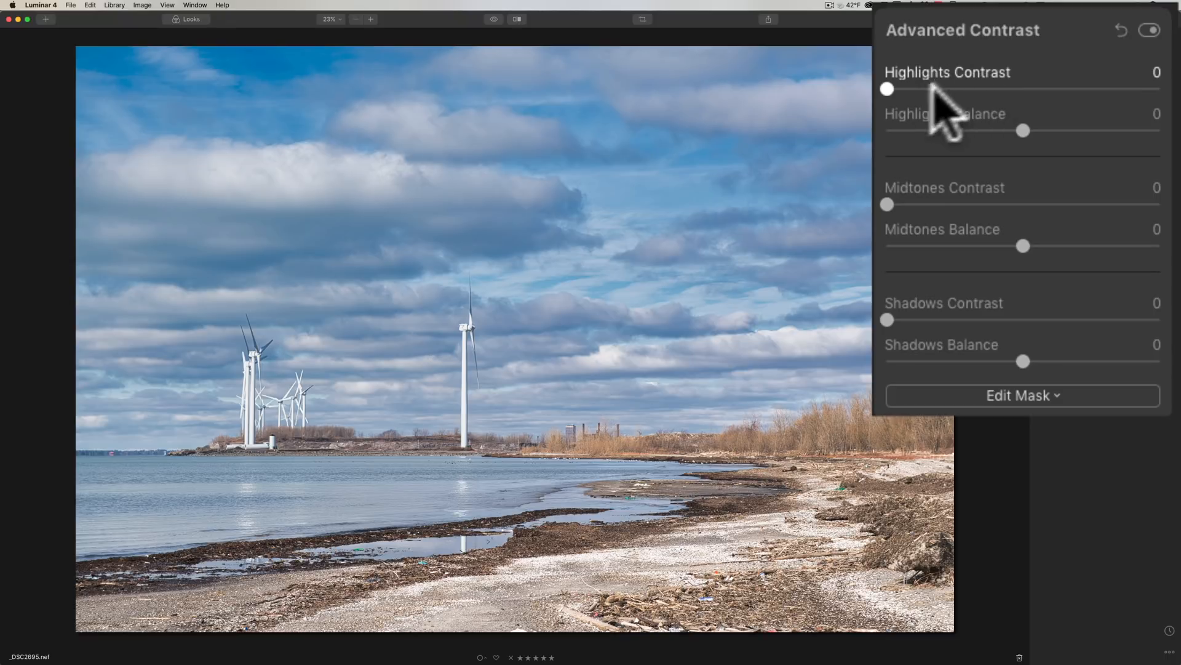
- Set highlights contrast to 76 and highlights balance to -33
left_click_drag(888, 89, 911, 89)
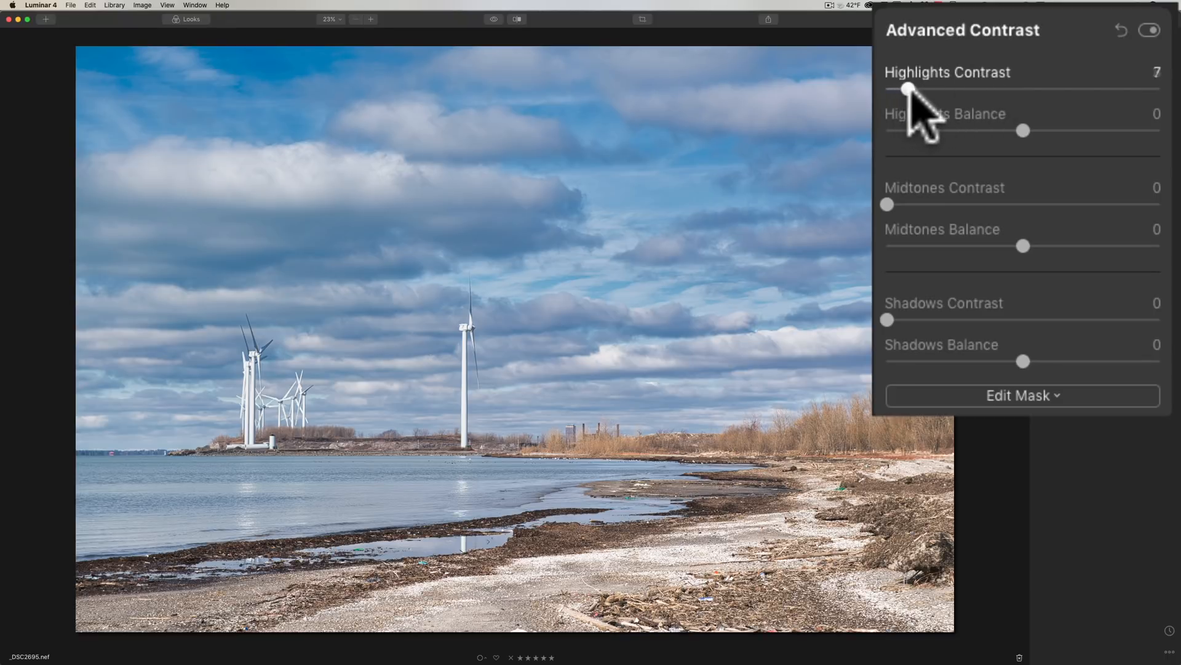
left_click_drag(910, 88, 1089, 88)
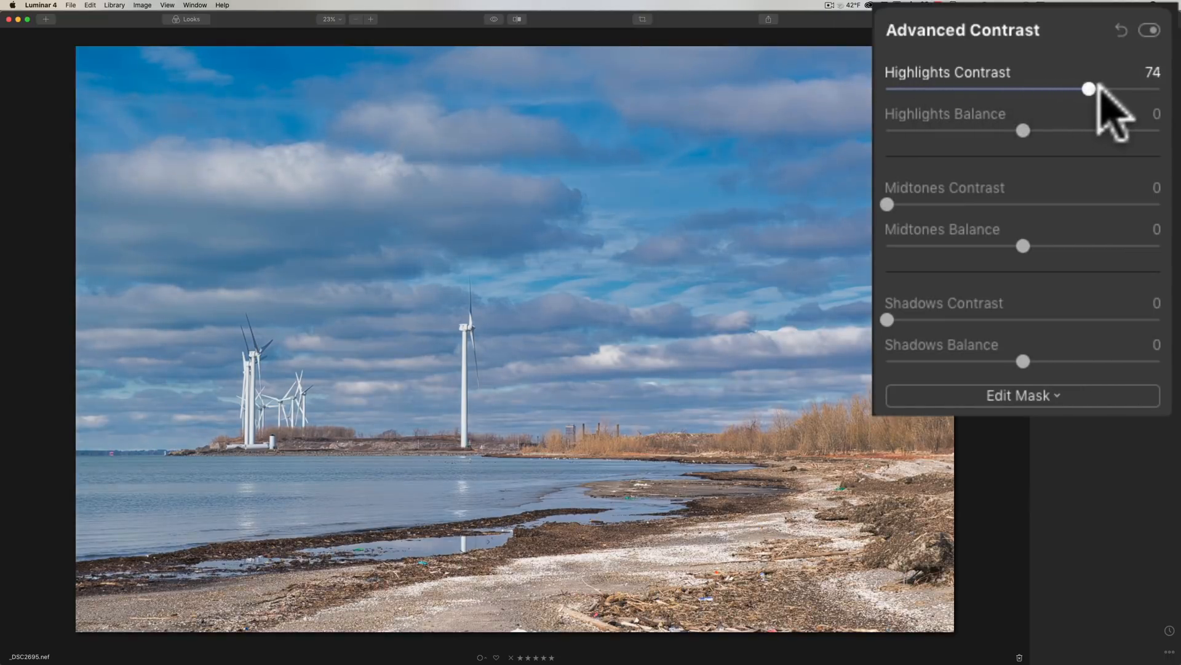
left_click_drag(1087, 88, 1117, 89)
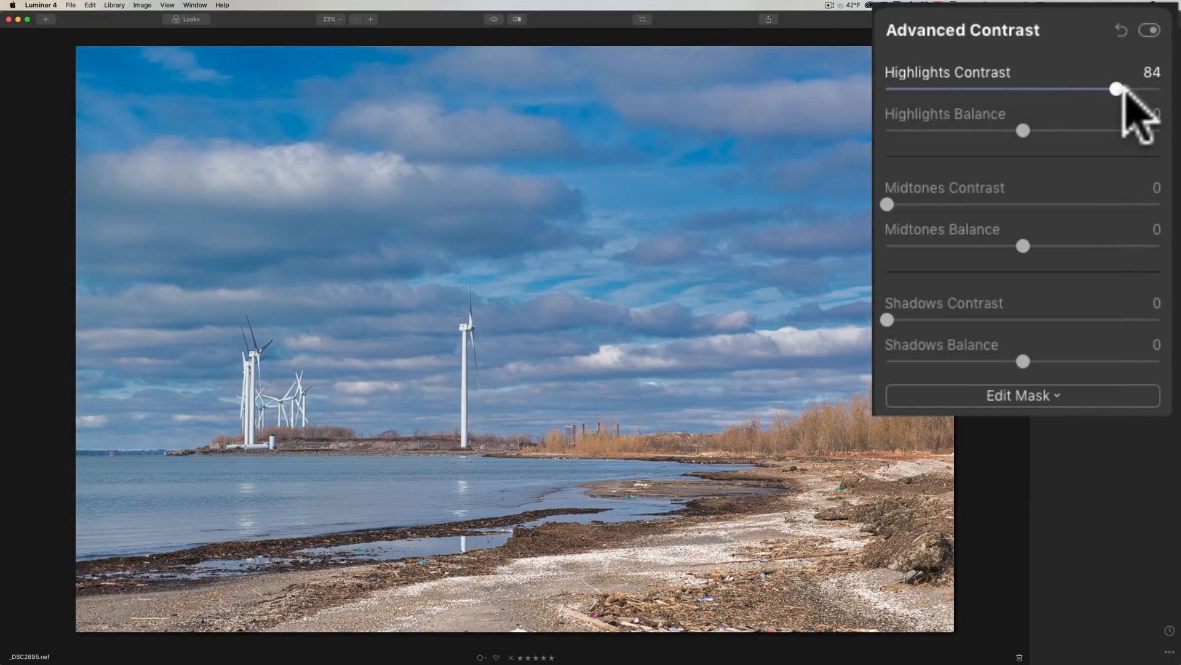
left_click_drag(1115, 89, 1094, 88)
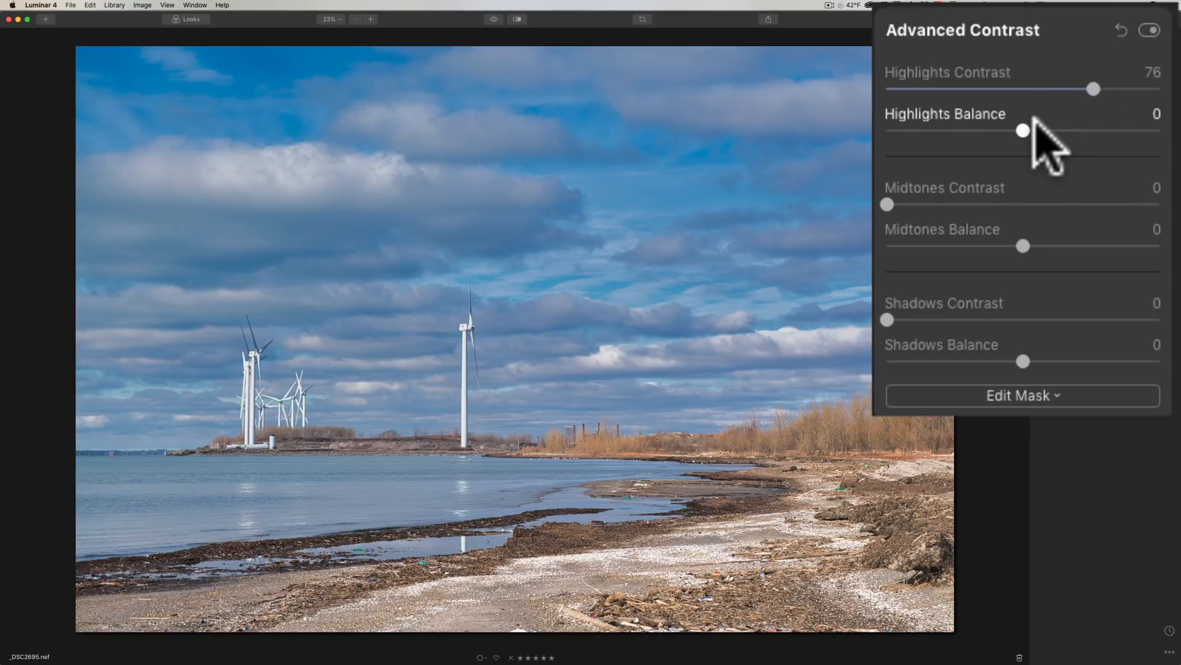
mouse_move(1093, 88)
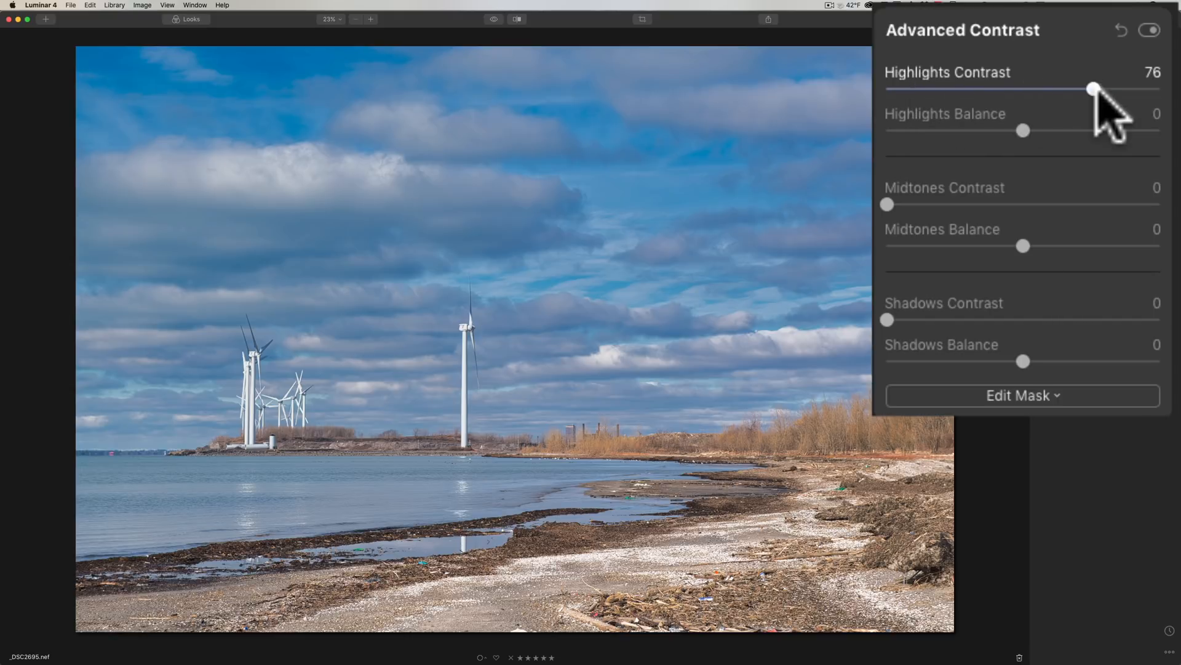
mouse_move(1032, 146)
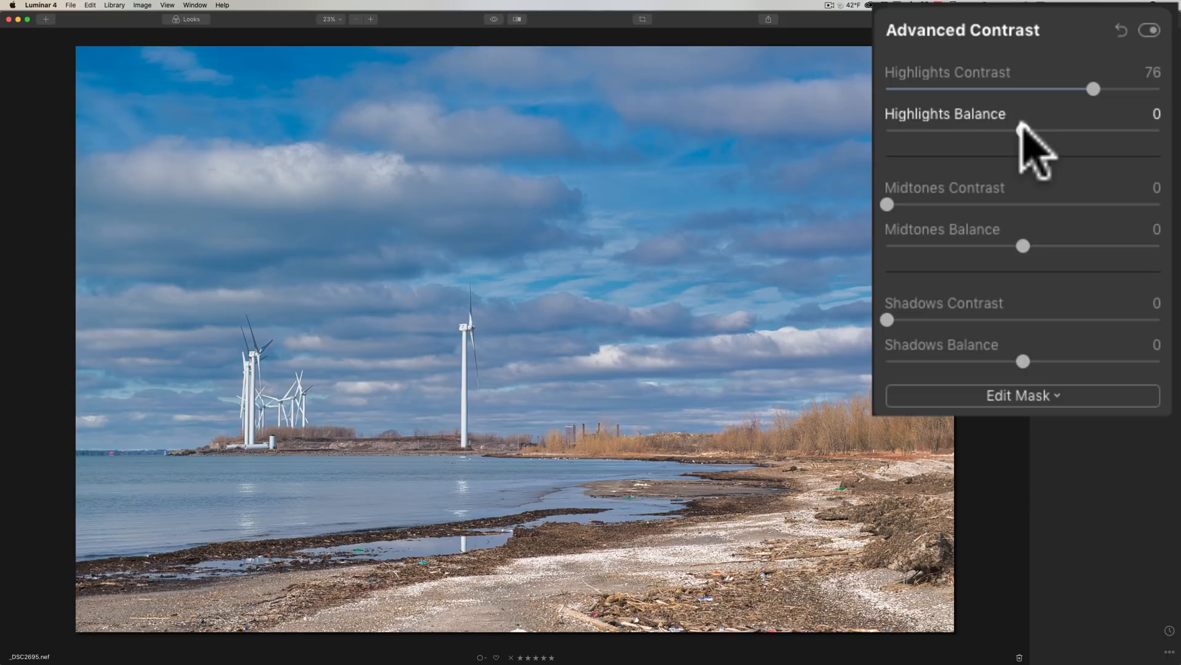
left_click_drag(1040, 138, 1017, 138)
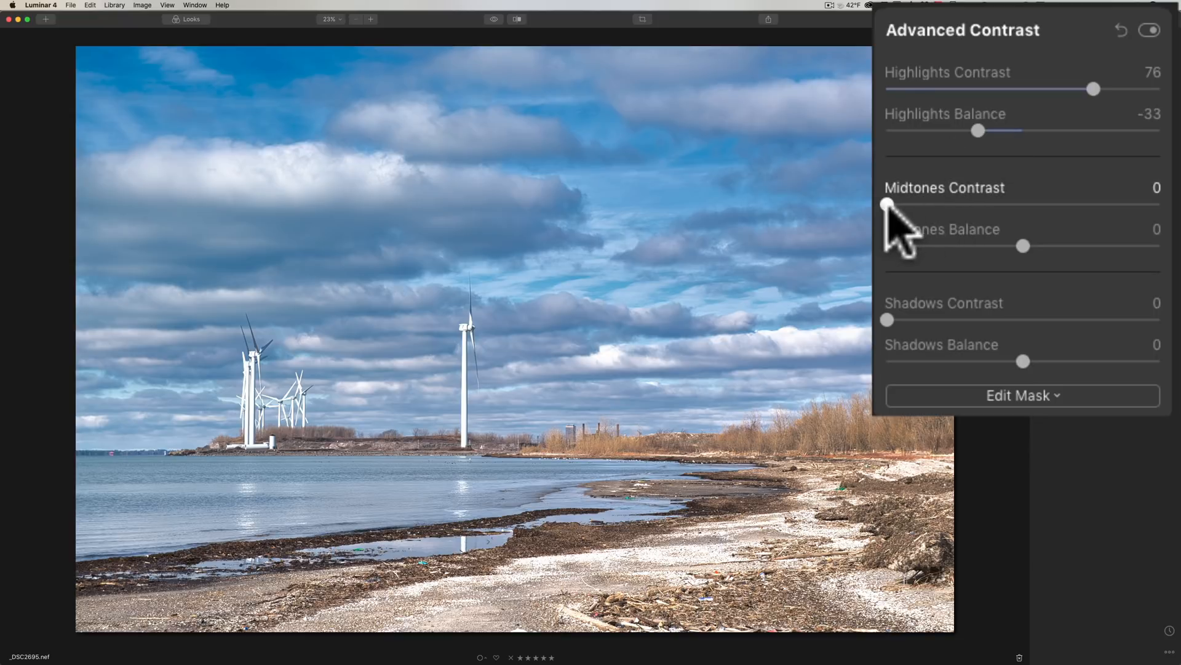
- Raise midtones contrast to 53
left_click_drag(887, 203, 917, 203)
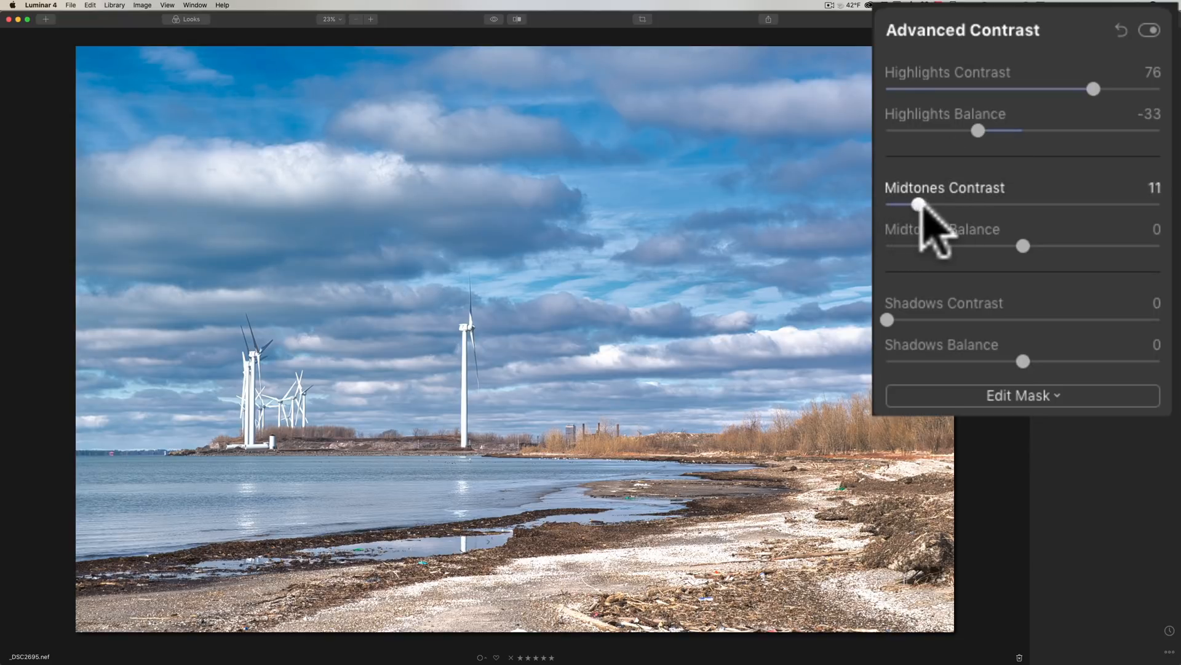
left_click_drag(916, 203, 1013, 203)
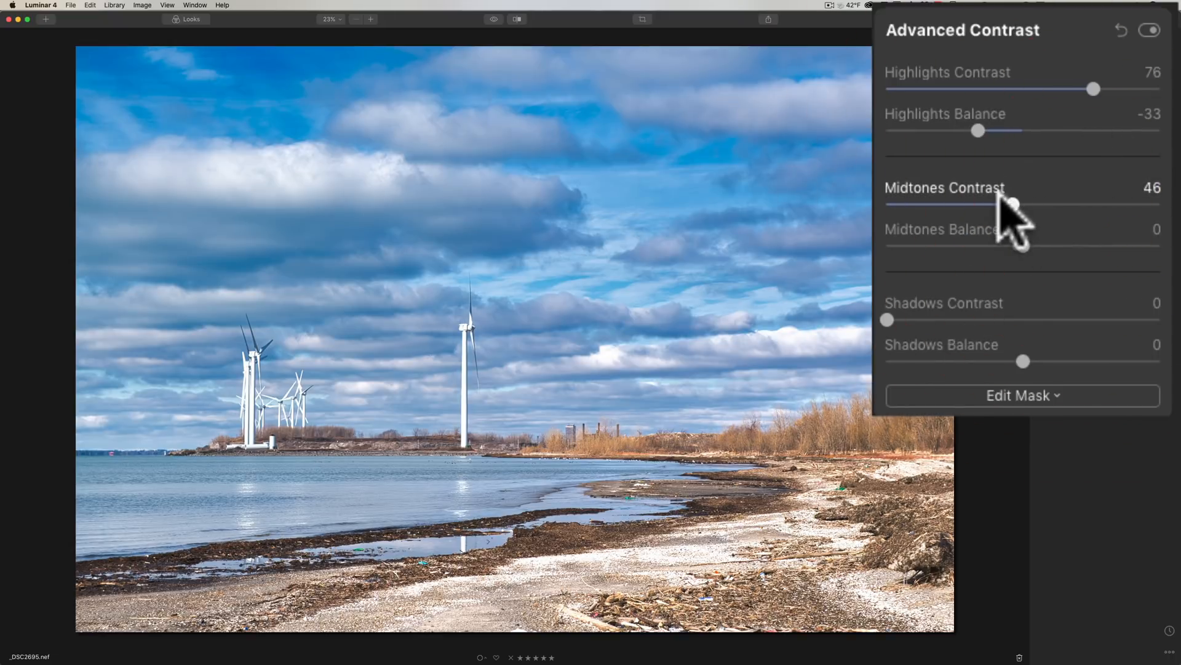
left_click_drag(1011, 203, 1032, 203)
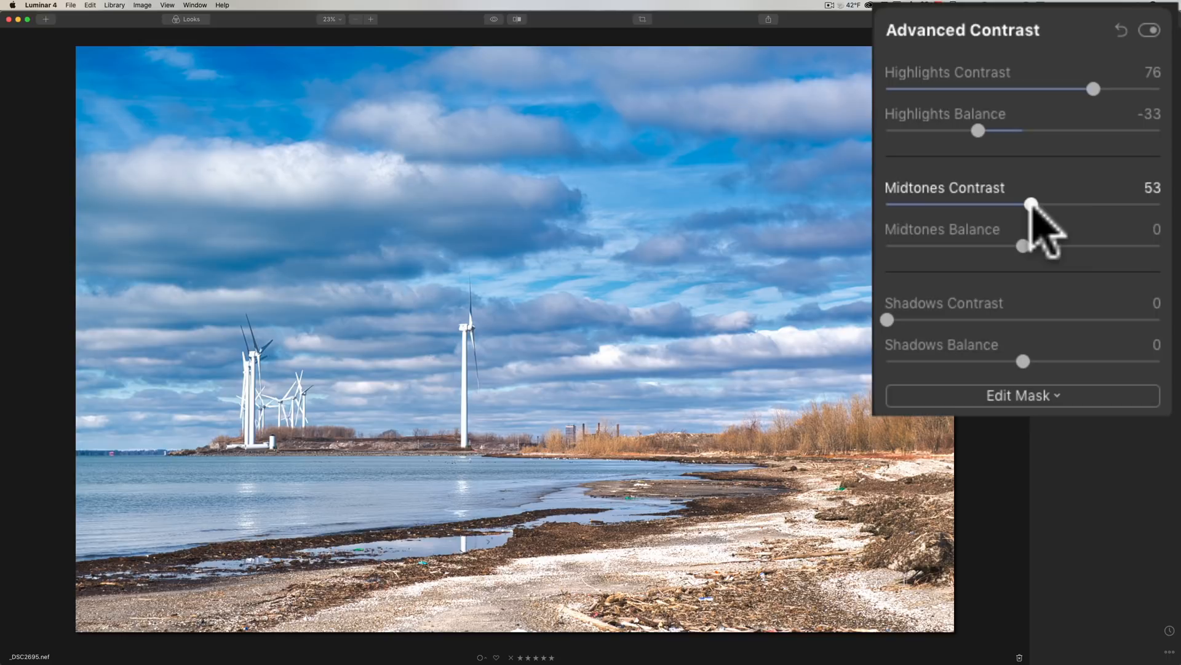
mouse_move(1012, 219)
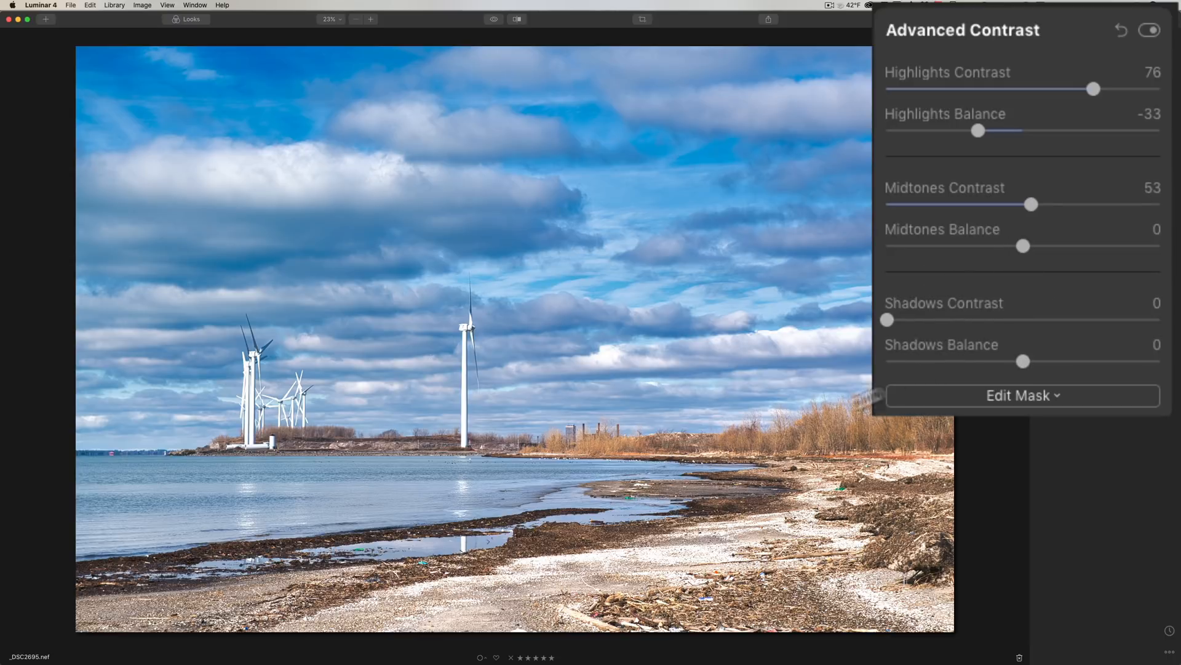
mouse_move(905, 340)
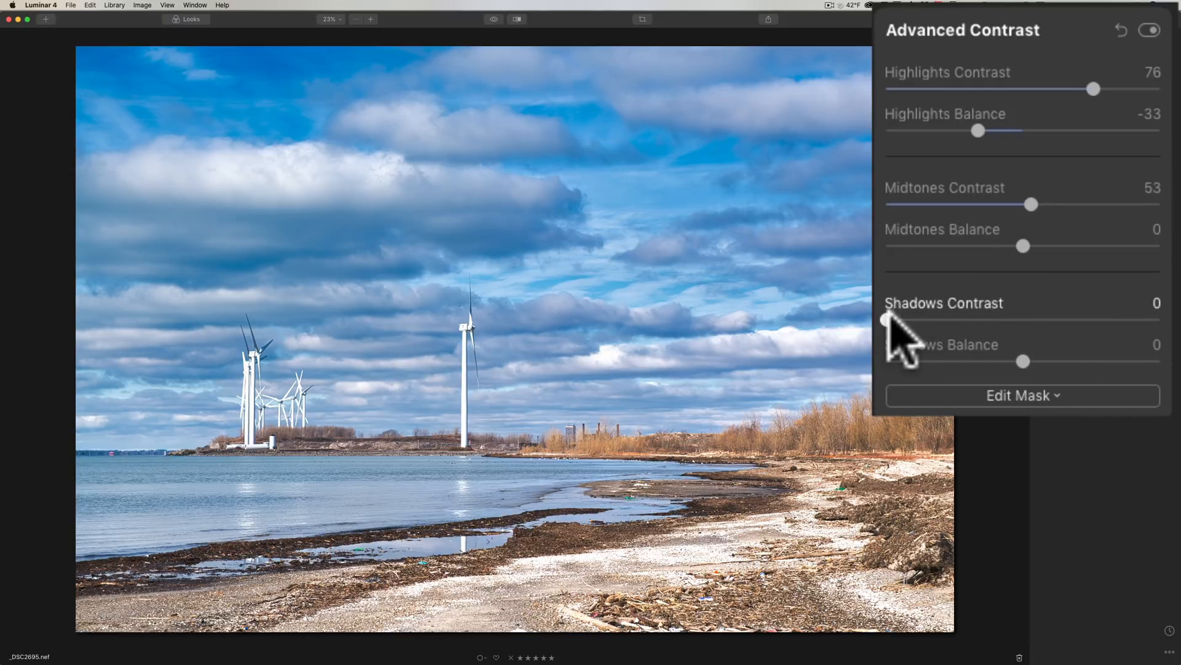
- Set shadows contrast to 73 and shadows balance to about 29
left_click_drag(888, 319, 1023, 319)
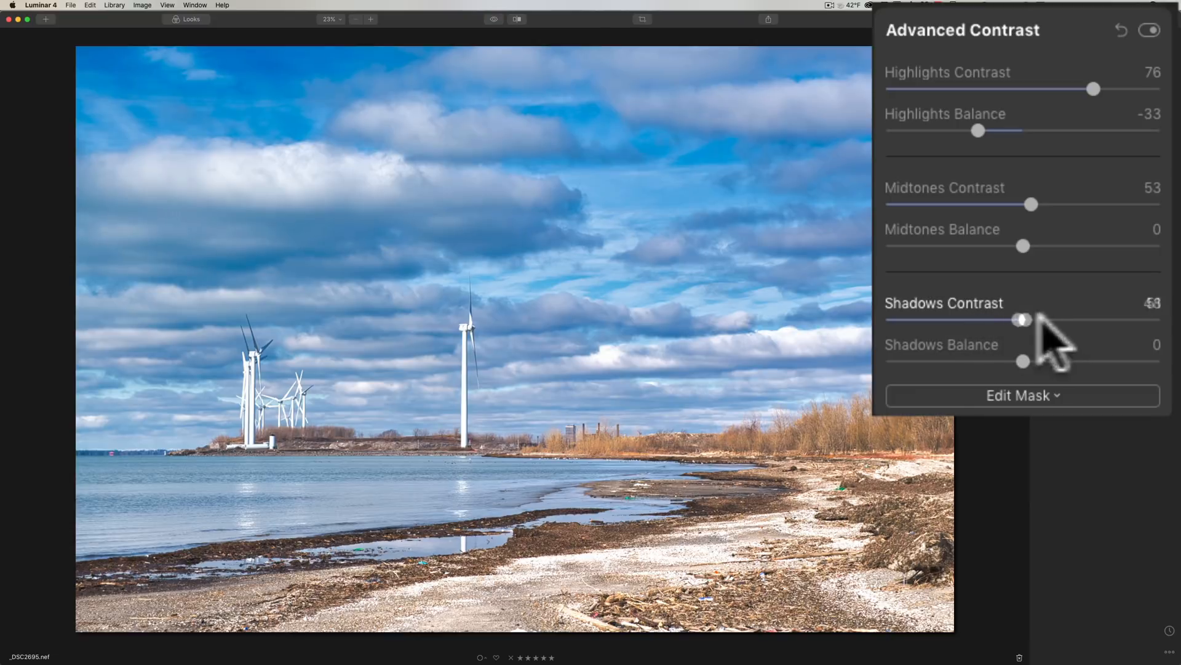
left_click_drag(1021, 320, 1071, 320)
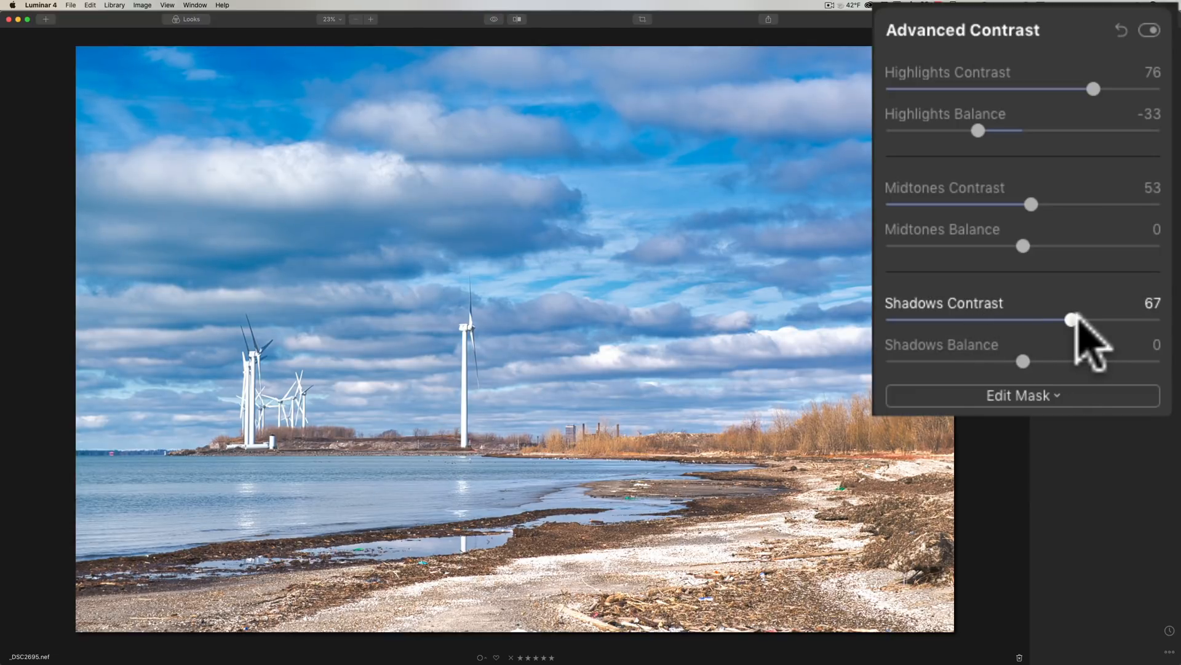
left_click_drag(1072, 319, 1086, 319)
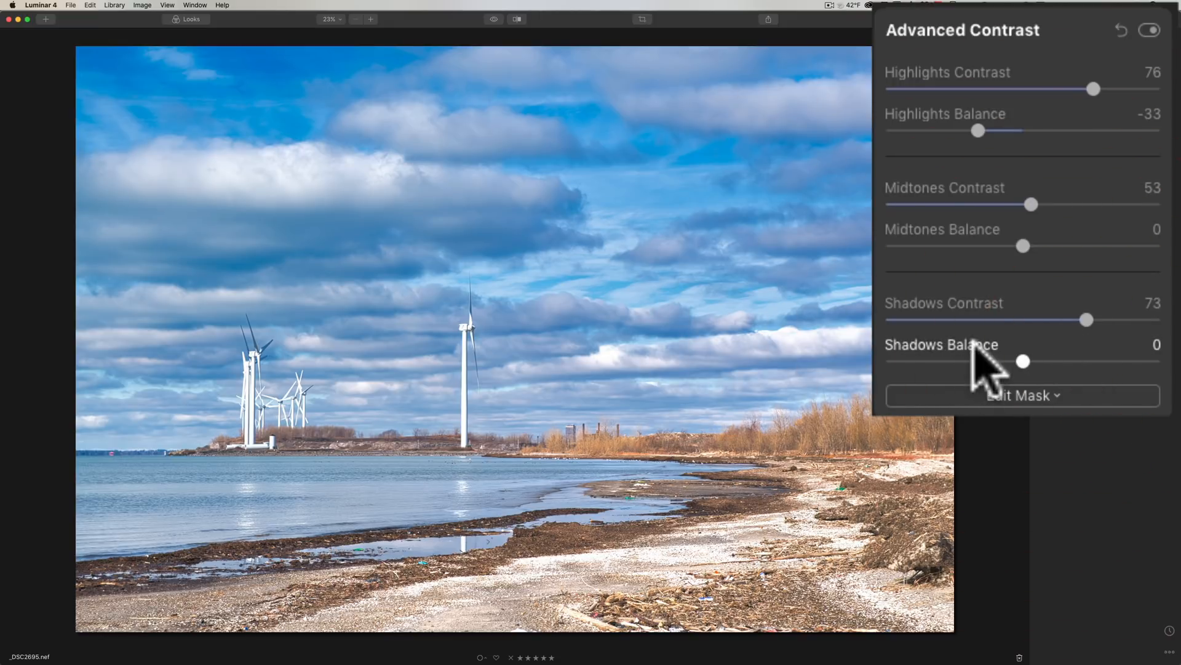
left_click_drag(1024, 362, 1089, 362)
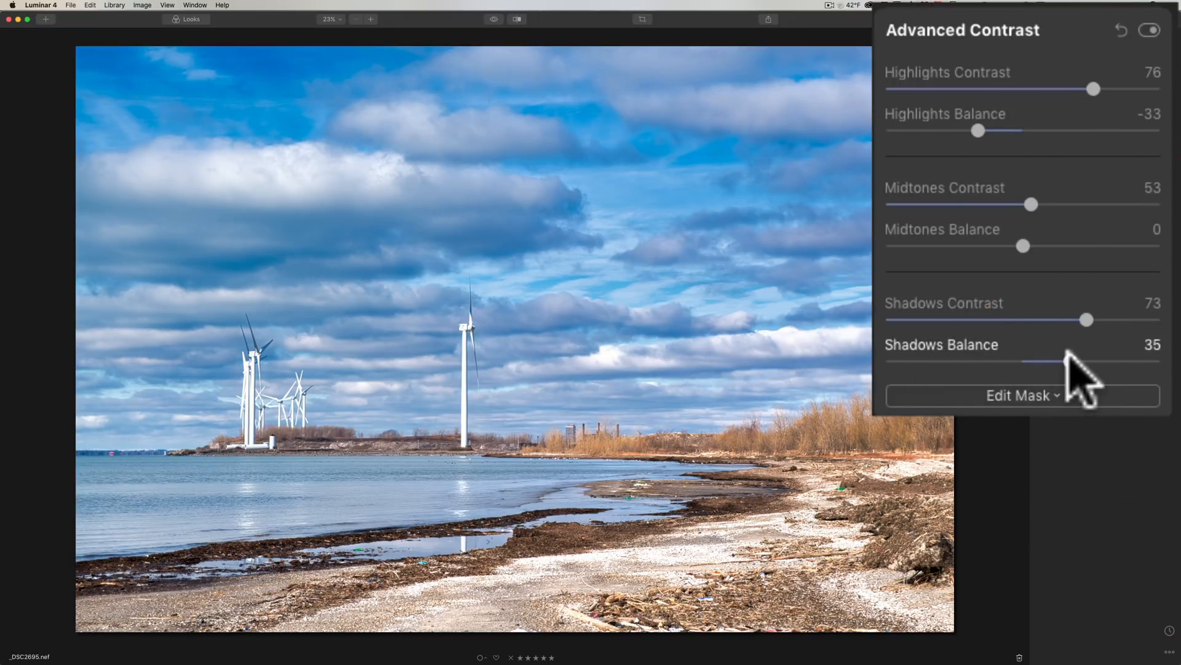
left_click_drag(1100, 361, 1086, 361)
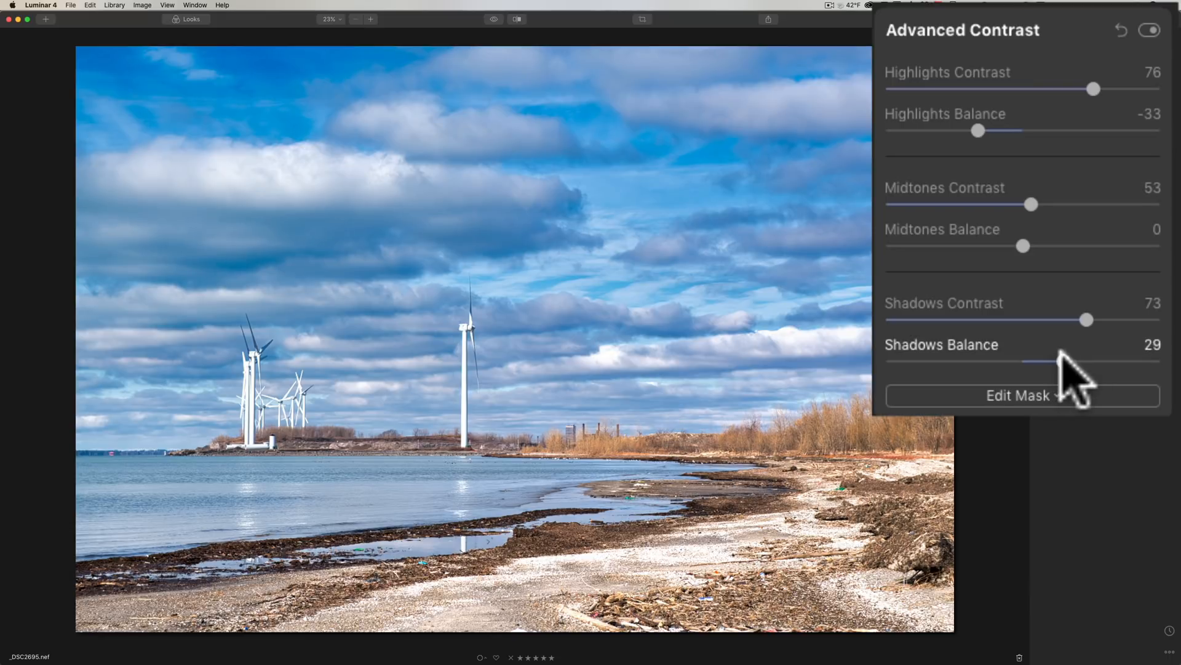
left_click_drag(1061, 361, 1065, 360)
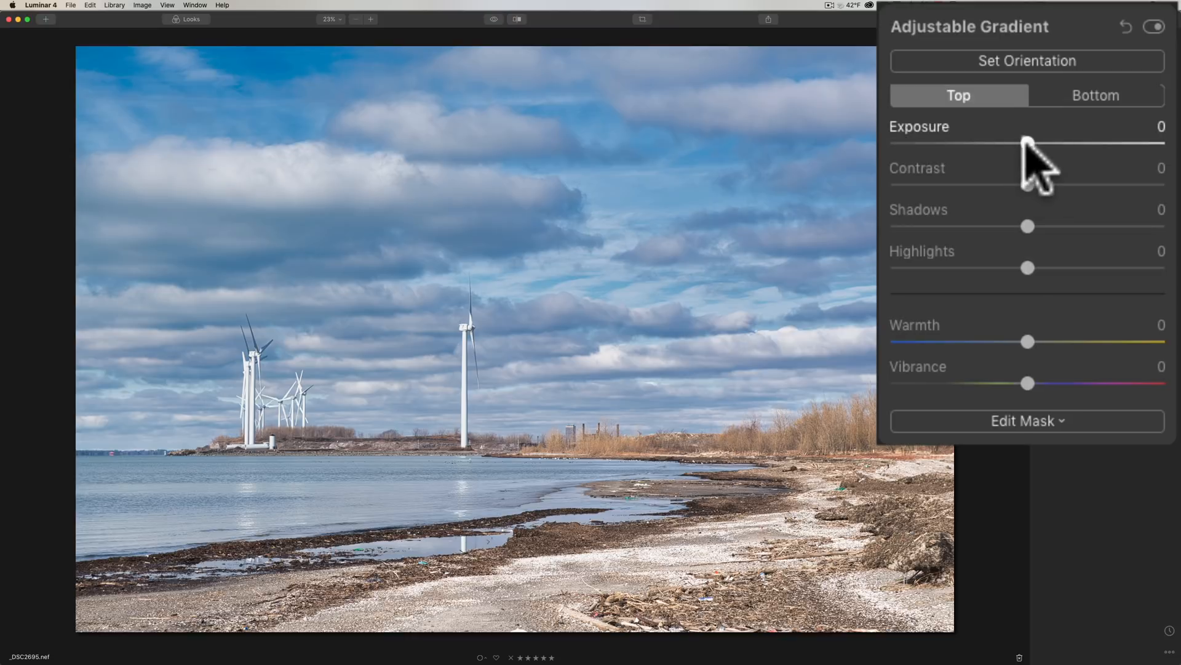
- Lower the gradient's top exposure to about -61 to darken the sky
left_click_drag(1029, 143, 970, 143)
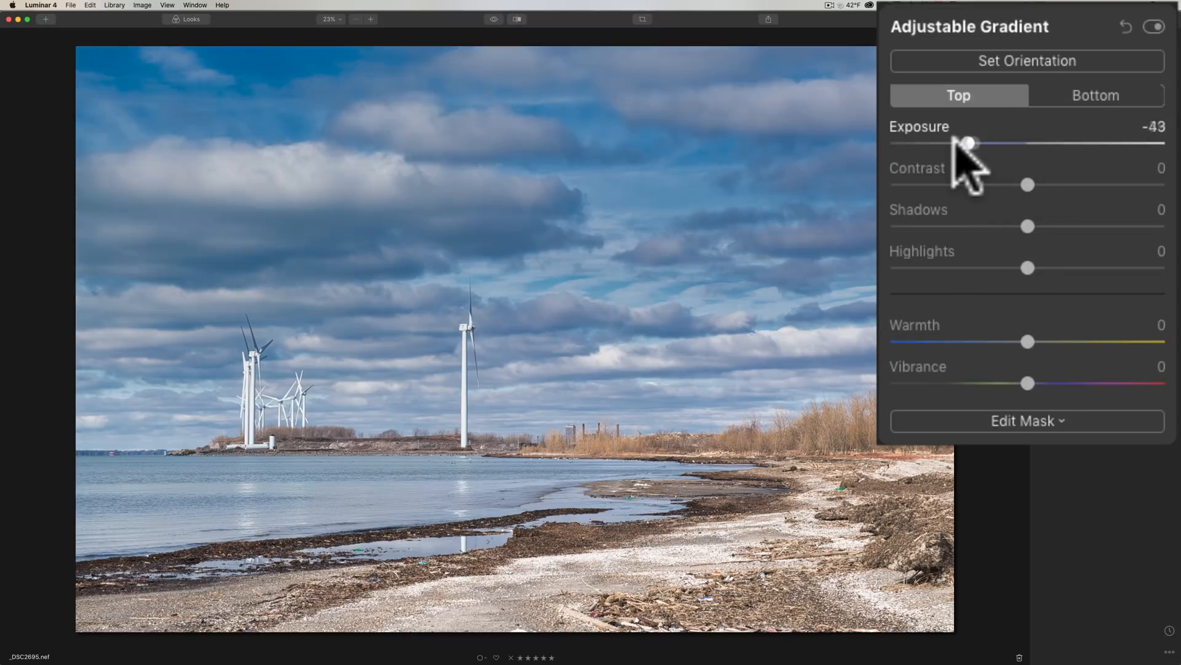
left_click_drag(969, 143, 944, 142)
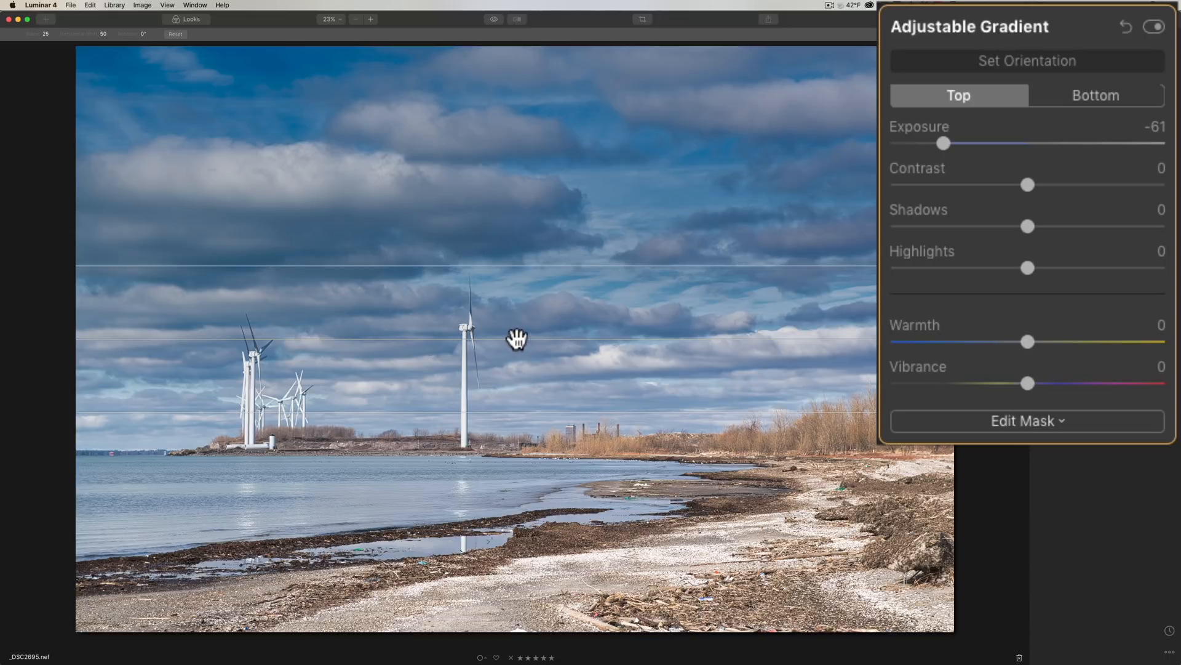
mouse_move(516, 337)
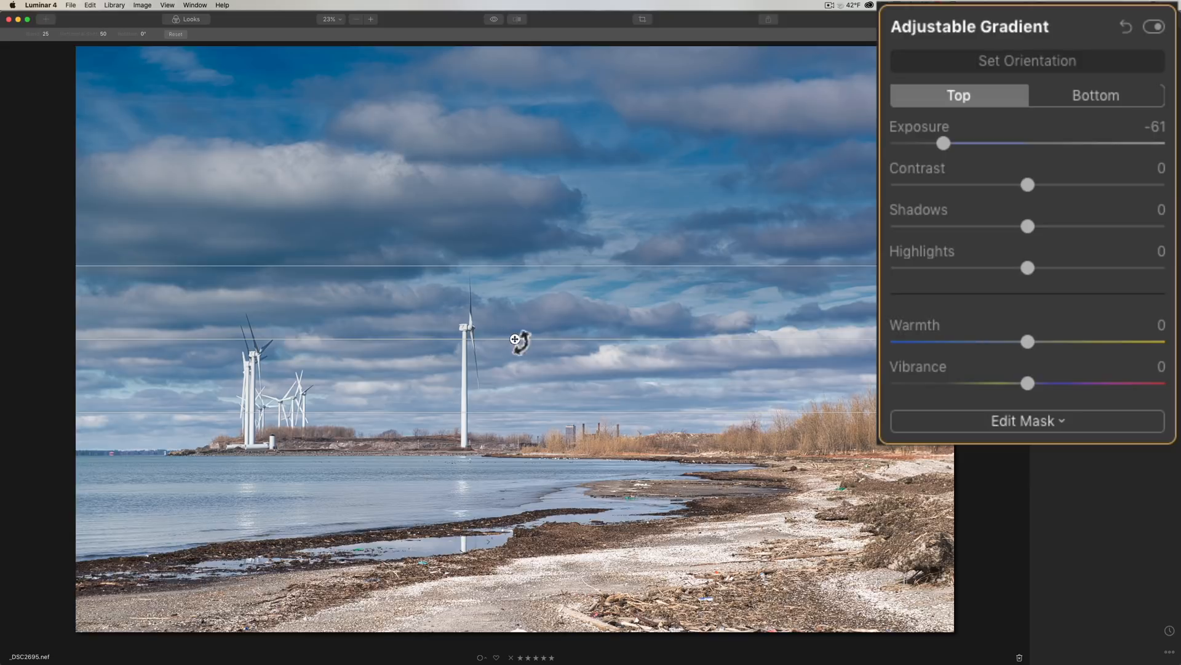
- Move the gradient's transition band down the sky to sit just above the horizon
left_click_drag(516, 340, 515, 377)
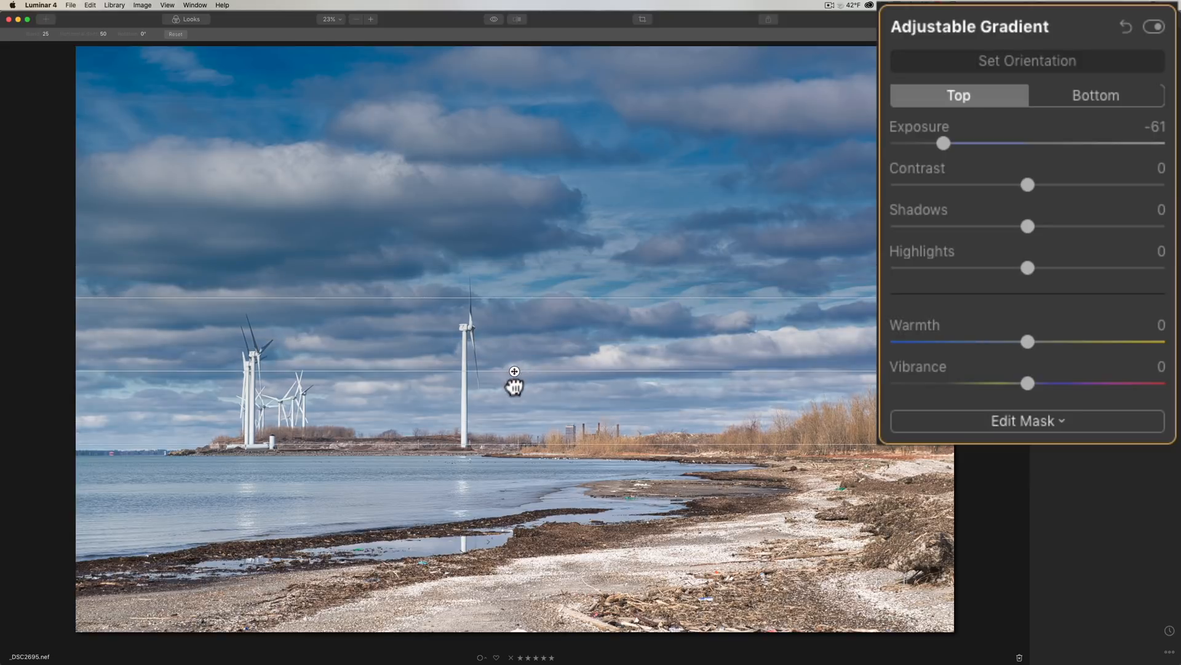
left_click_drag(514, 370, 508, 422)
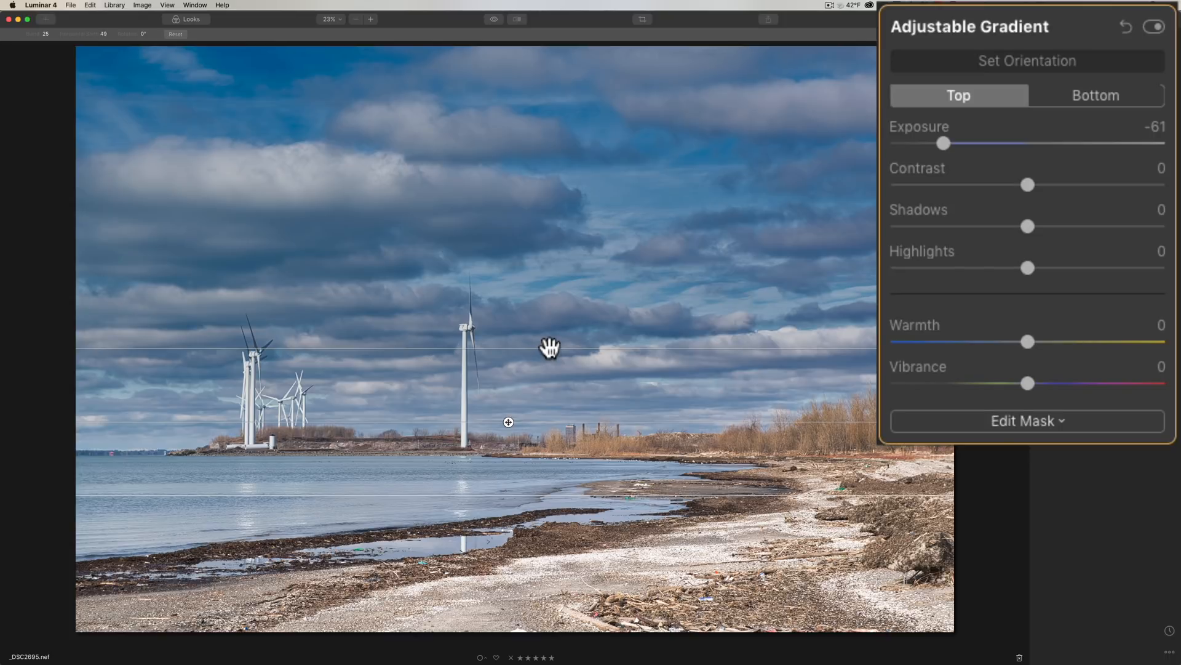
left_click_drag(551, 347, 551, 320)
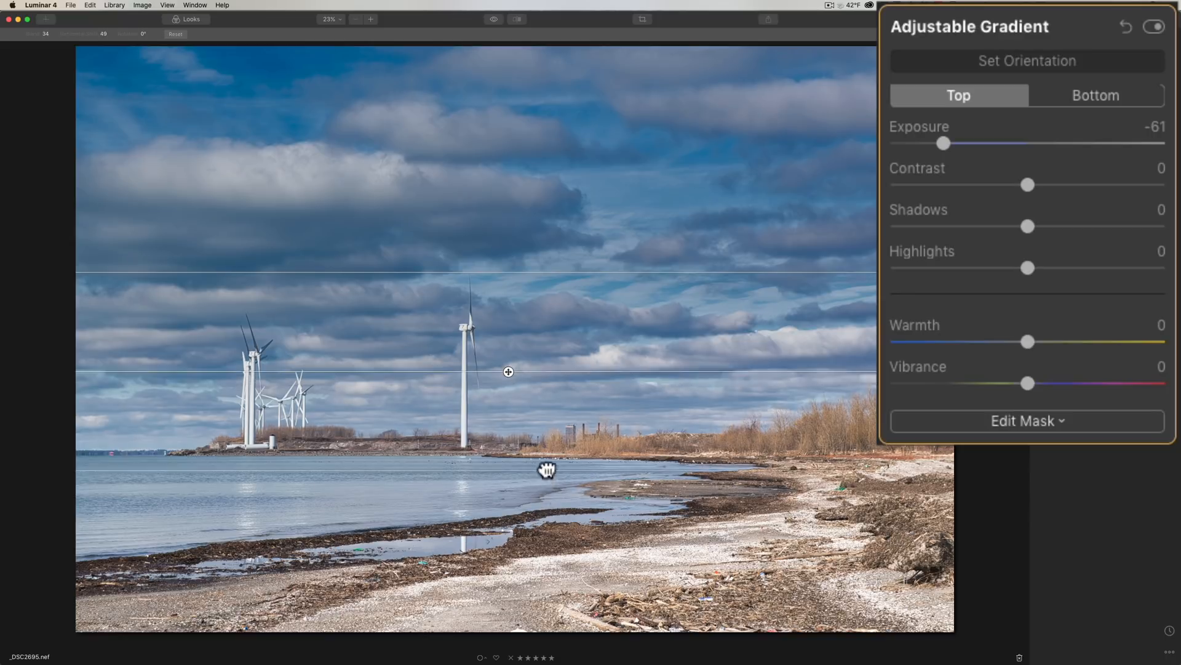
left_click_drag(547, 469, 509, 387)
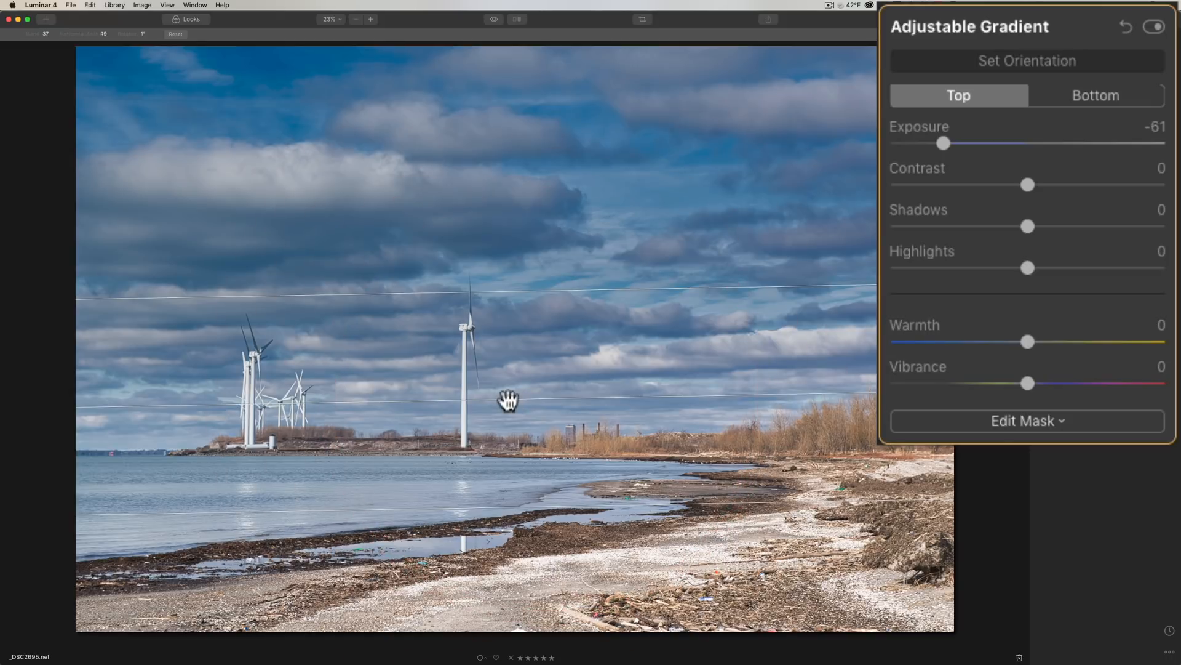
mouse_move(1025, 159)
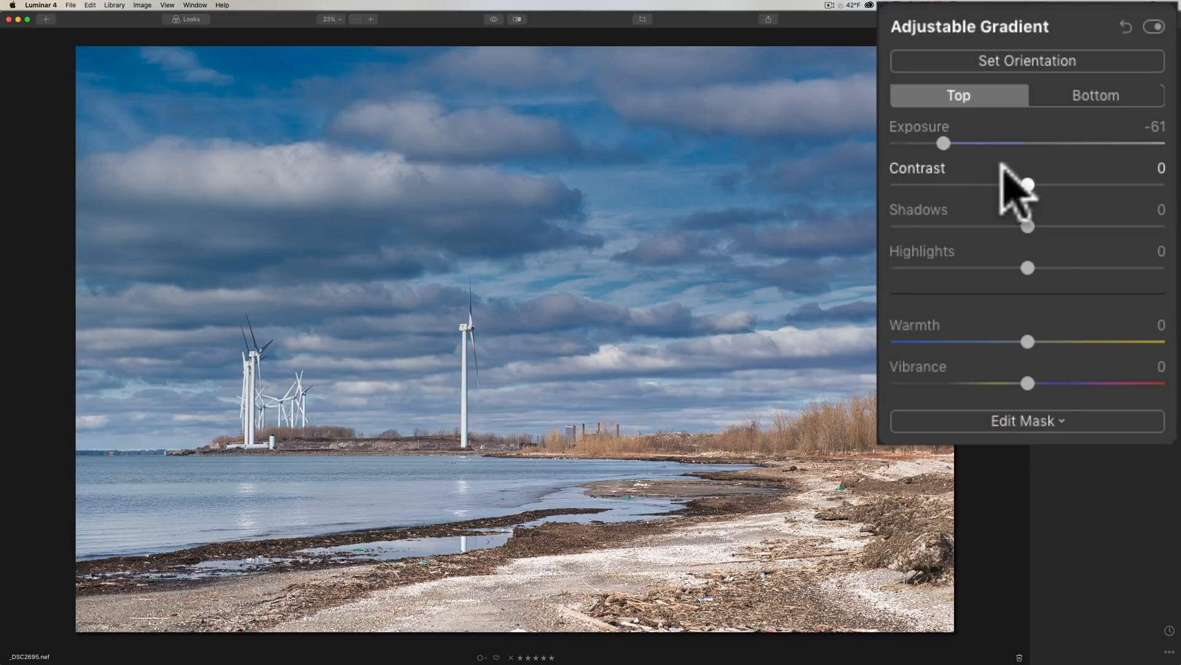
- Set the gradient's top contrast to 7 and its bottom exposure to -9
left_click_drag(1029, 185, 1036, 184)
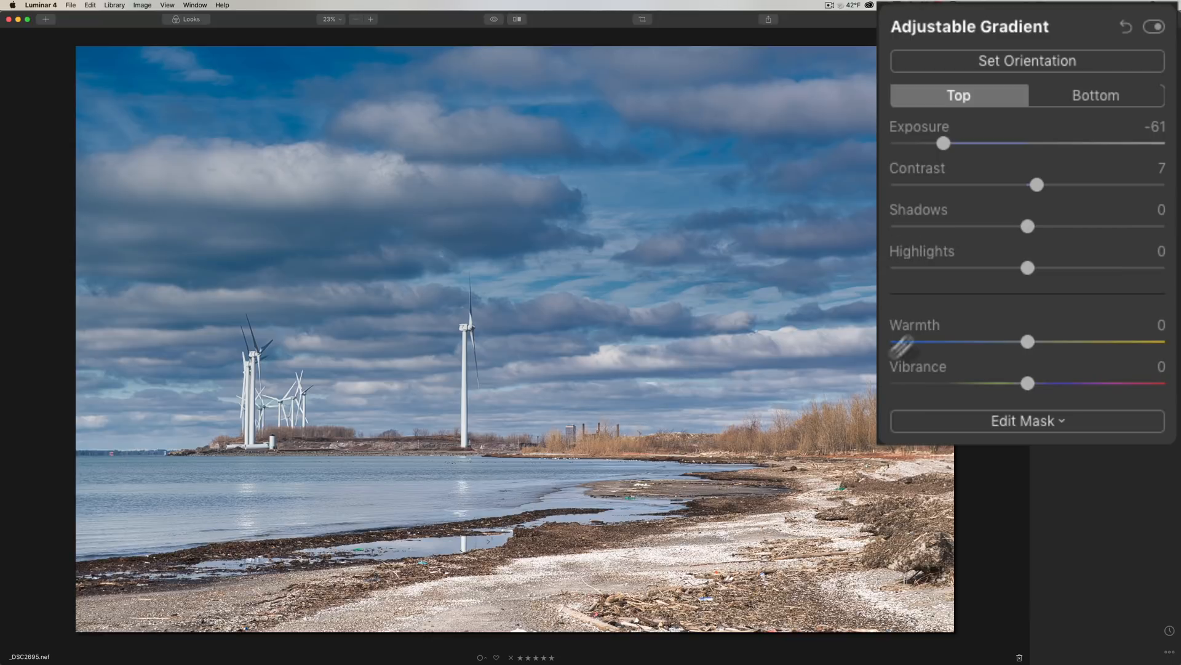
left_click(1096, 94)
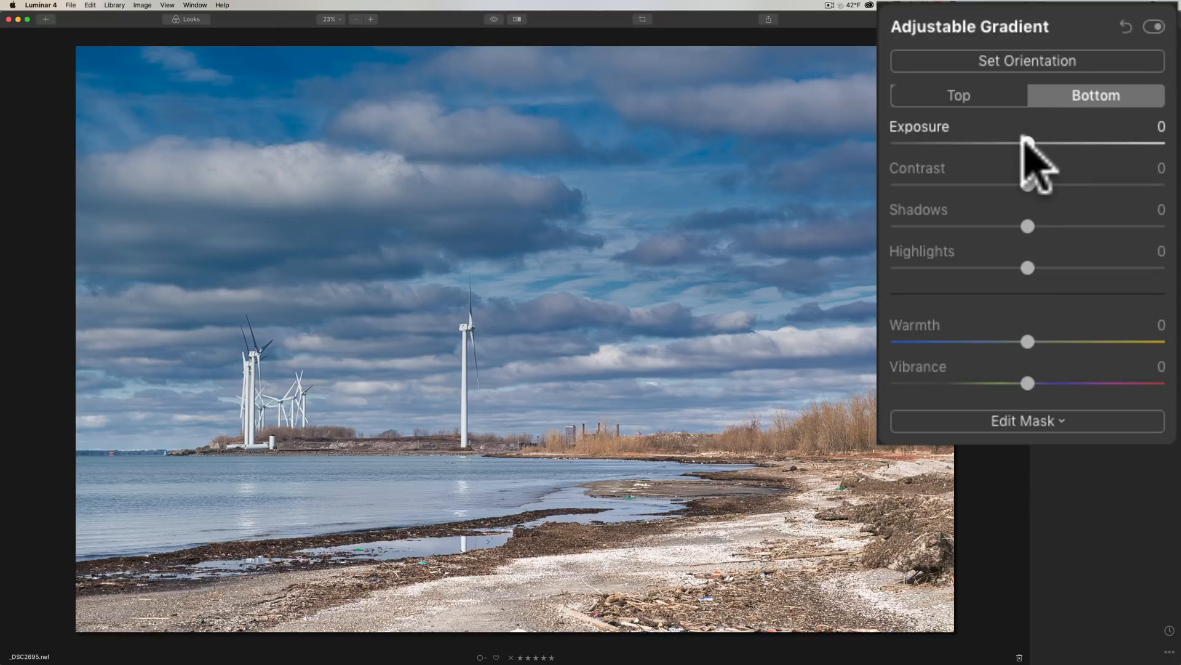
left_click_drag(1033, 143, 1015, 143)
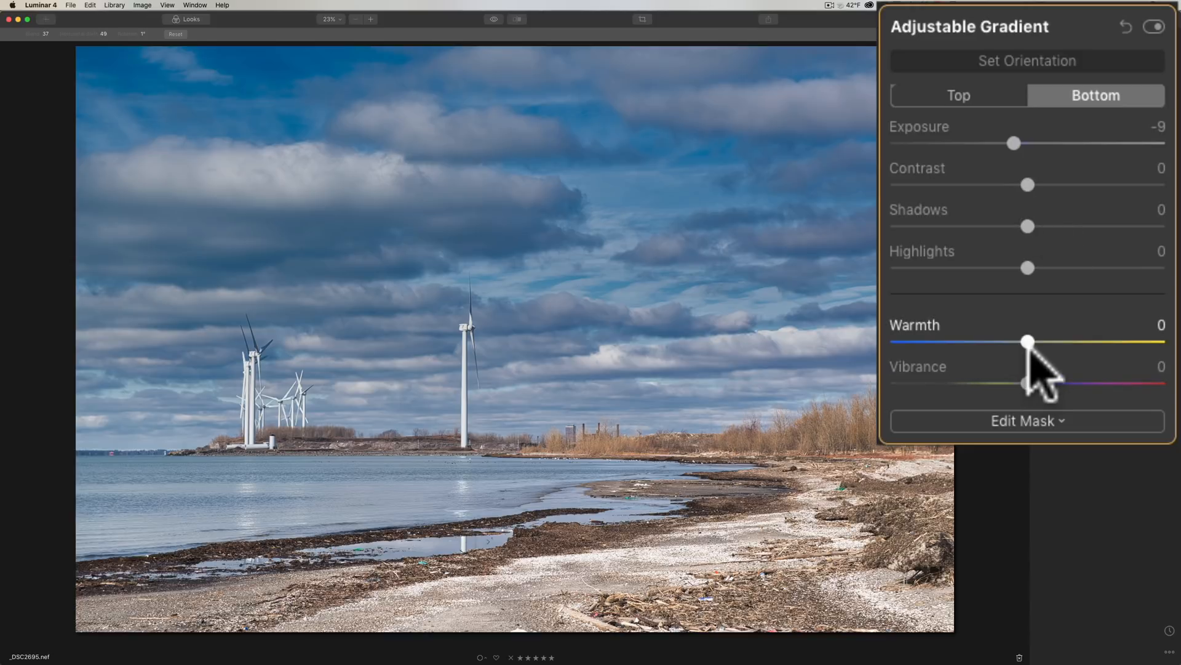
mouse_move(965, 158)
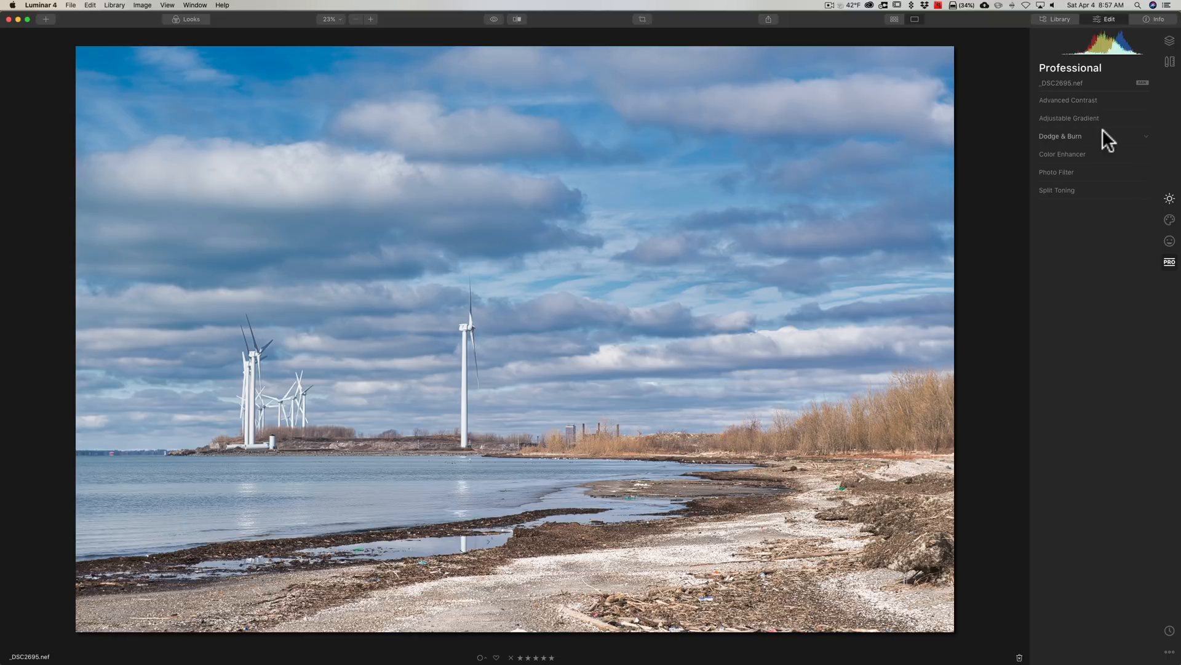
- Start Dodge & Burn painting and brush a darkening stroke across the beach
left_click(1059, 136)
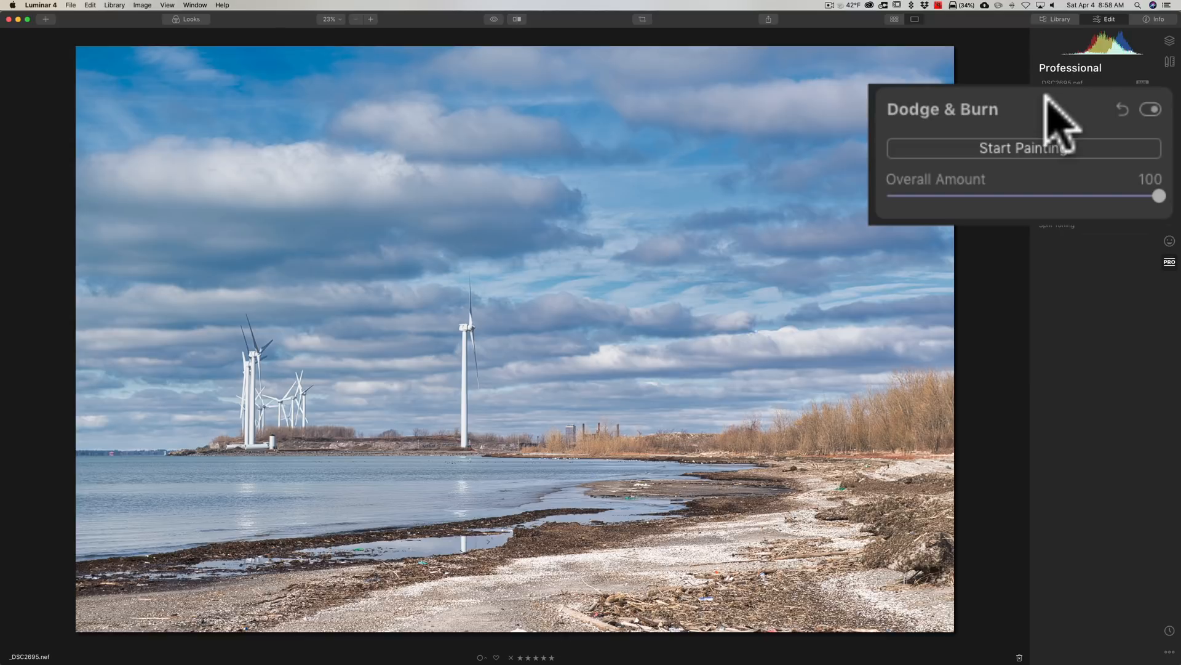
mouse_move(1044, 135)
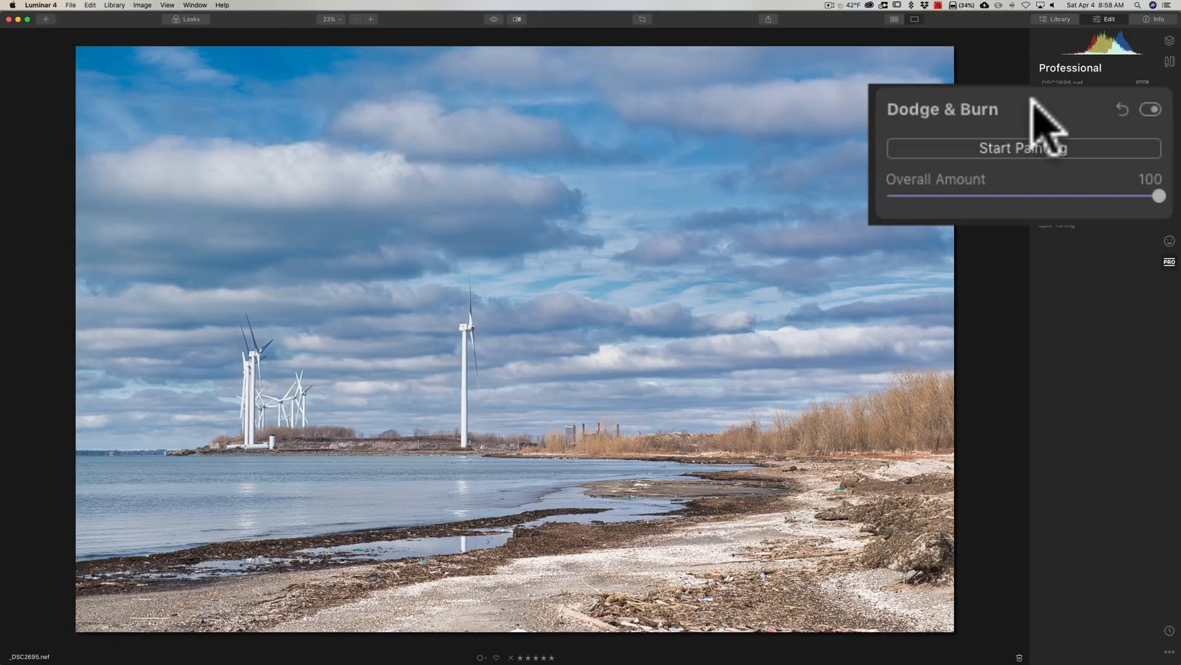
left_click(1022, 147)
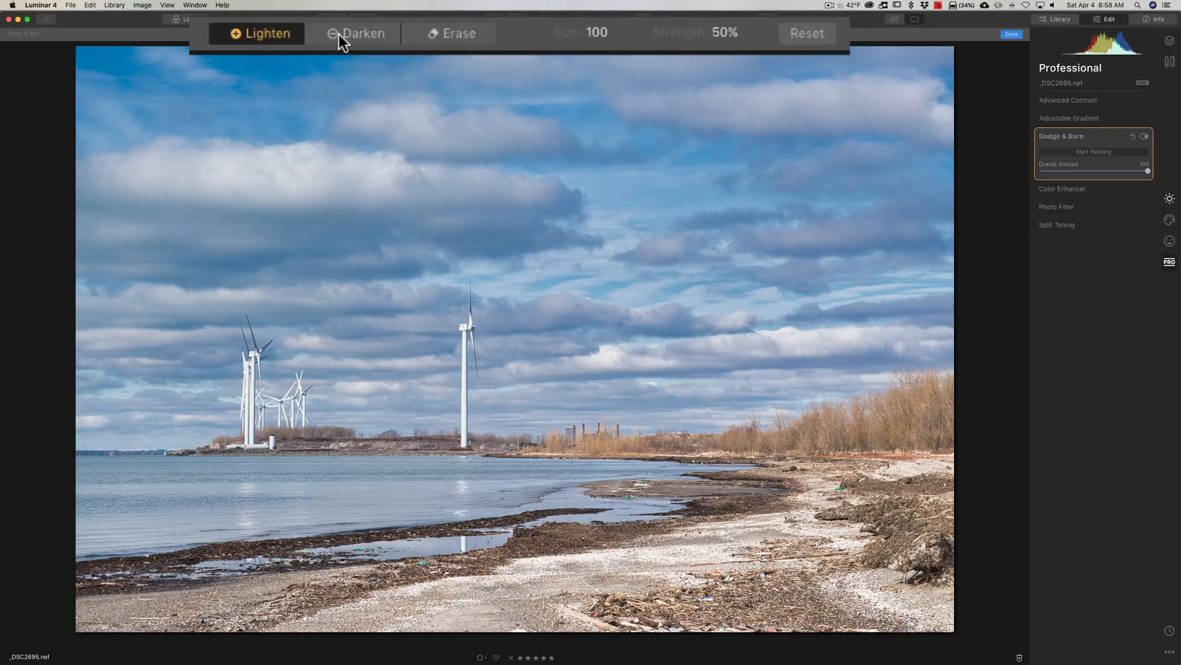
left_click(359, 33)
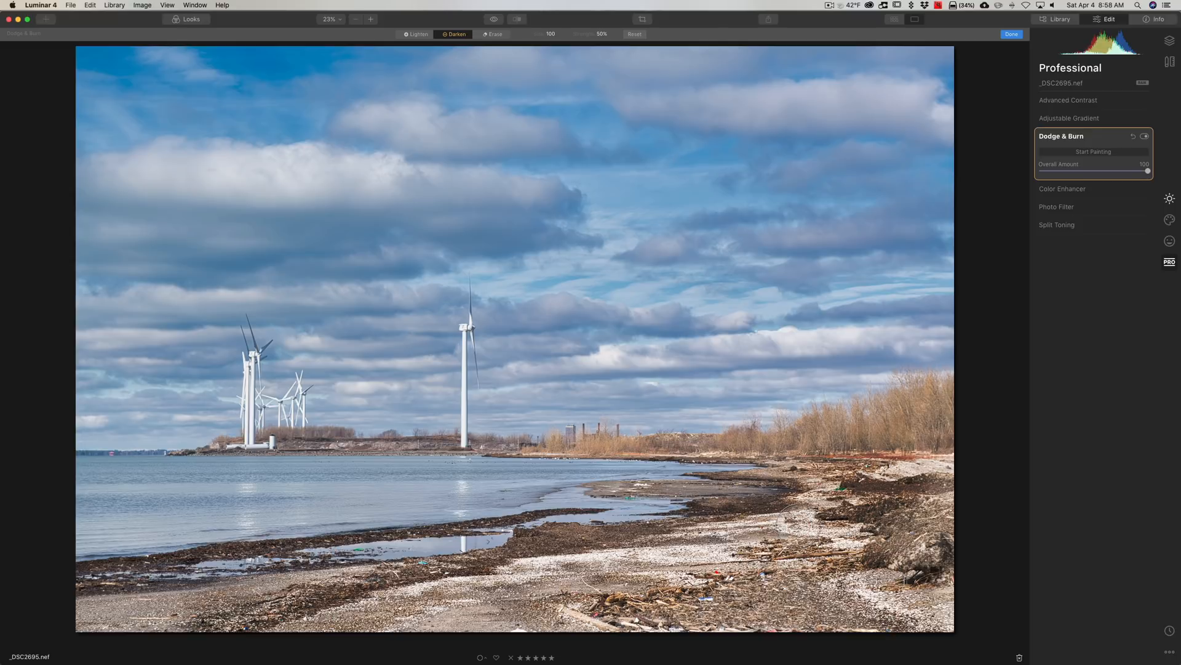
left_click_drag(475, 516, 799, 525)
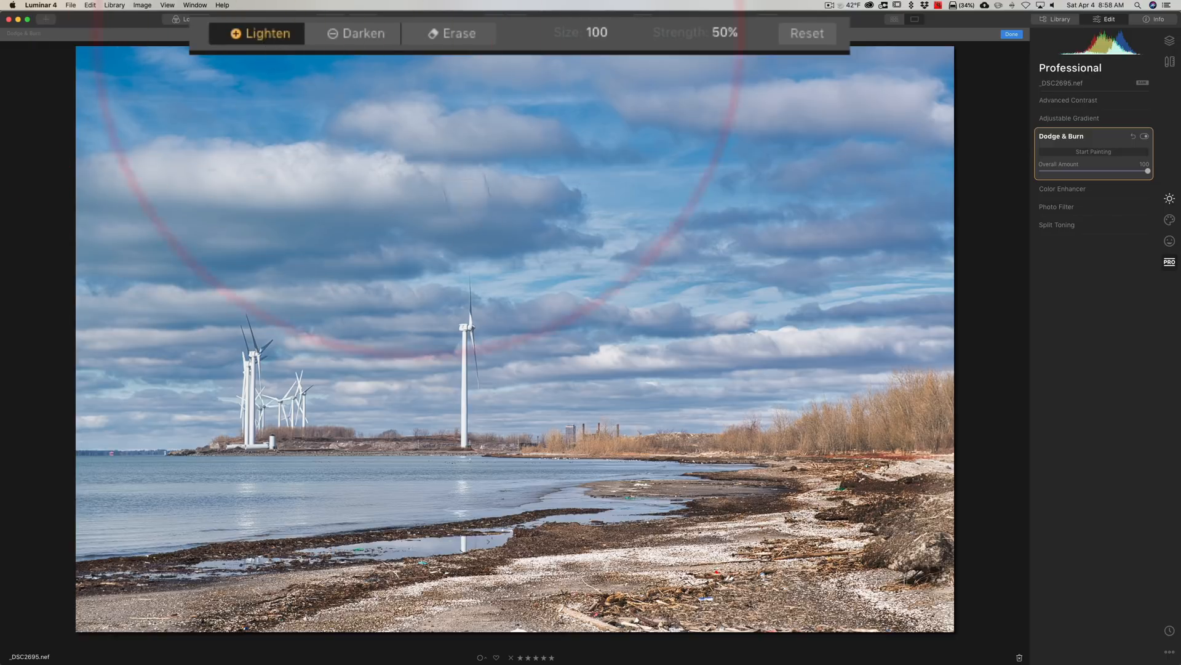
mouse_move(622, 475)
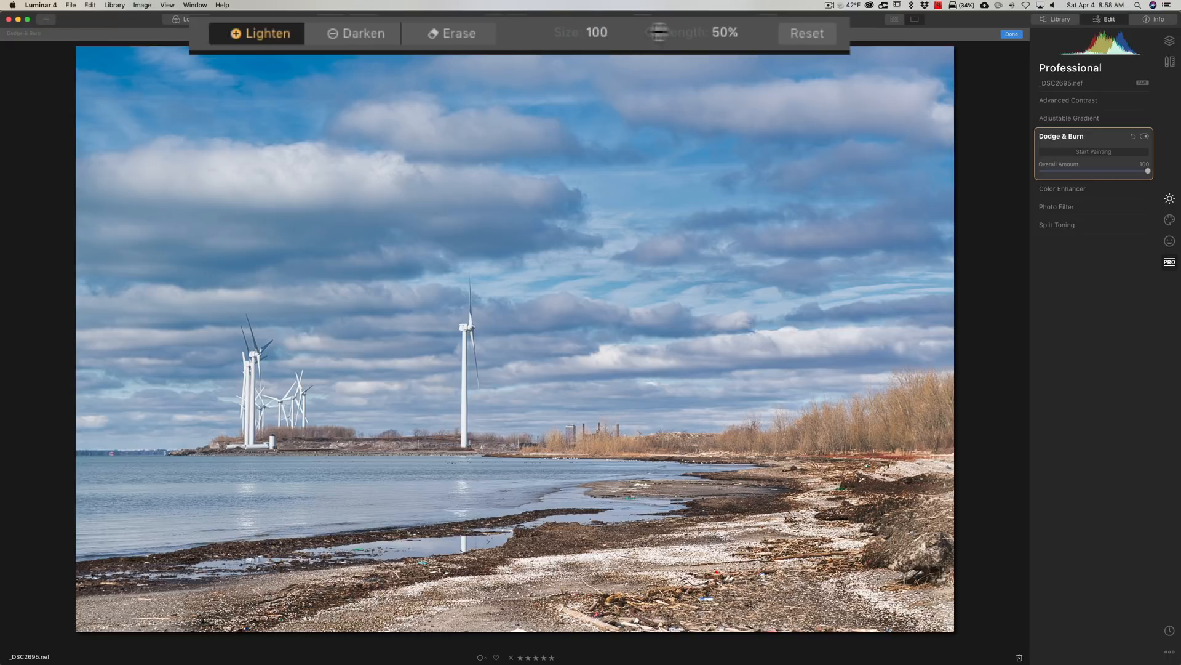
mouse_move(578, 315)
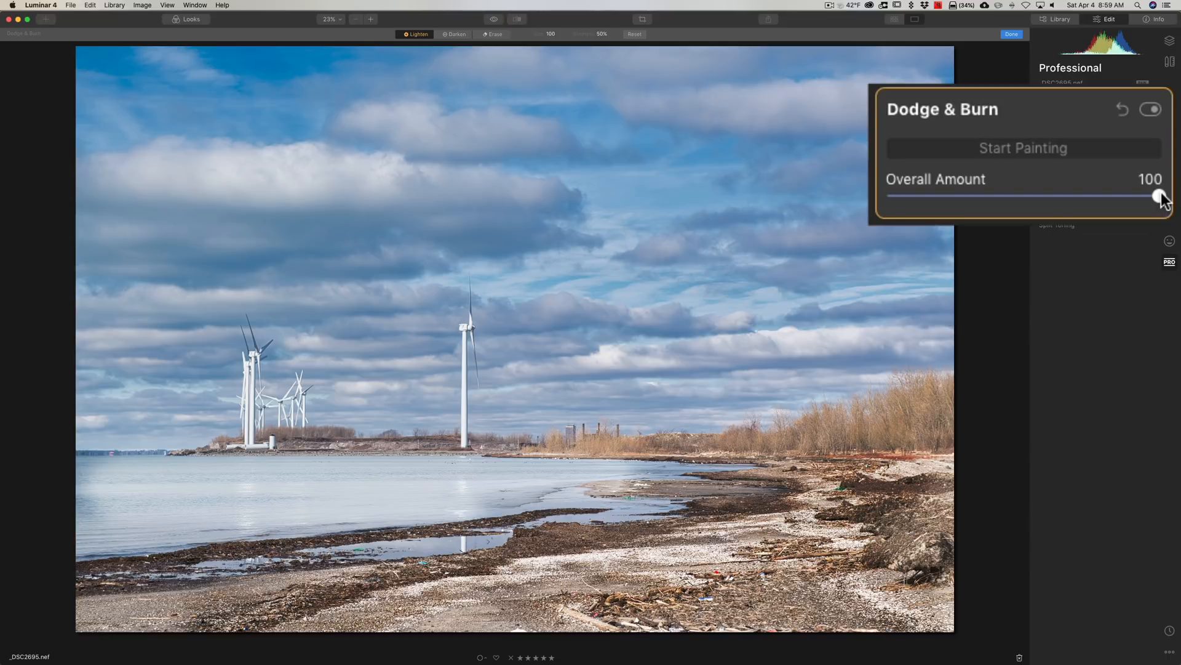
left_click_drag(1158, 195, 1155, 196)
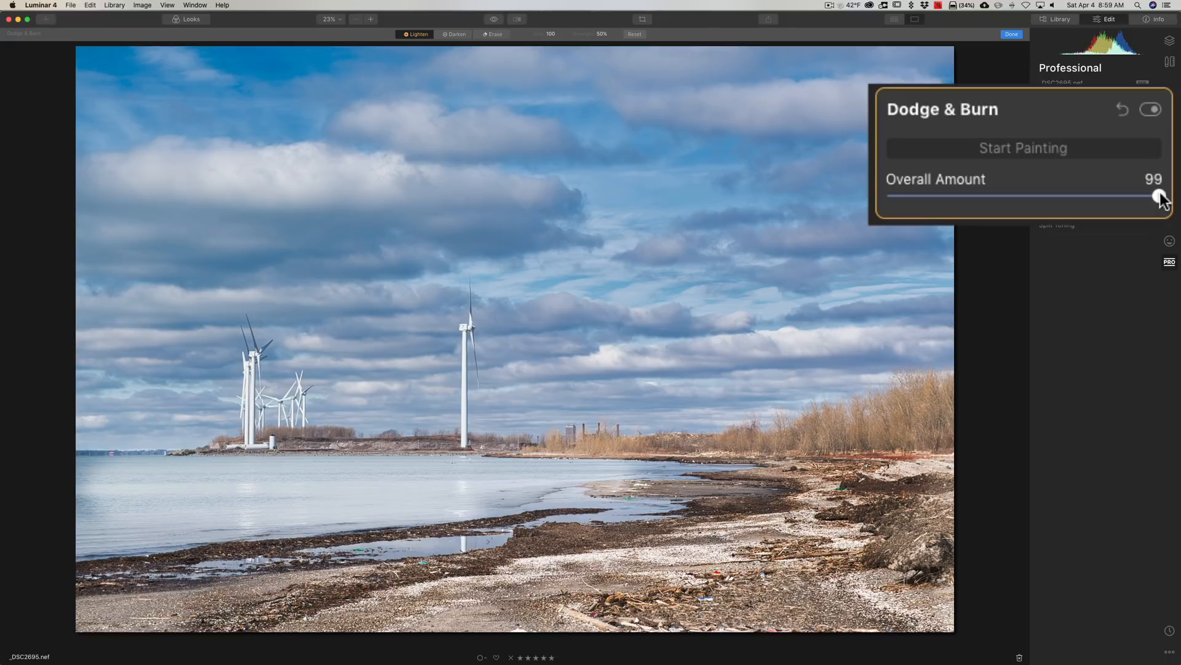
left_click_drag(1160, 197, 969, 197)
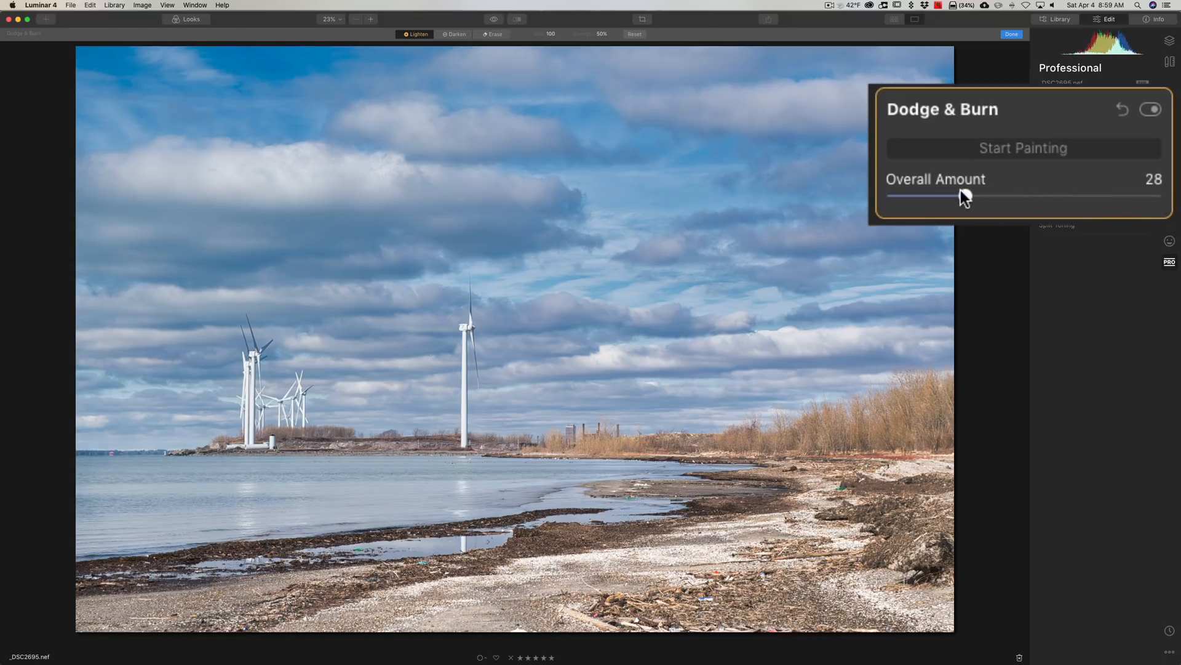
left_click_drag(969, 196, 1019, 194)
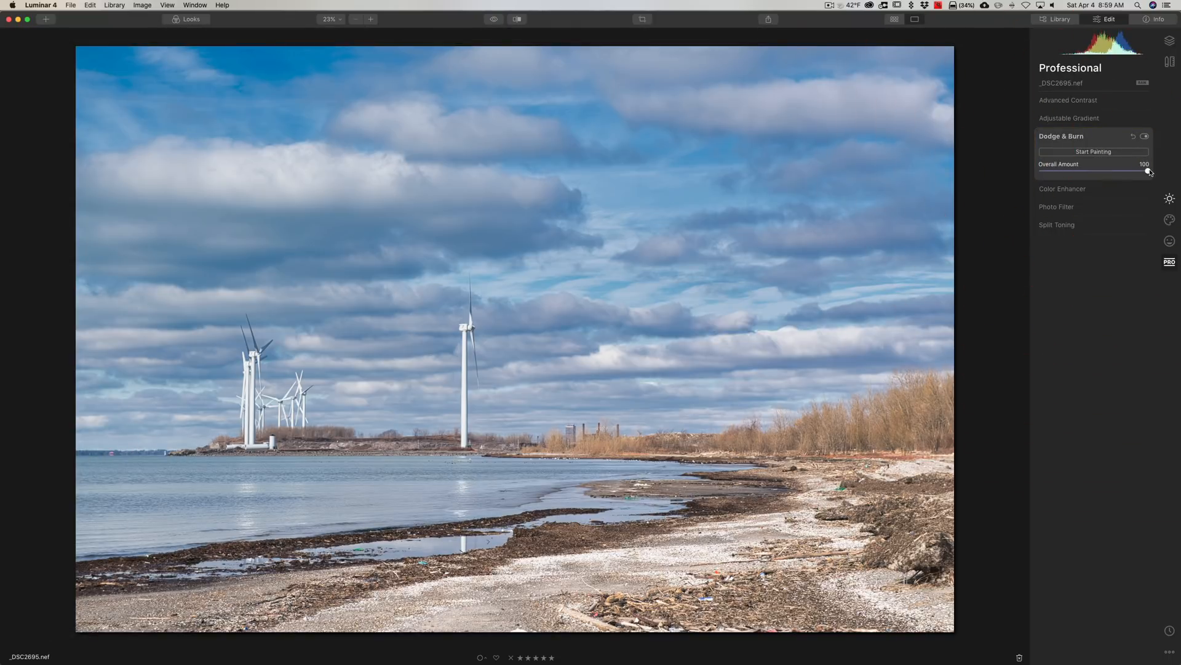
- Resume Dodge & Burn with a lighten brush at 6% strength for the water
left_click(1093, 152)
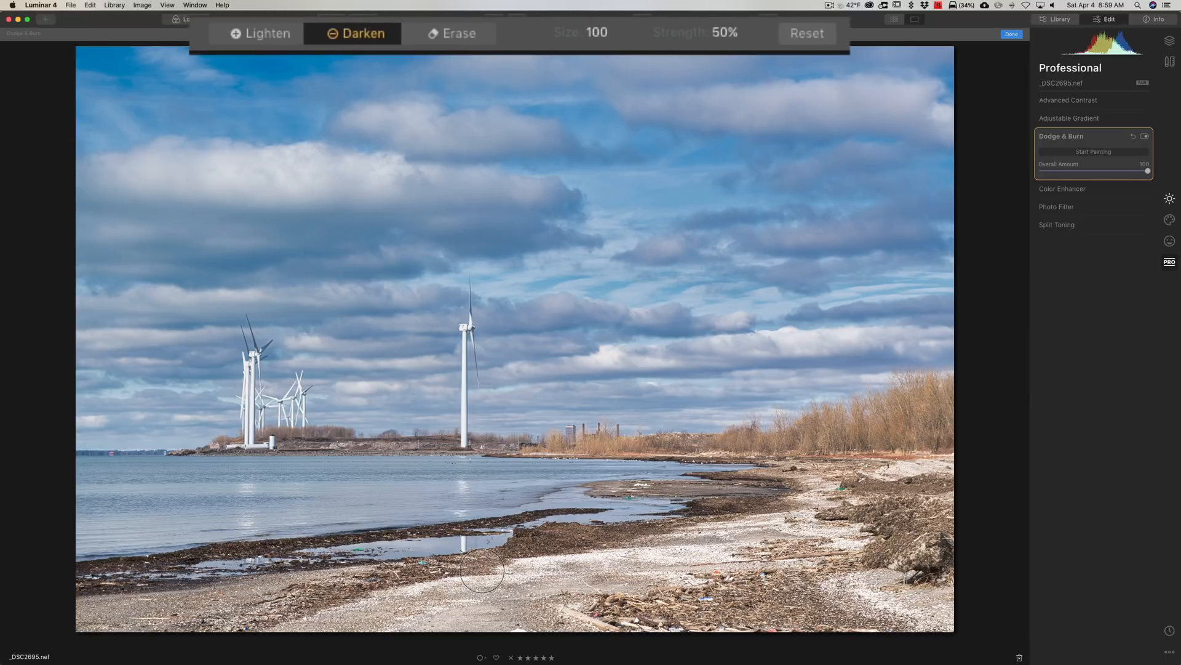
mouse_move(464, 547)
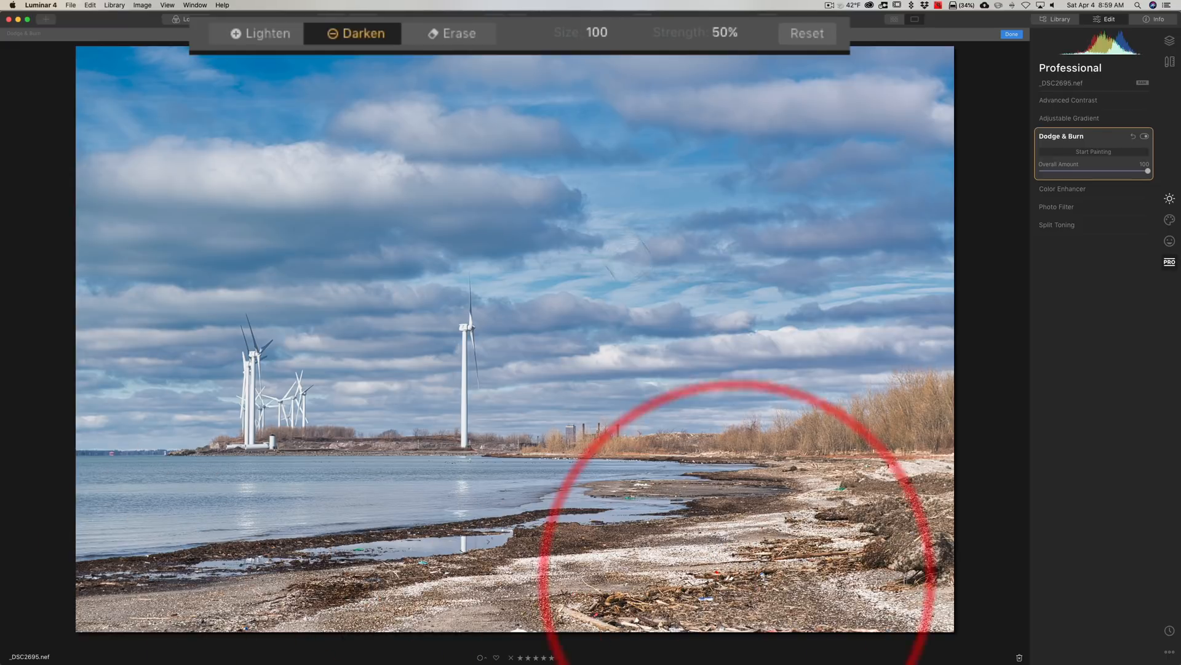
left_click(260, 33)
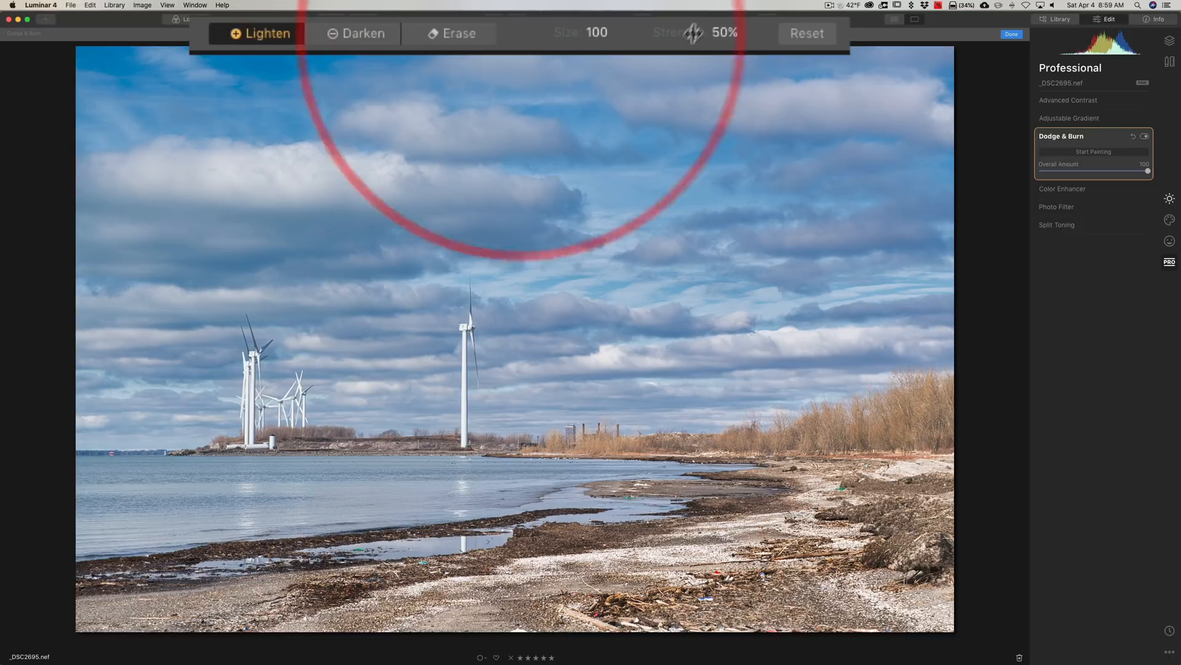
left_click_drag(724, 32, 633, 32)
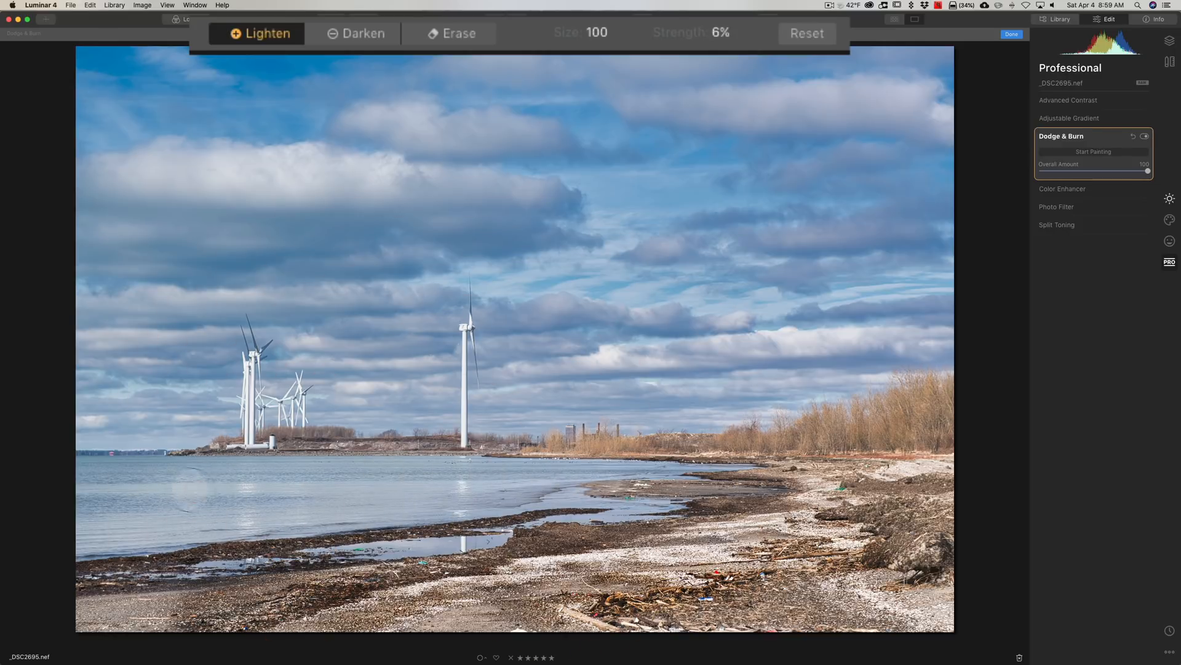
mouse_move(525, 499)
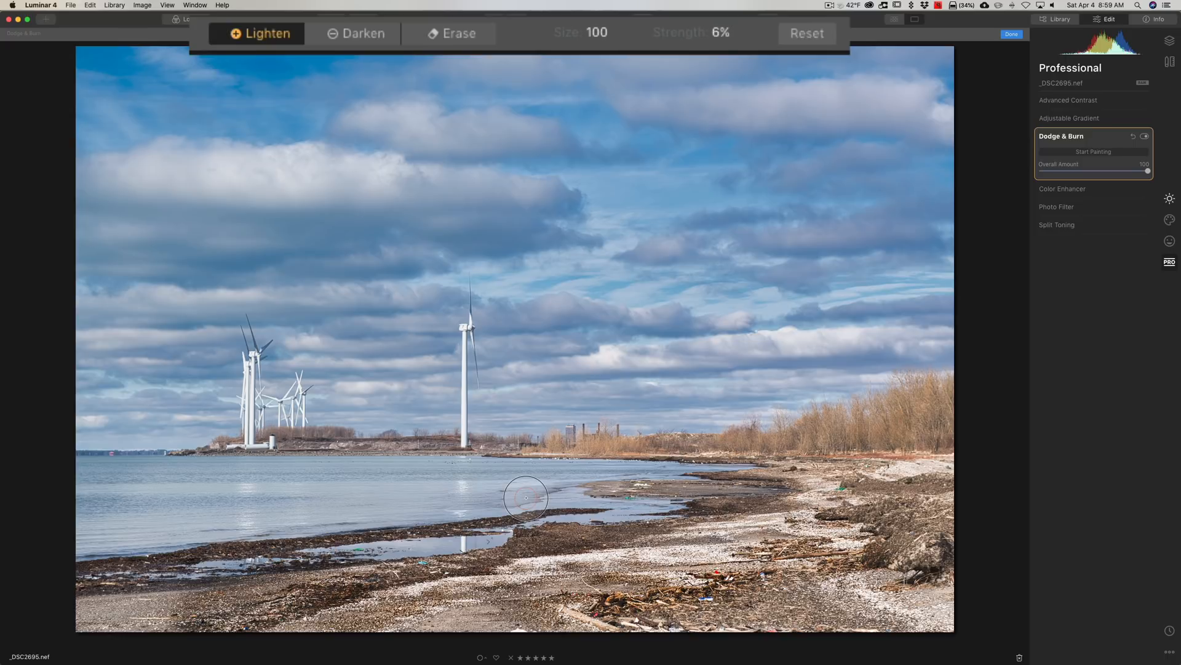
mouse_move(526, 497)
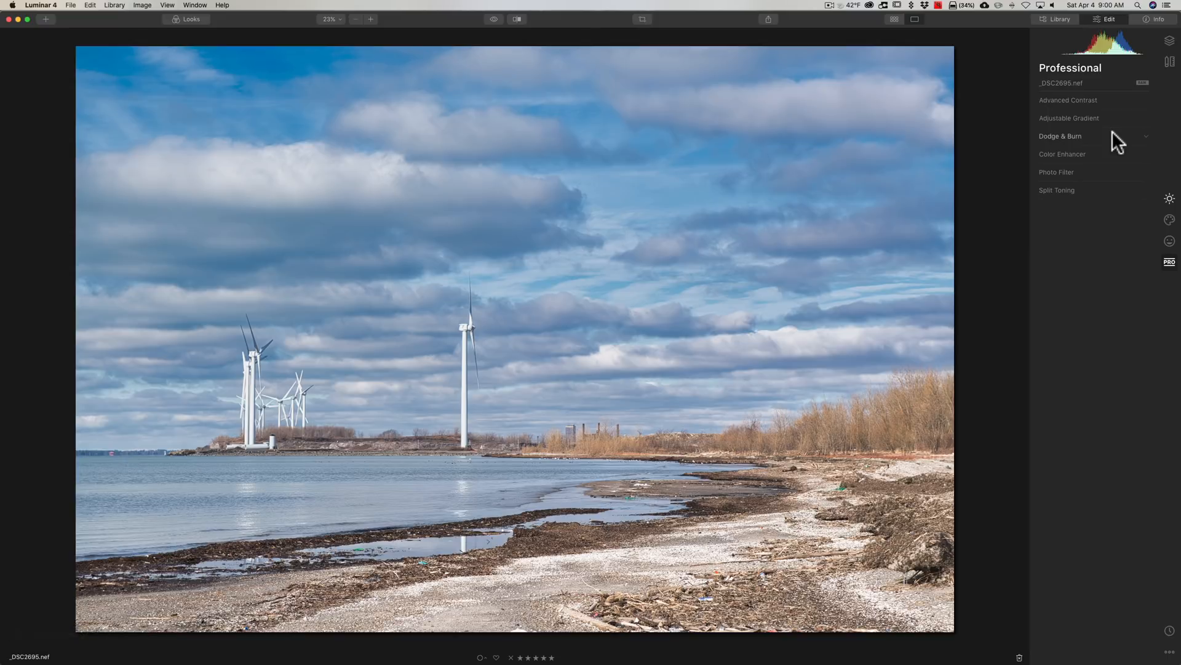
left_click(1064, 153)
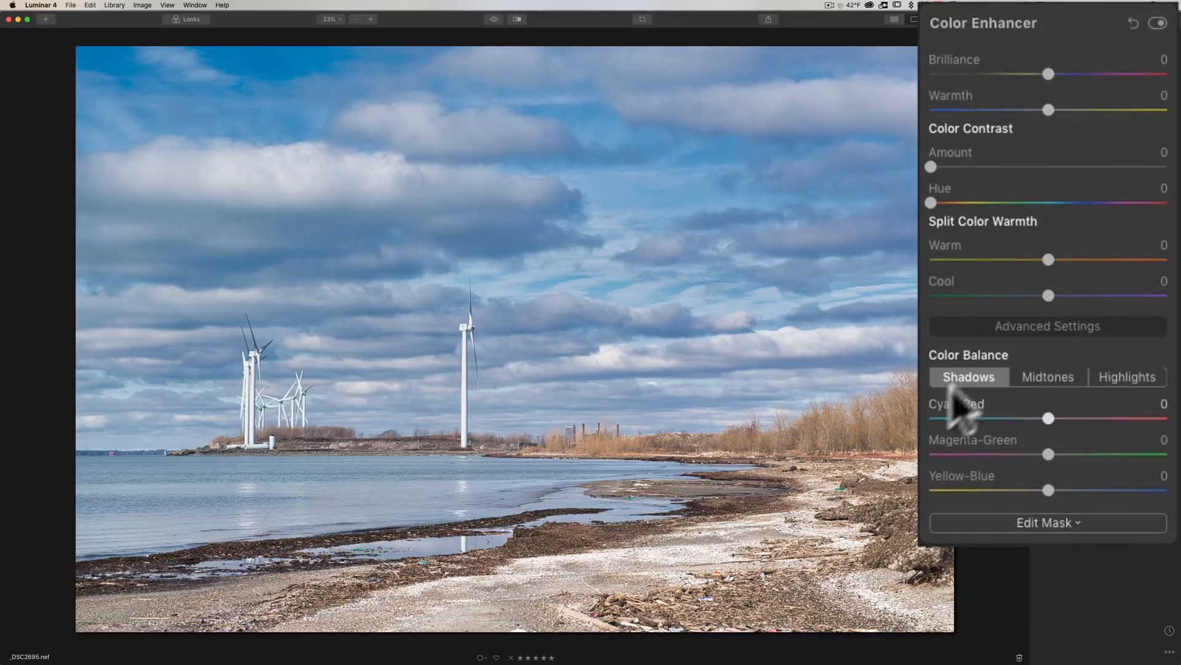
mouse_move(979, 75)
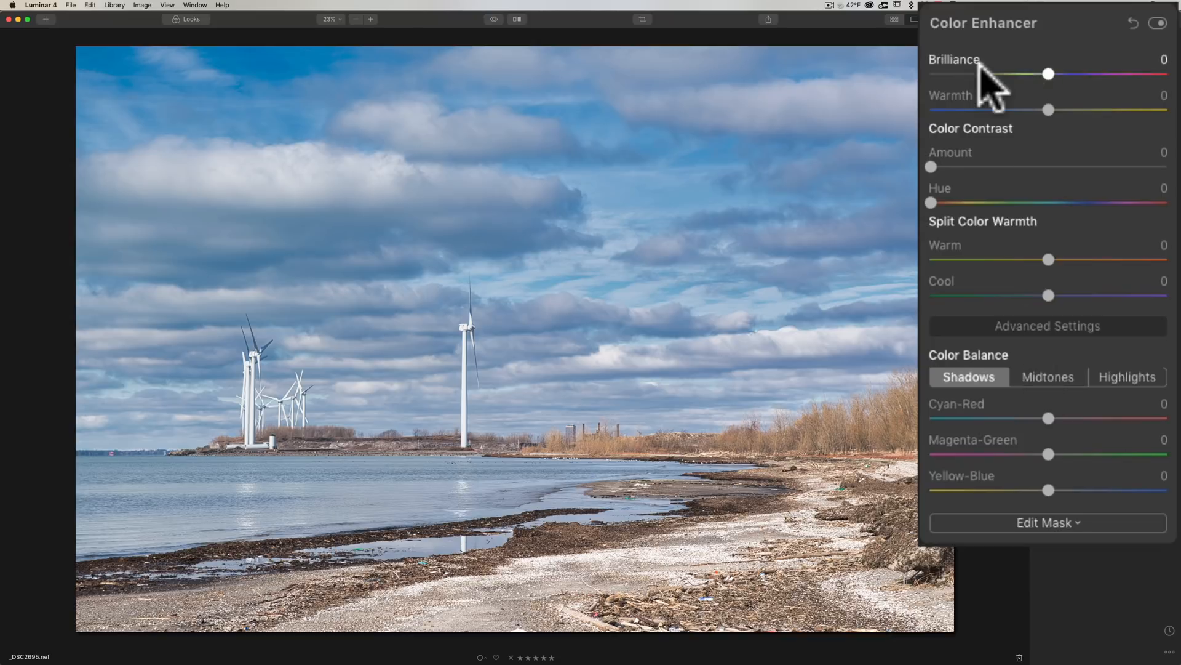
mouse_move(1006, 68)
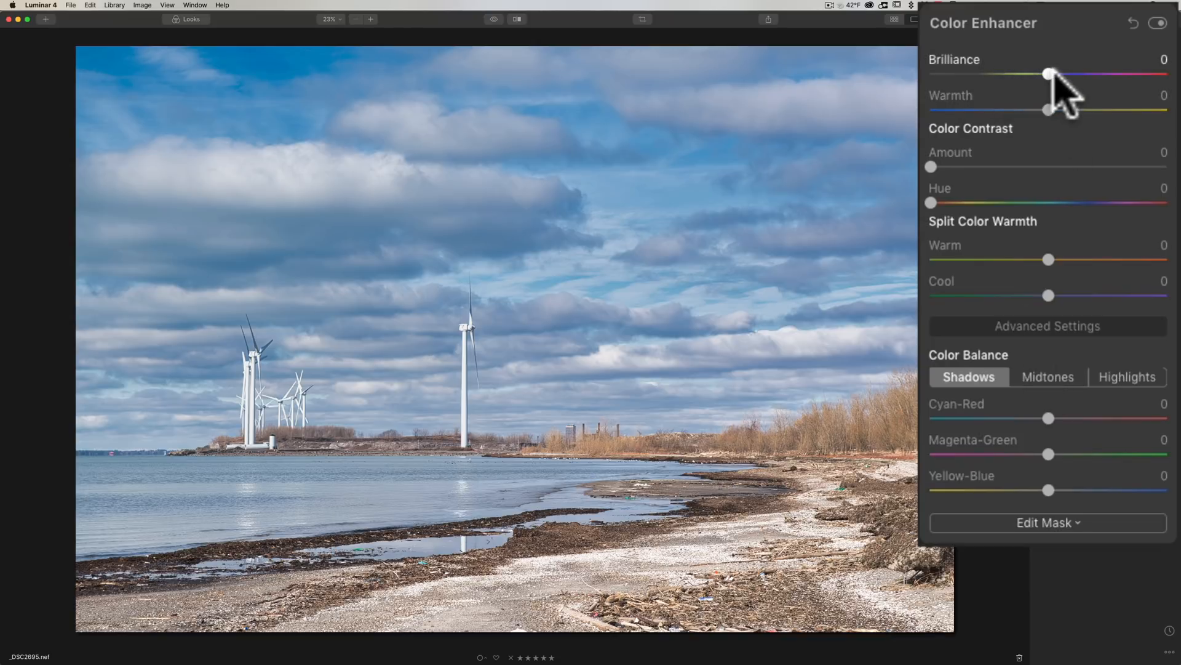
mouse_move(1054, 95)
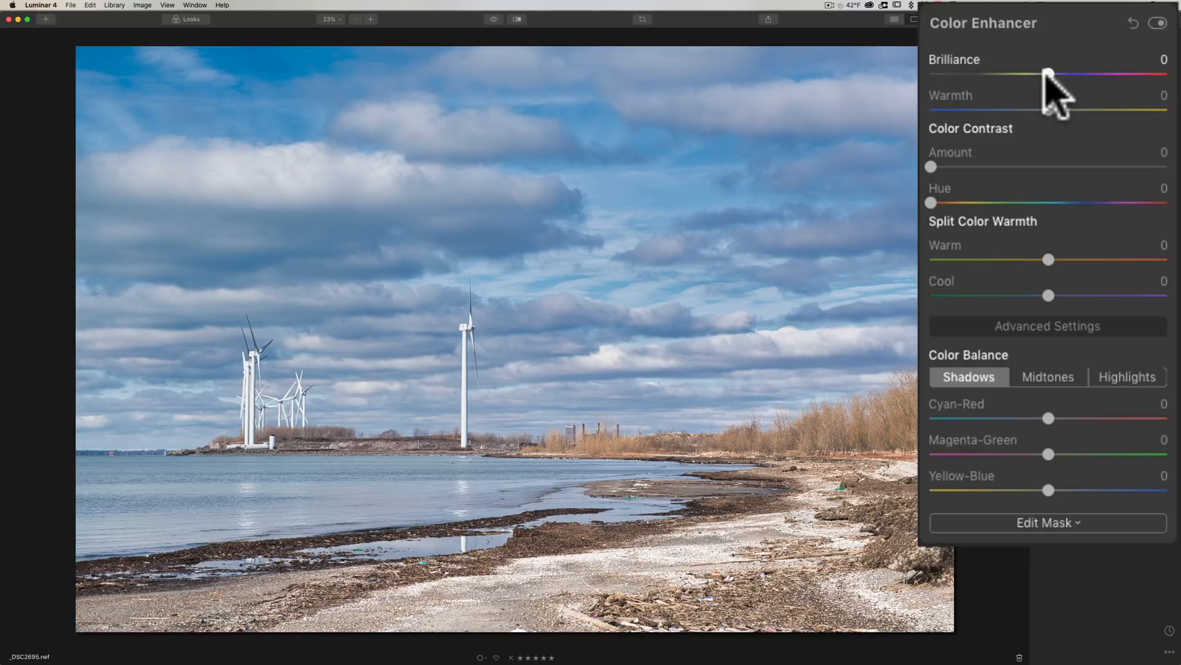
left_click_drag(1046, 75, 1055, 75)
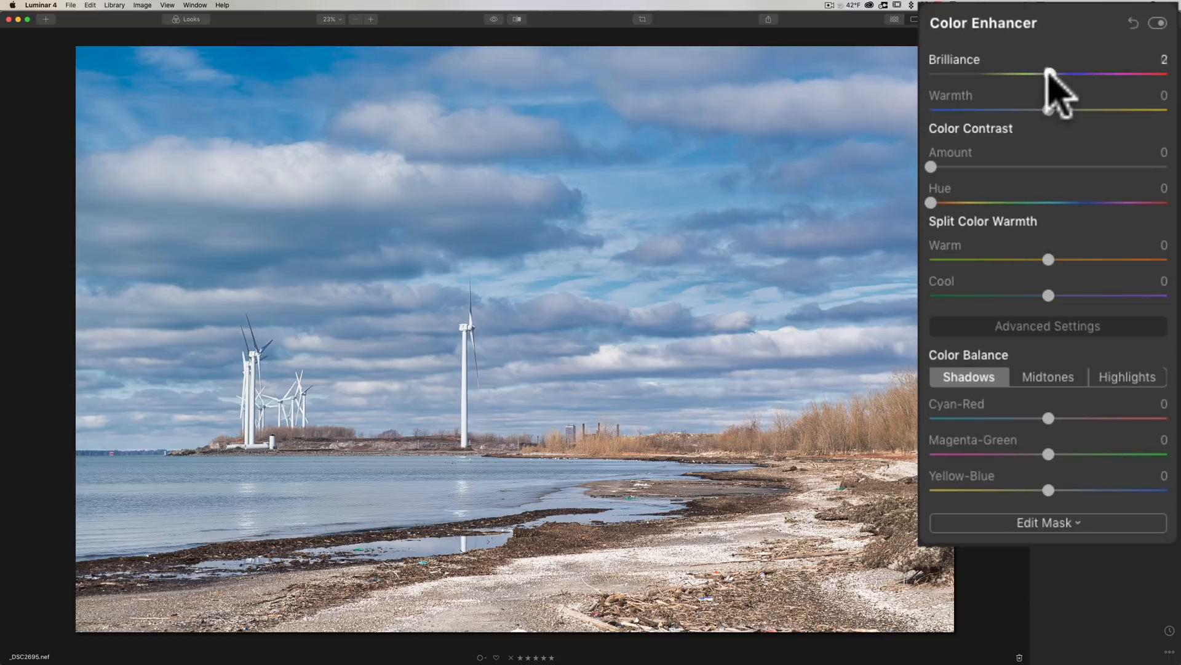
left_click_drag(1047, 75, 1103, 75)
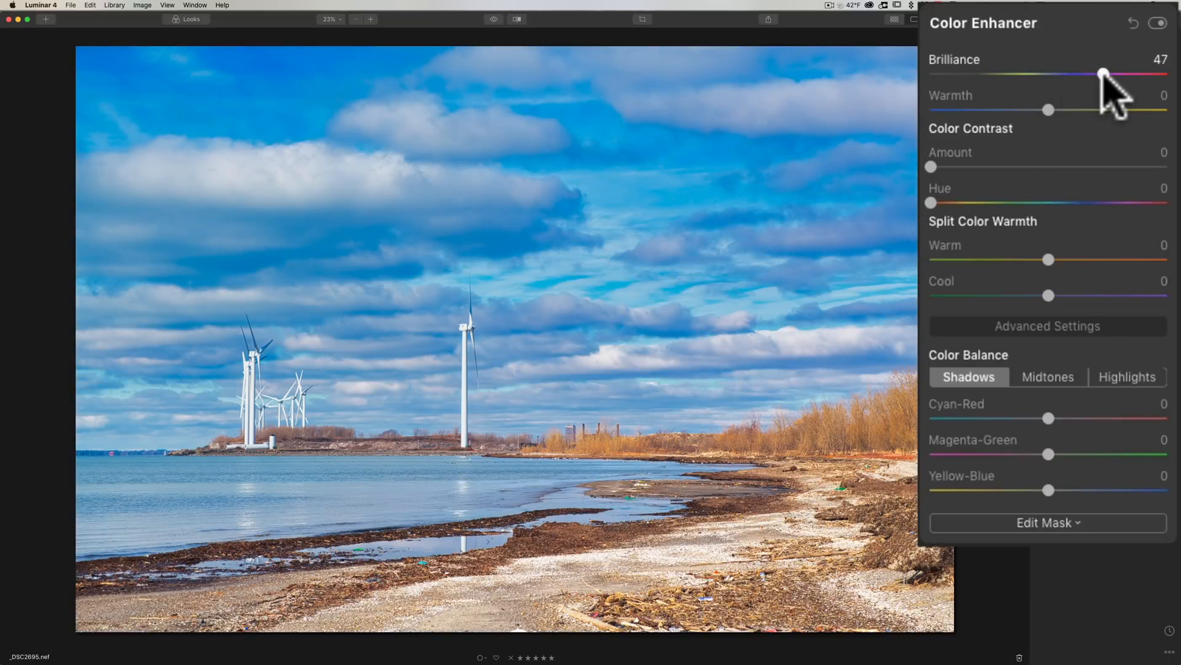
left_click_drag(1103, 73, 1032, 72)
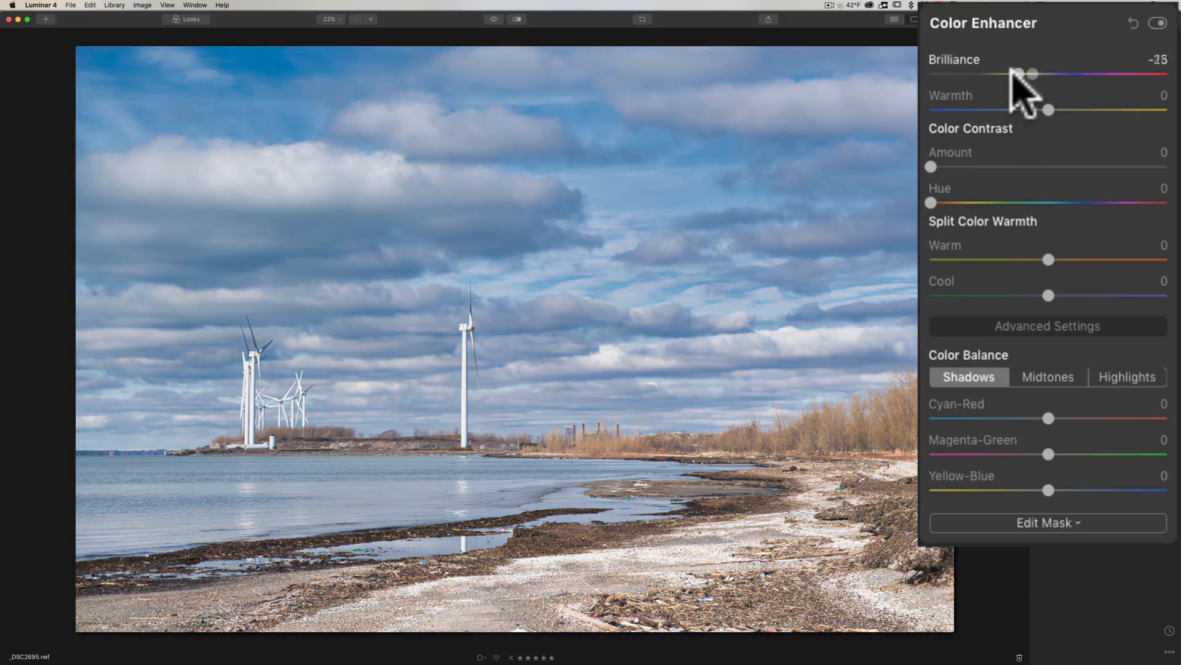
left_click_drag(1031, 73, 948, 74)
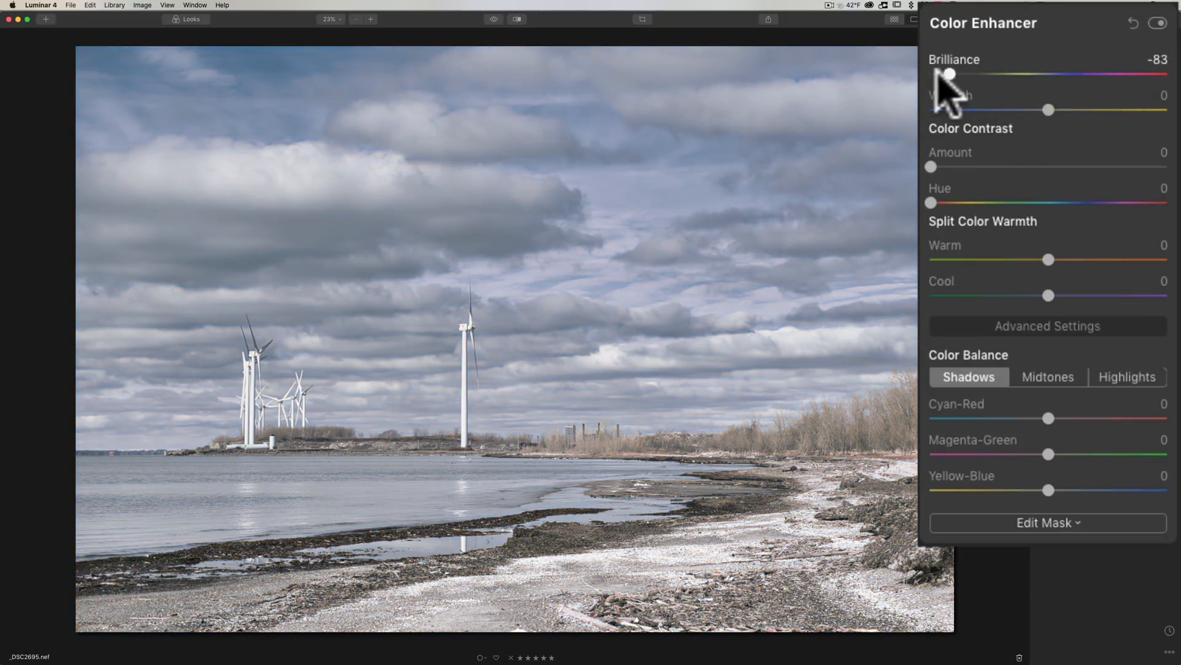
left_click_drag(948, 74, 930, 74)
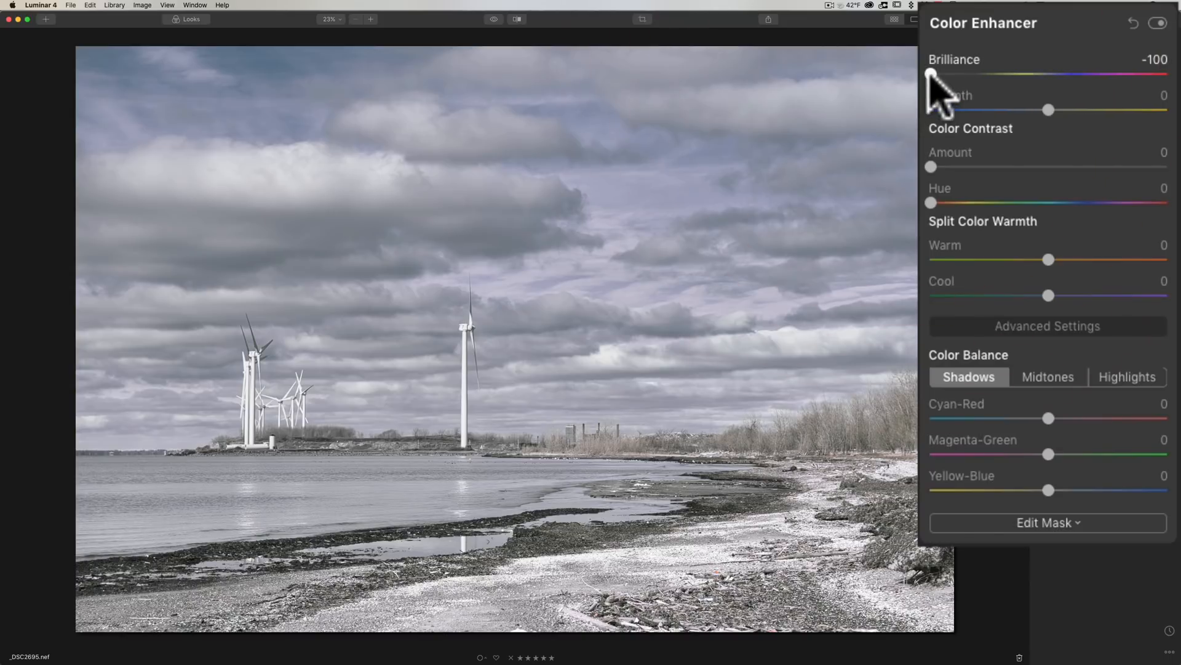
left_click_drag(930, 73, 1038, 73)
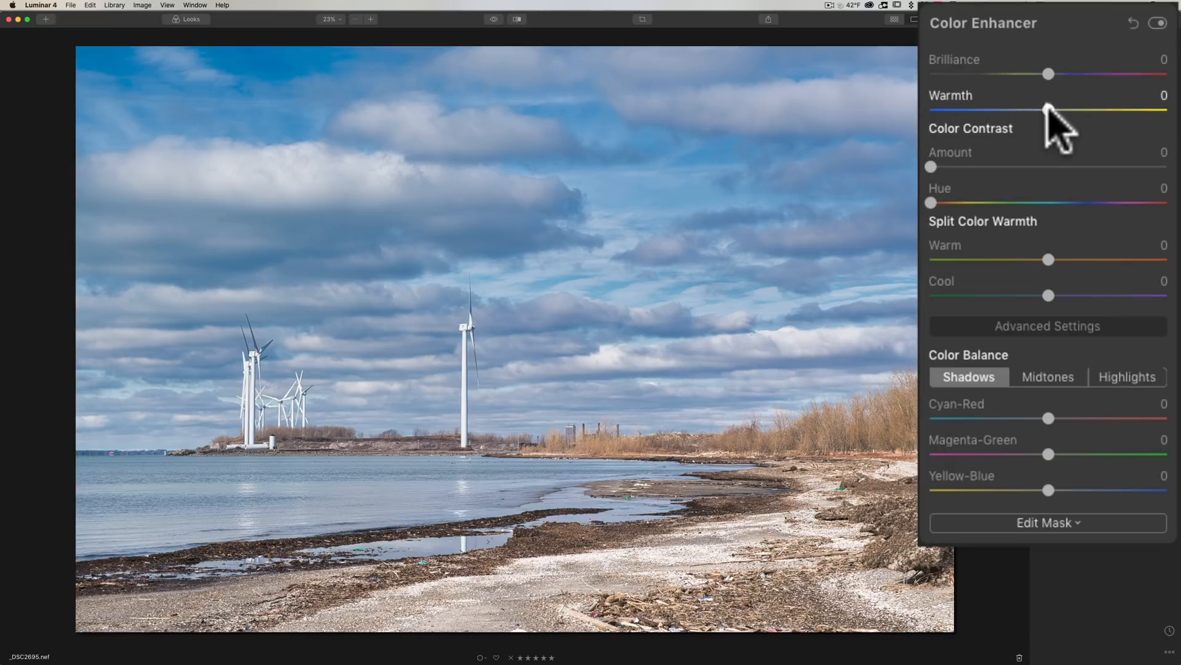
left_click_drag(1047, 111, 1122, 110)
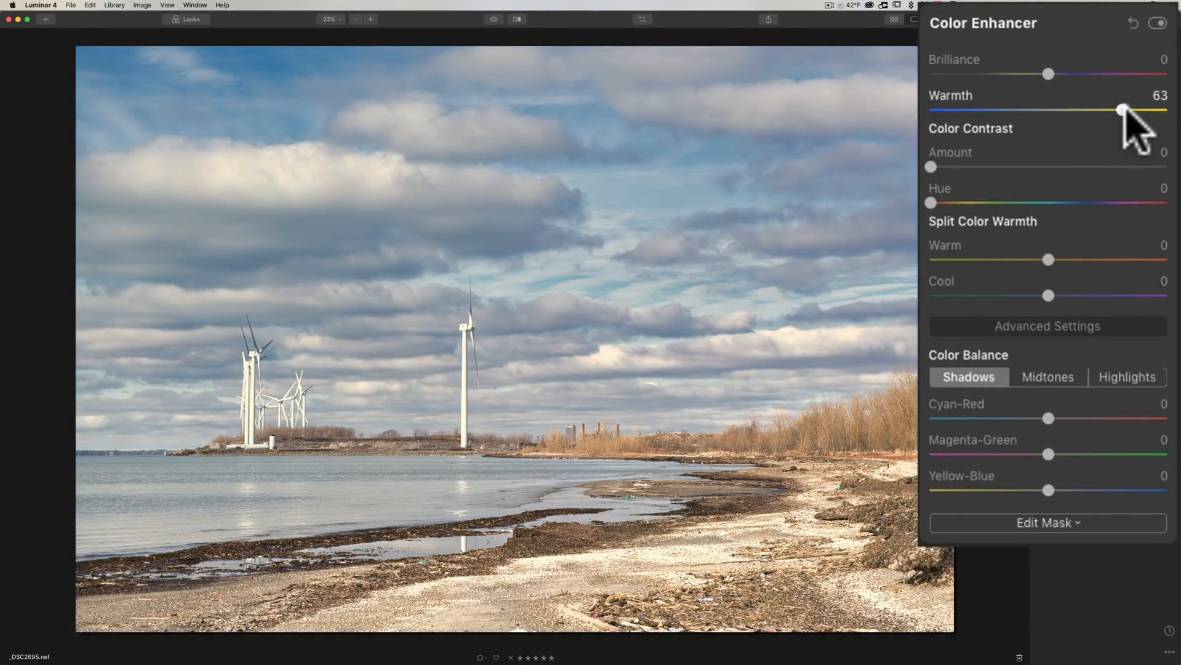
left_click_drag(1122, 109, 972, 109)
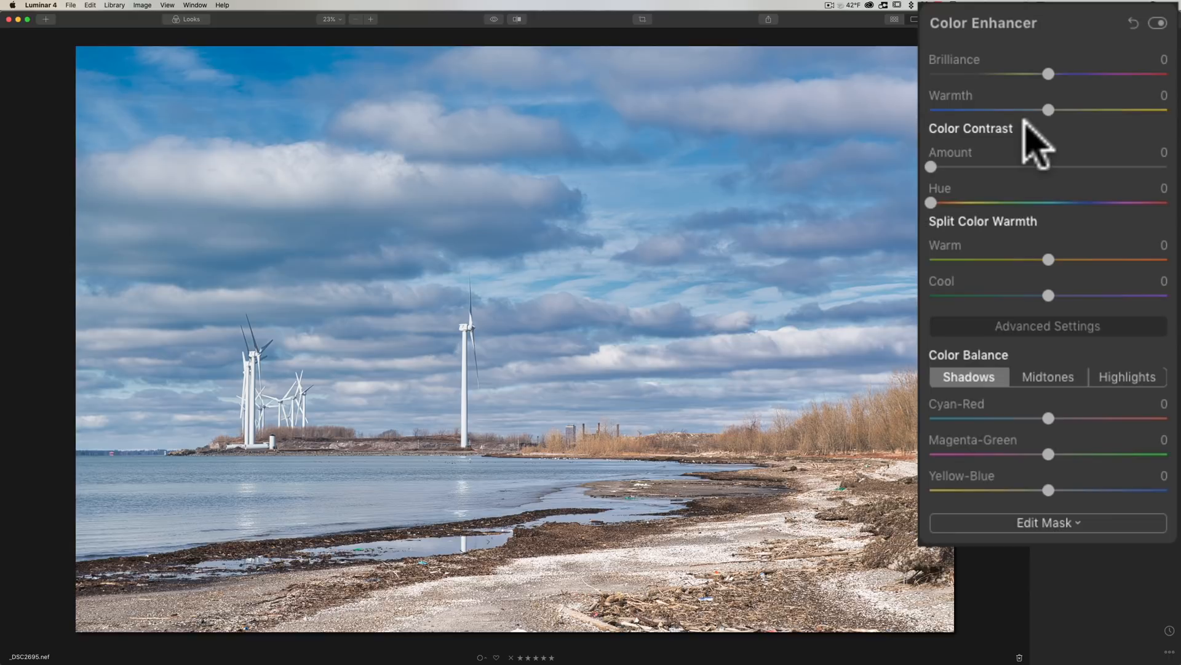
left_click_drag(932, 166, 938, 166)
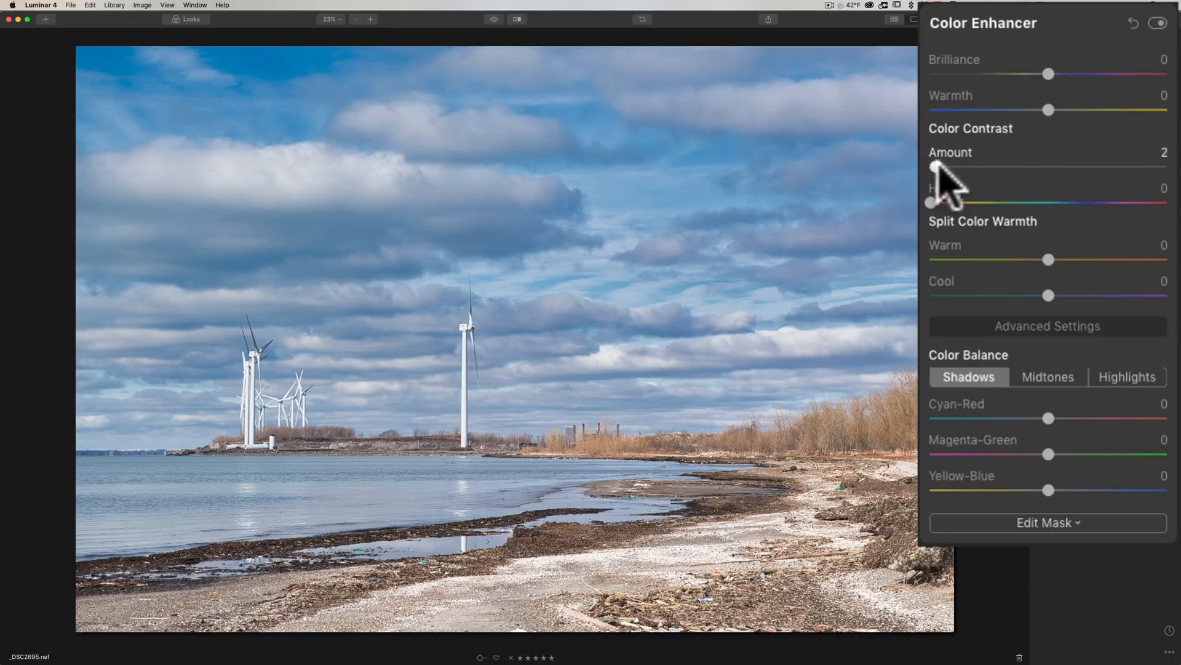
left_click_drag(936, 166, 1028, 166)
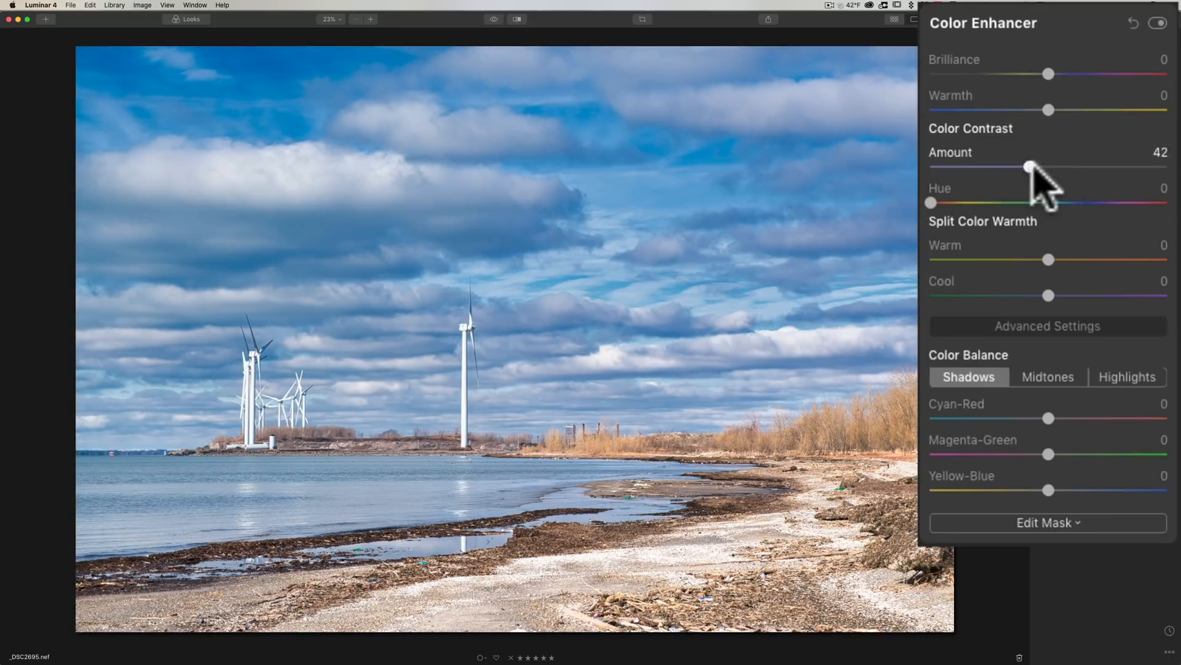
left_click_drag(1032, 166, 1061, 166)
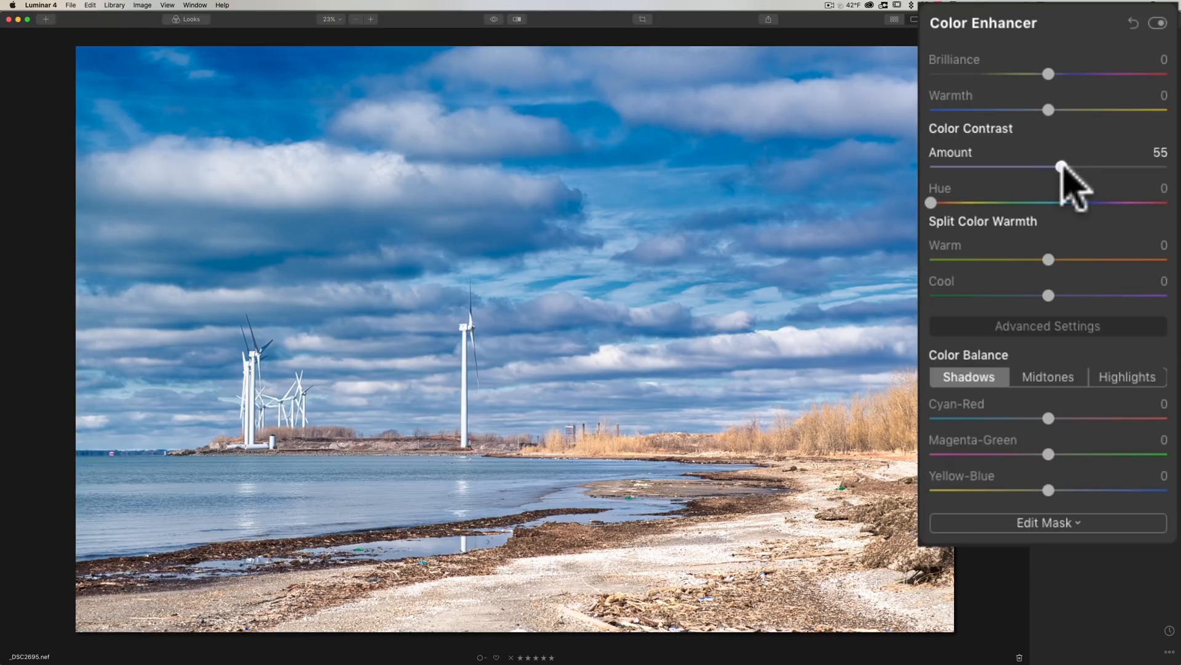
left_click_drag(1060, 166, 1058, 166)
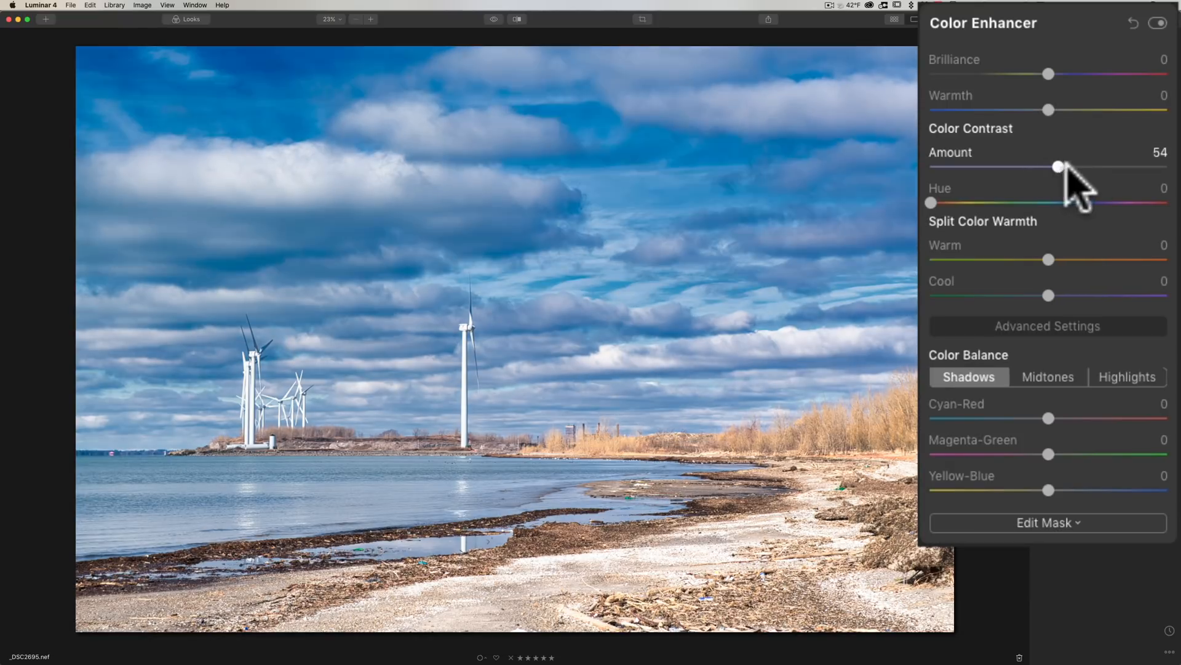
left_click_drag(1058, 166, 1068, 167)
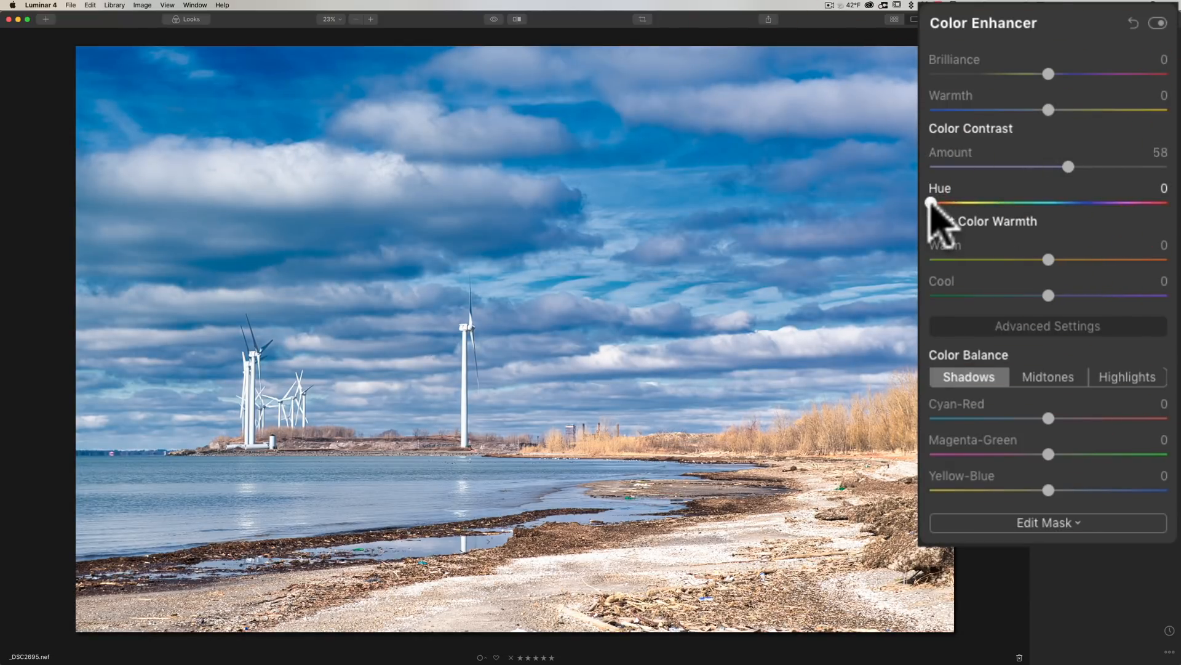
left_click_drag(931, 203, 984, 203)
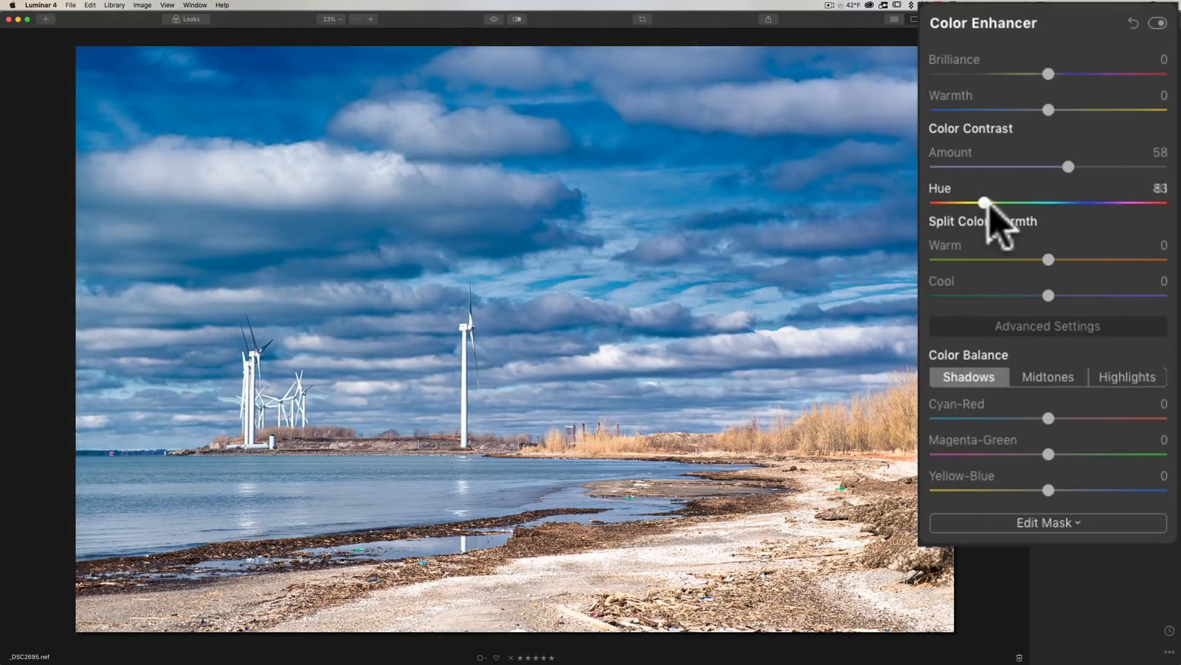
left_click_drag(983, 201, 1047, 202)
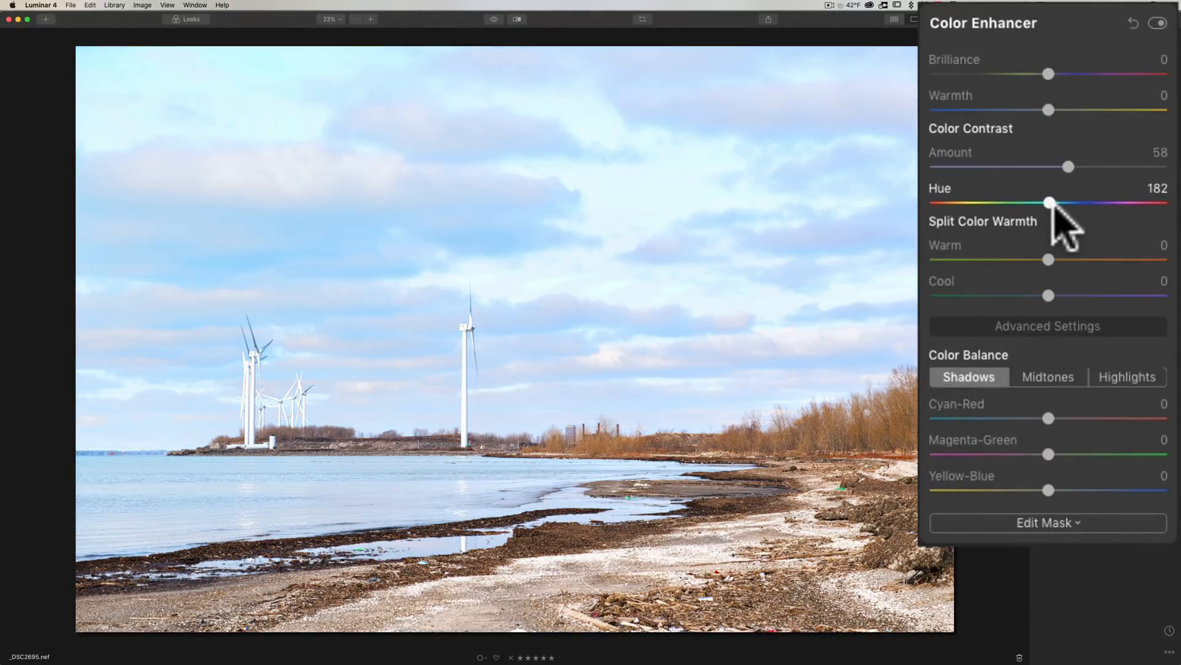
left_click_drag(1049, 201, 1145, 202)
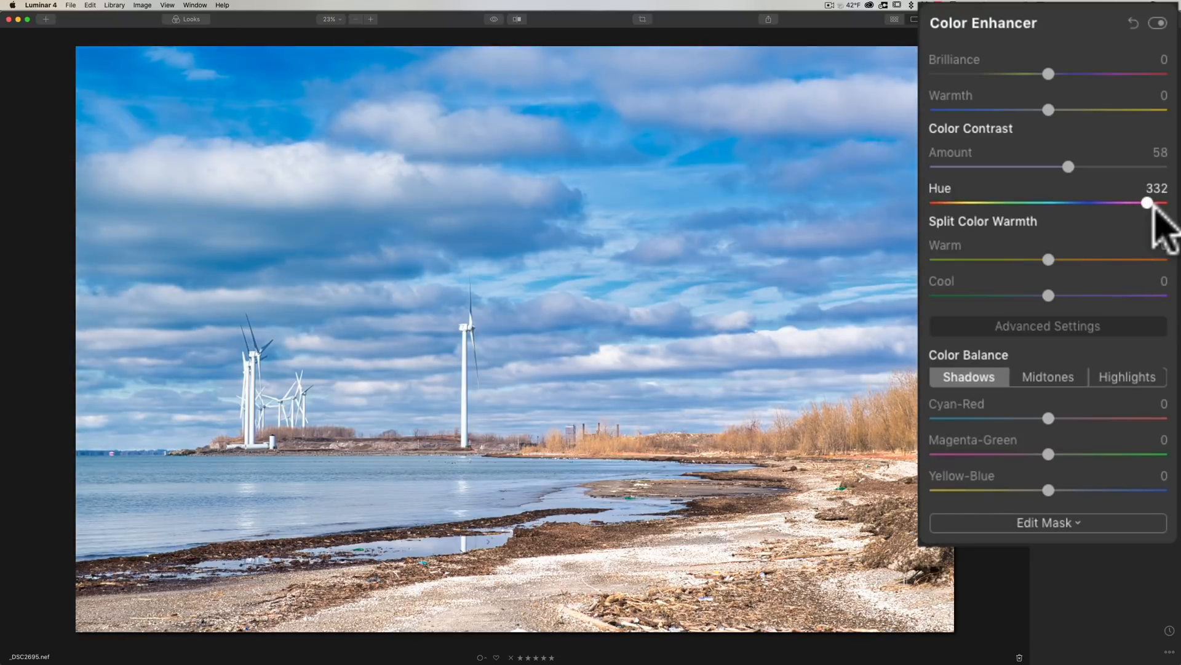
left_click_drag(1147, 202, 930, 202)
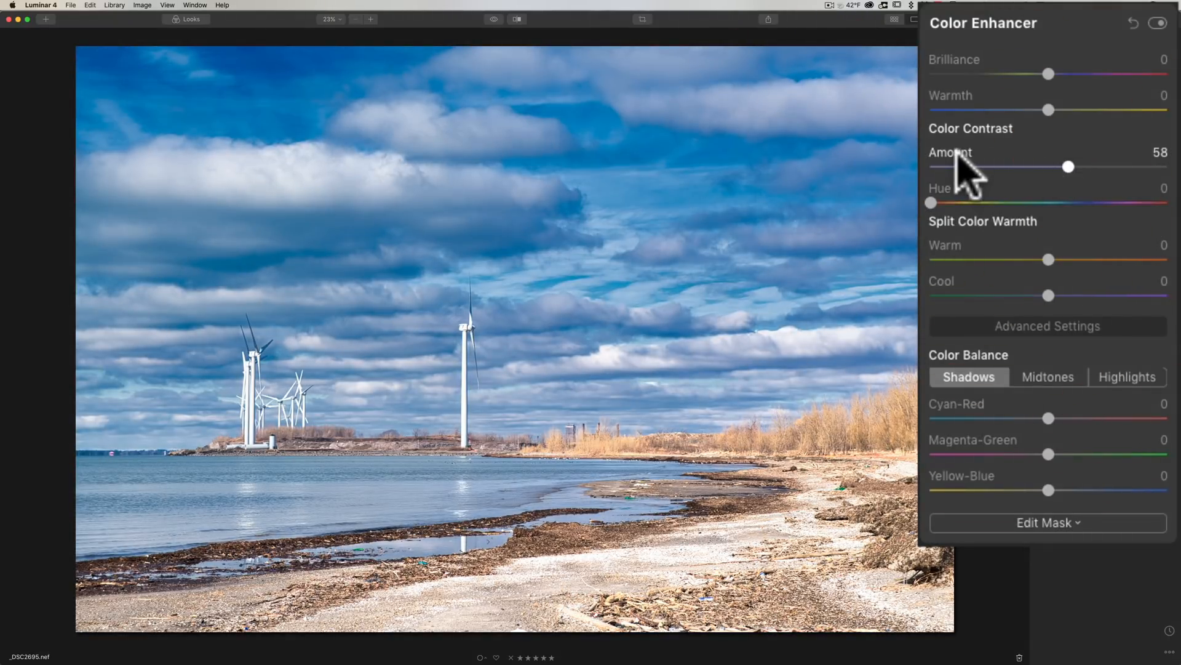
left_click_drag(1069, 166, 931, 166)
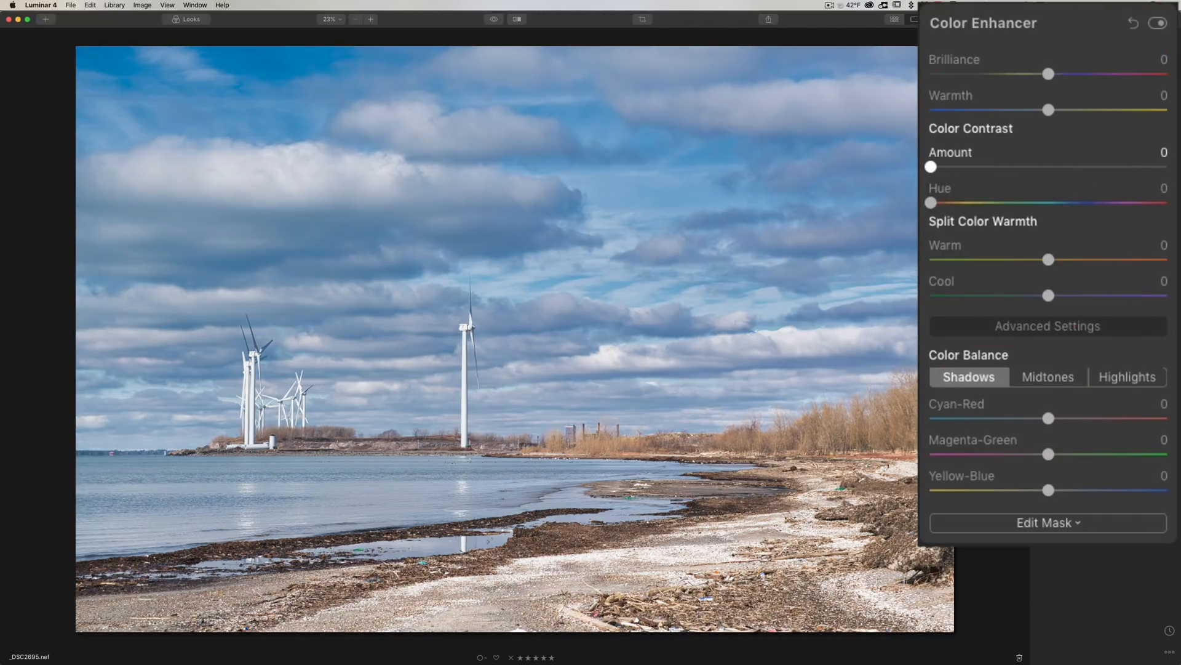
mouse_move(945, 177)
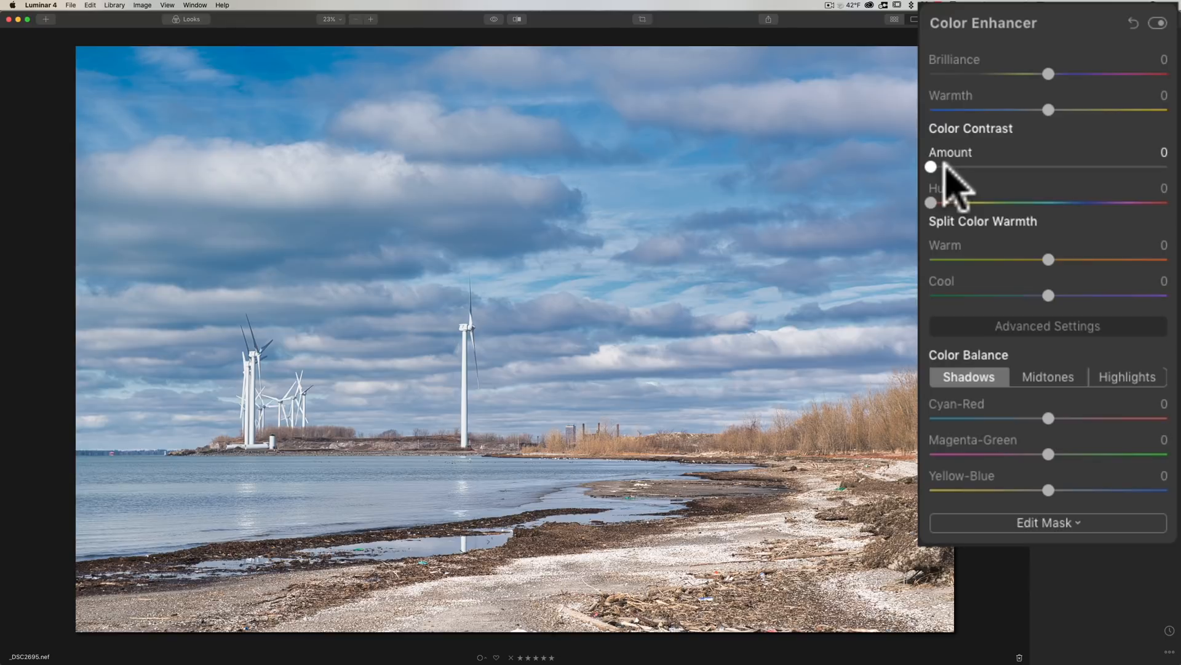
mouse_move(1013, 280)
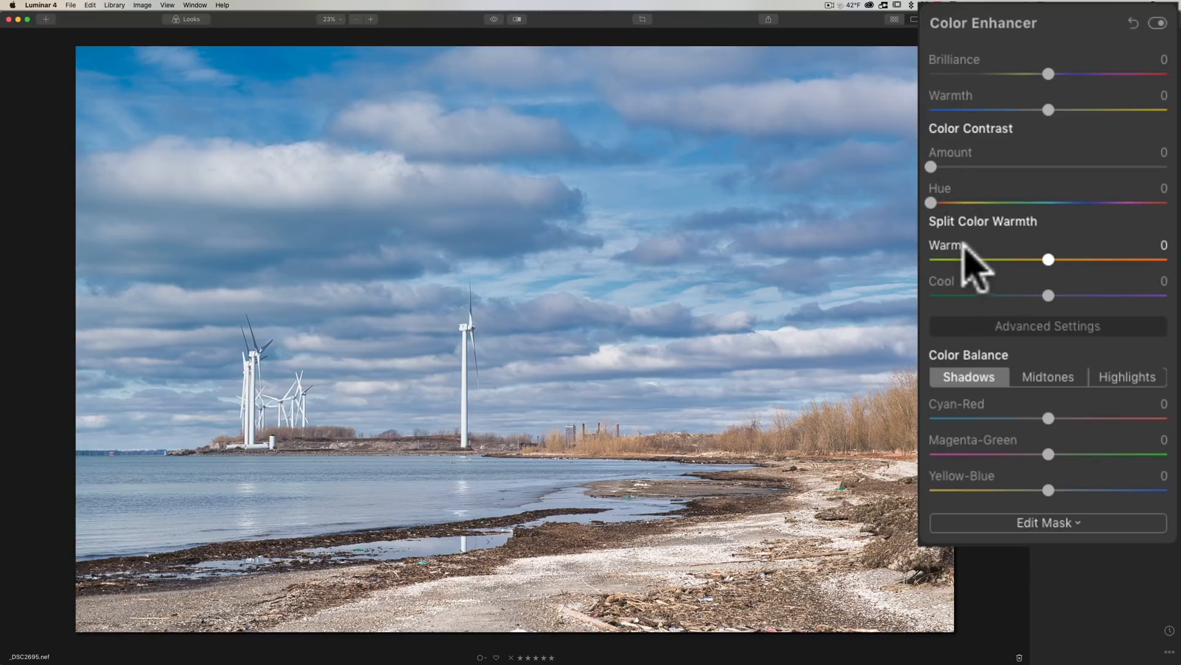
mouse_move(1062, 279)
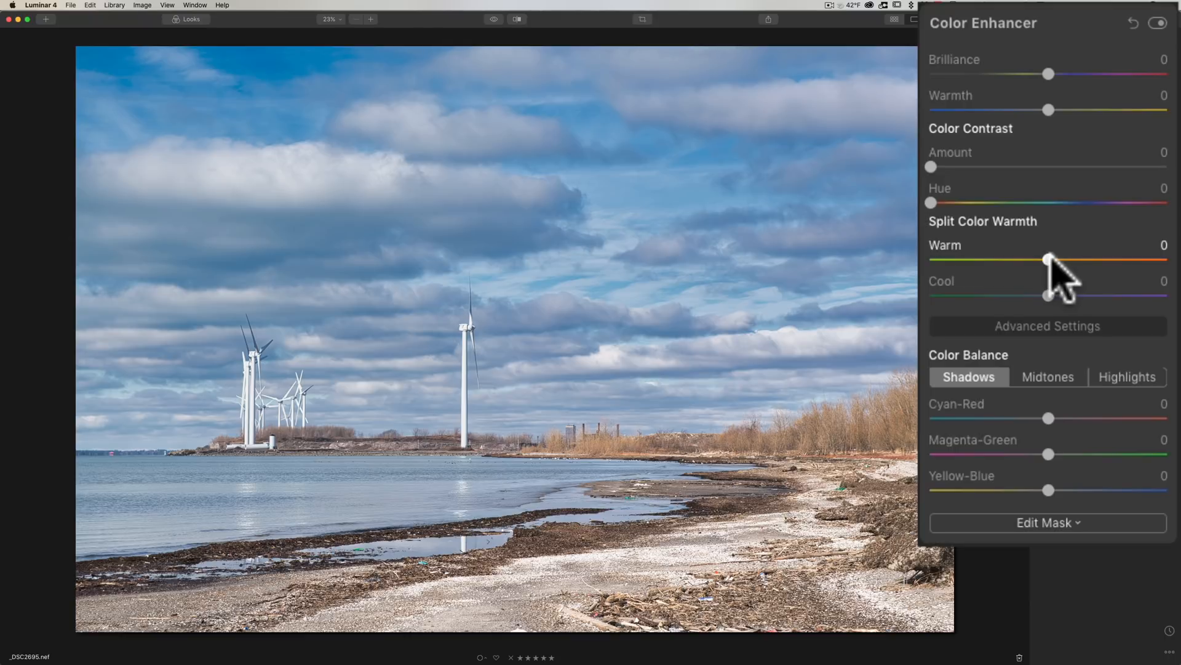
left_click_drag(1049, 260, 1100, 259)
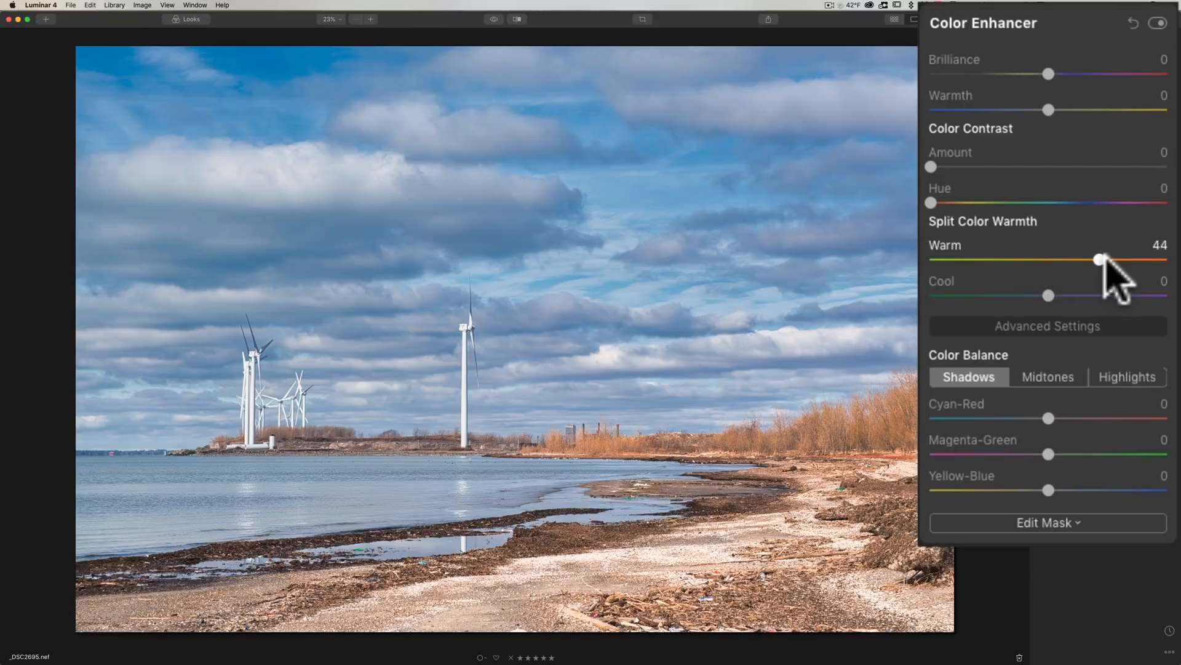
left_click_drag(1101, 258, 1050, 258)
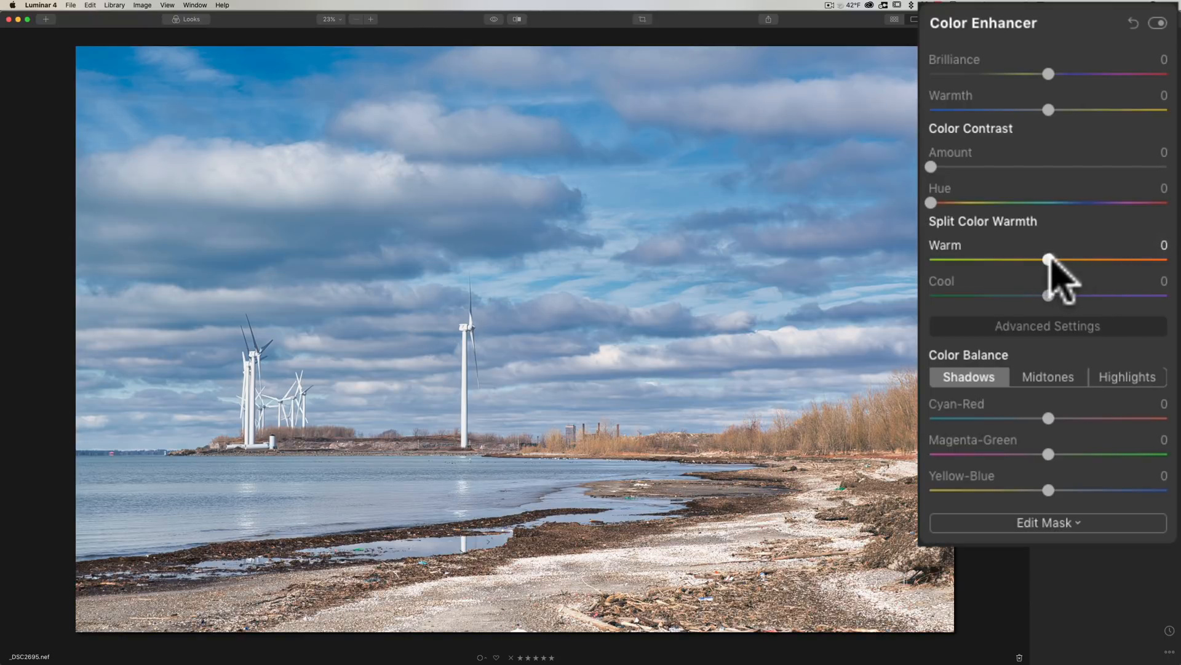
left_click_drag(1047, 261, 1019, 261)
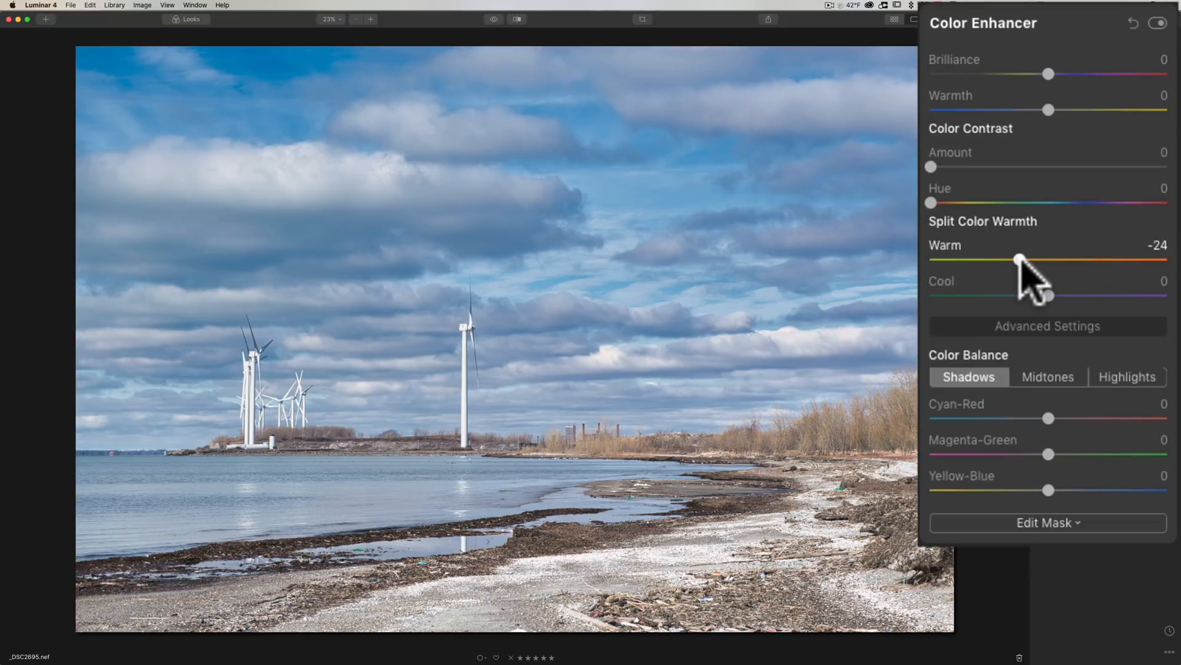
left_click_drag(1019, 260, 1004, 260)
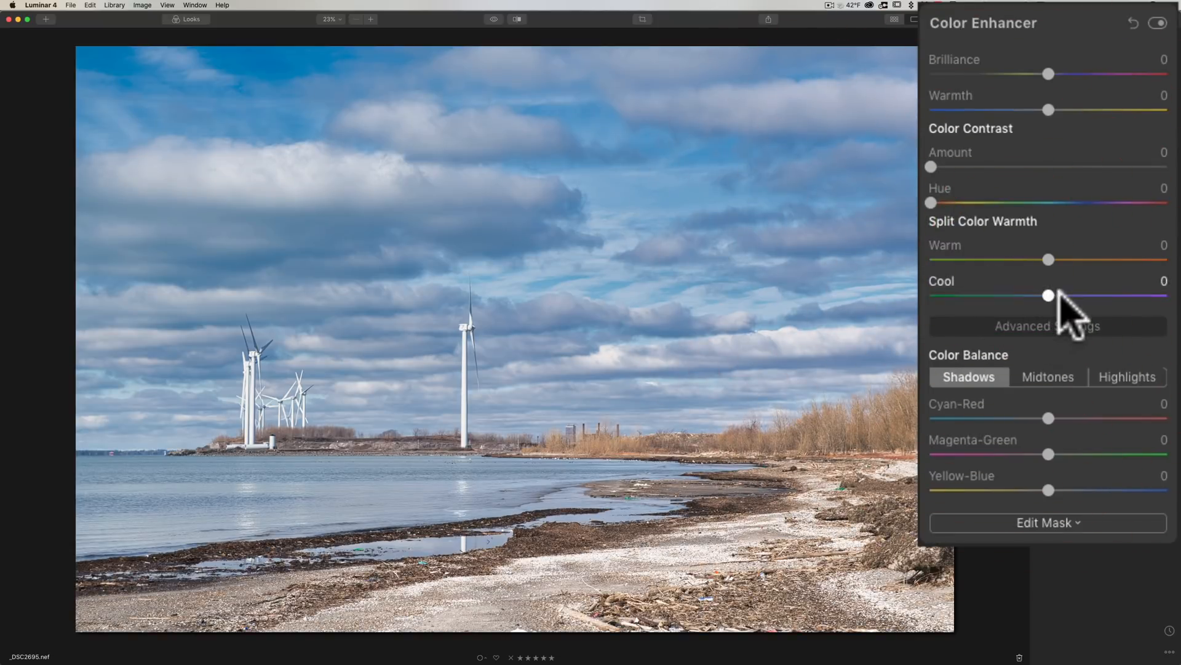
mouse_move(1055, 317)
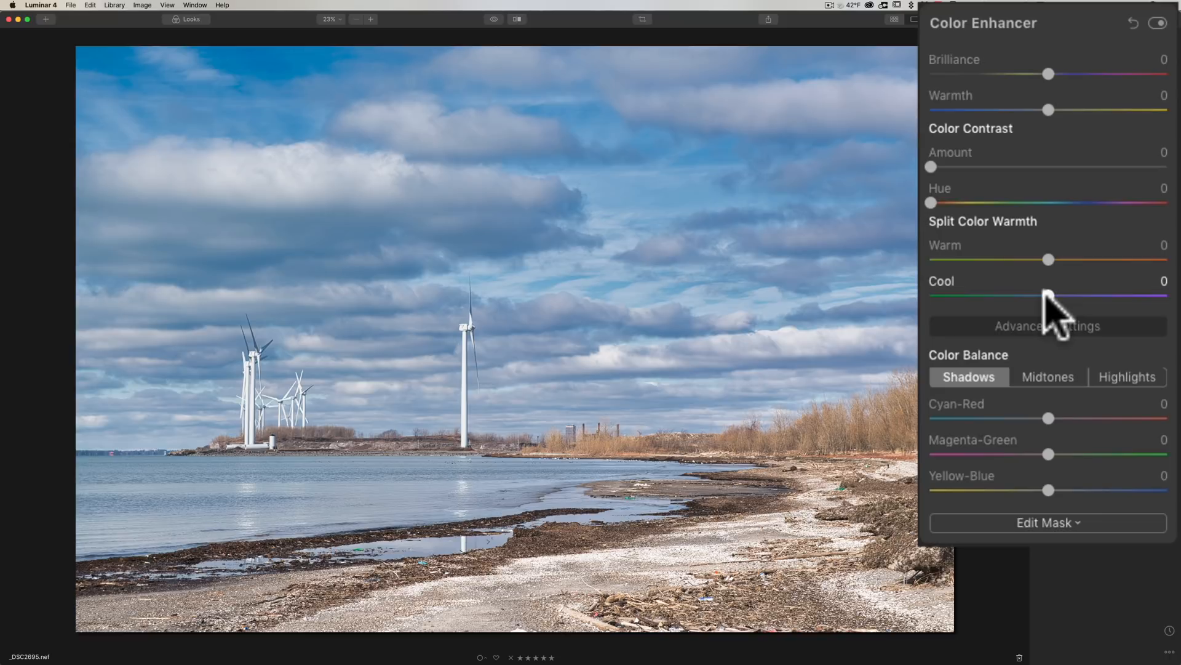
left_click_drag(1046, 295, 1094, 295)
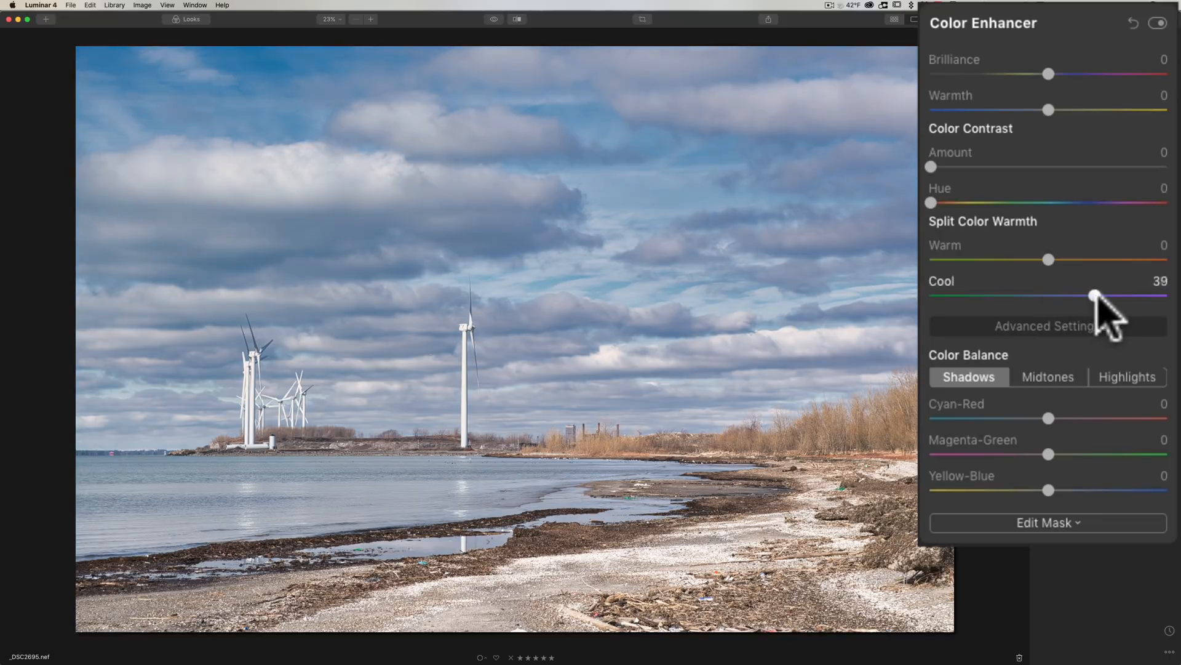
left_click_drag(1093, 297, 1114, 297)
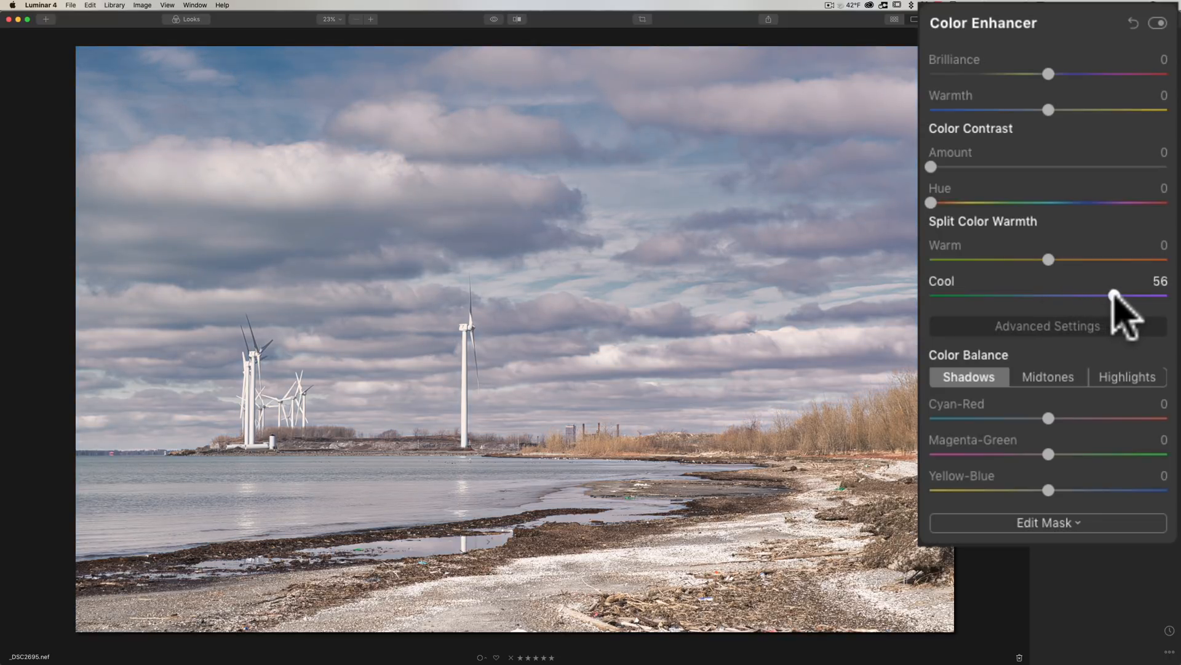
left_click_drag(1113, 297, 994, 296)
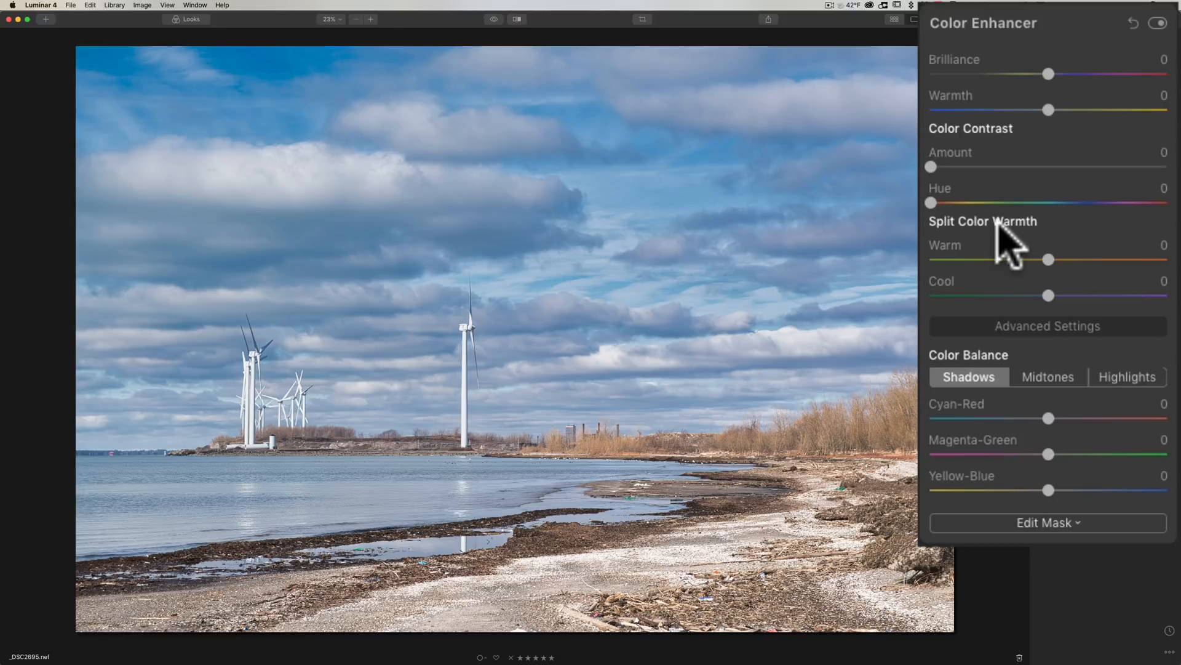
mouse_move(994, 358)
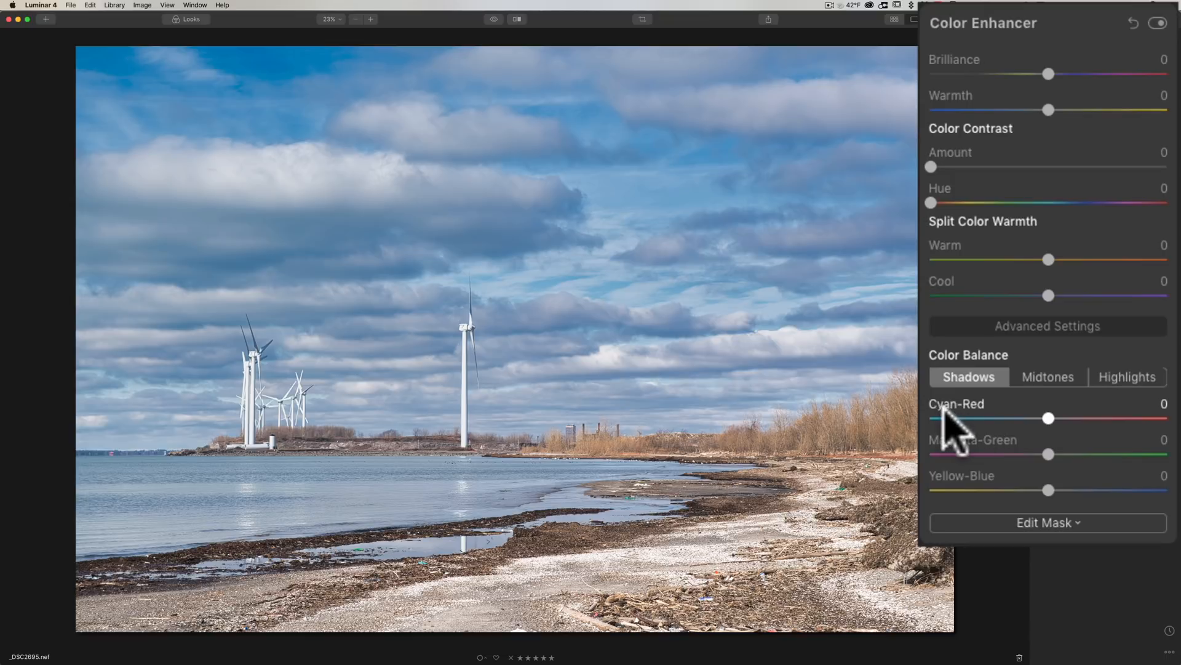
mouse_move(1058, 430)
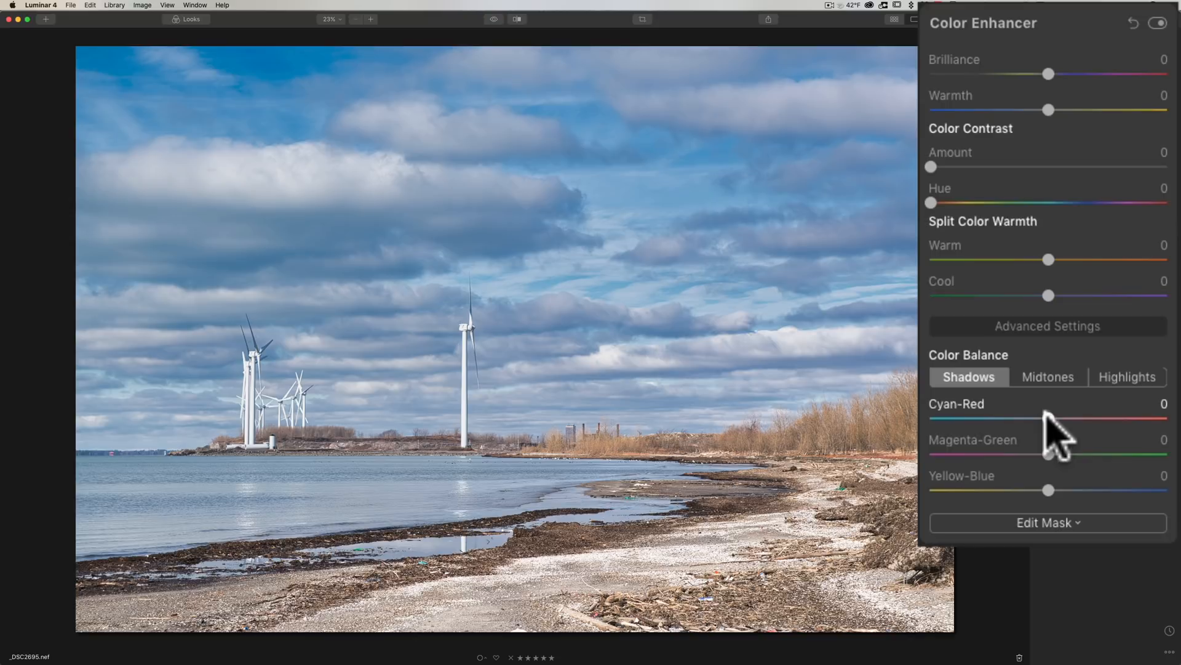
left_click(1127, 376)
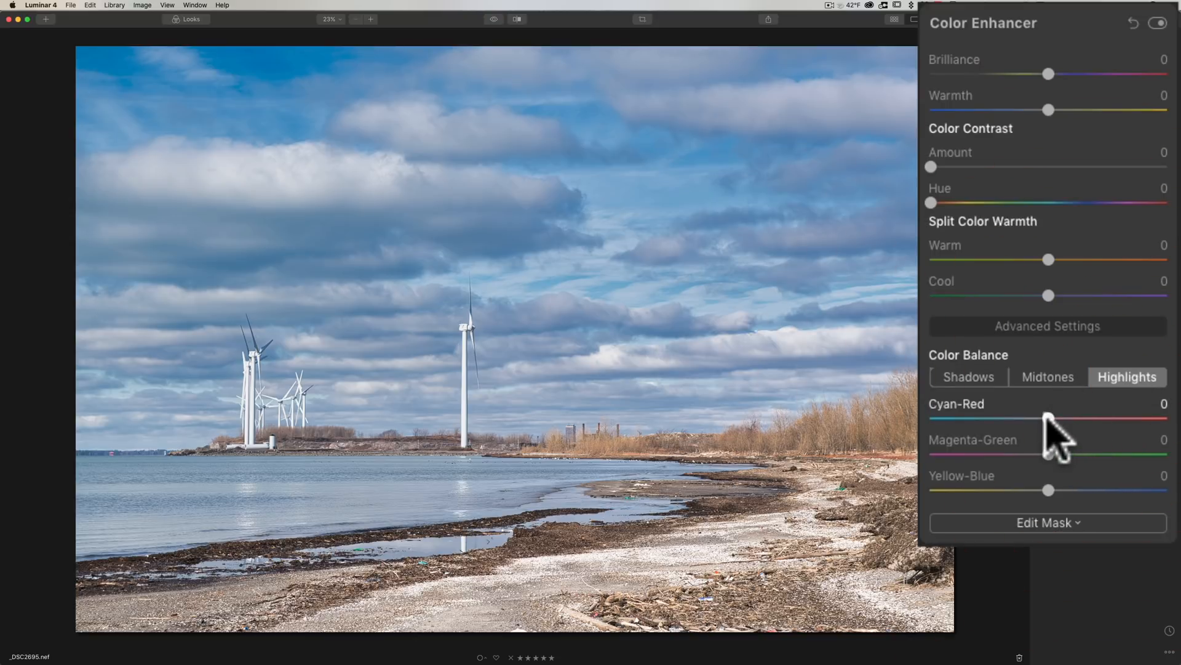
left_click_drag(1046, 419, 1108, 418)
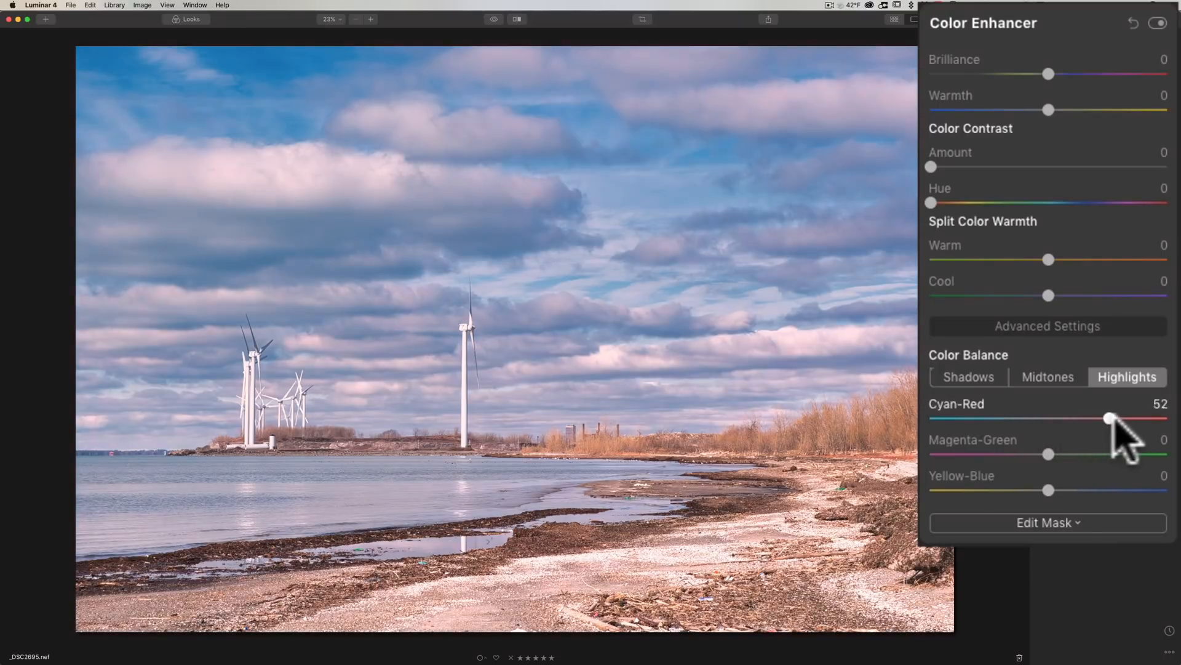
left_click_drag(1108, 419, 1143, 418)
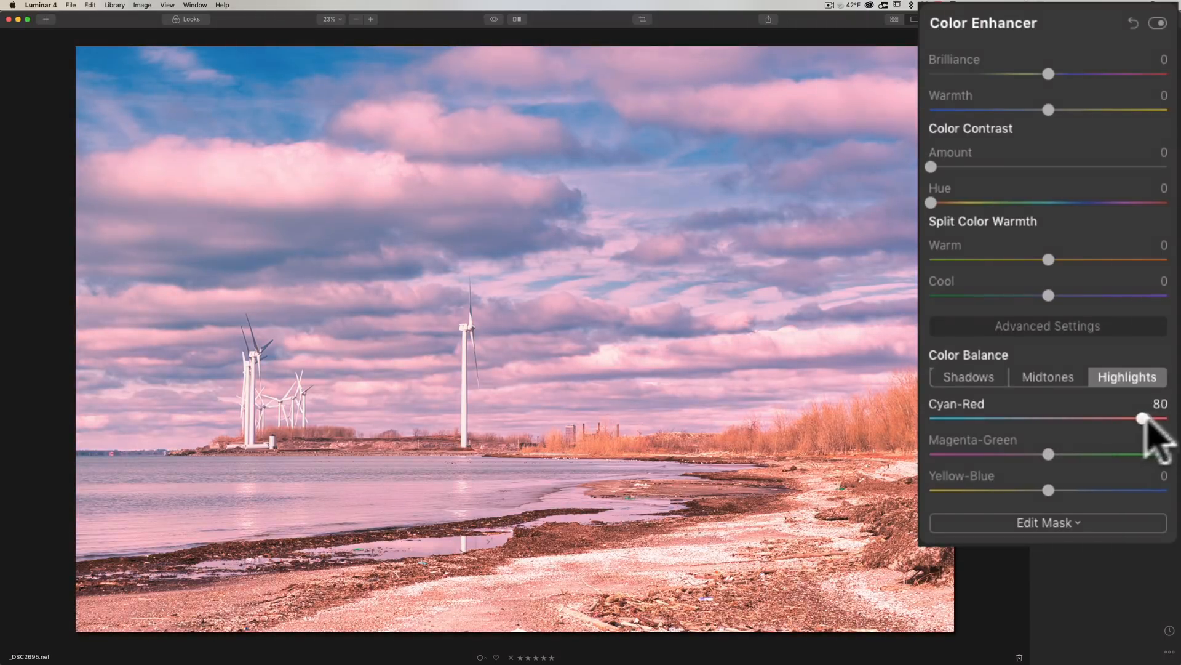
left_click_drag(1142, 418, 1122, 418)
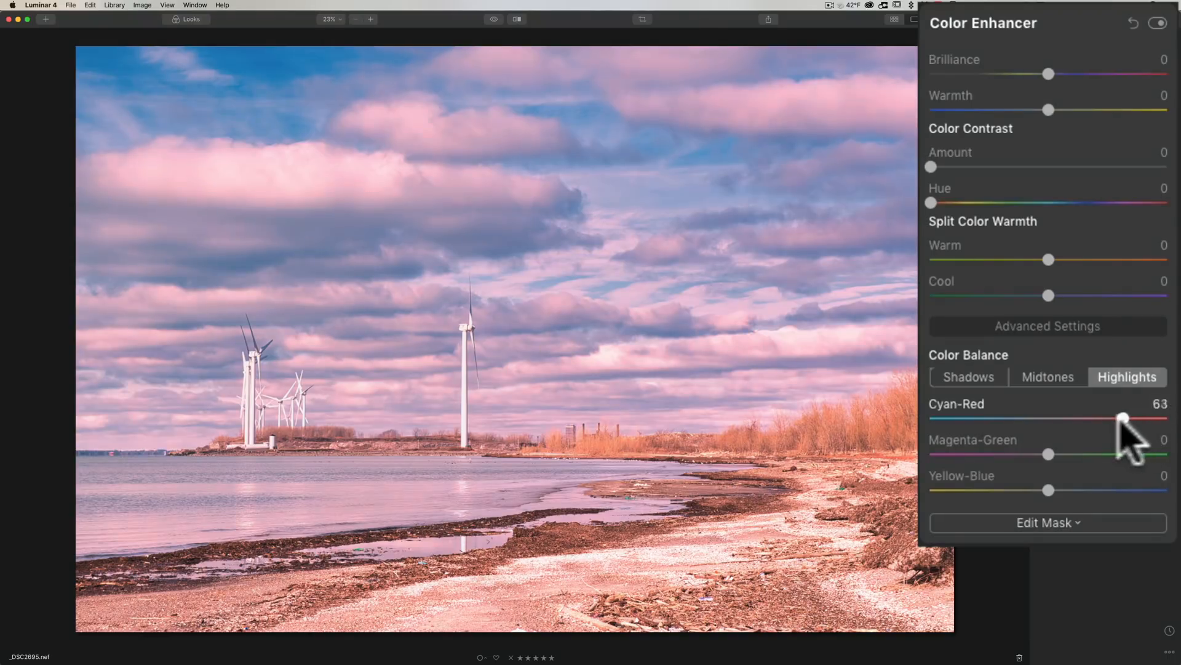
left_click_drag(1122, 418, 970, 419)
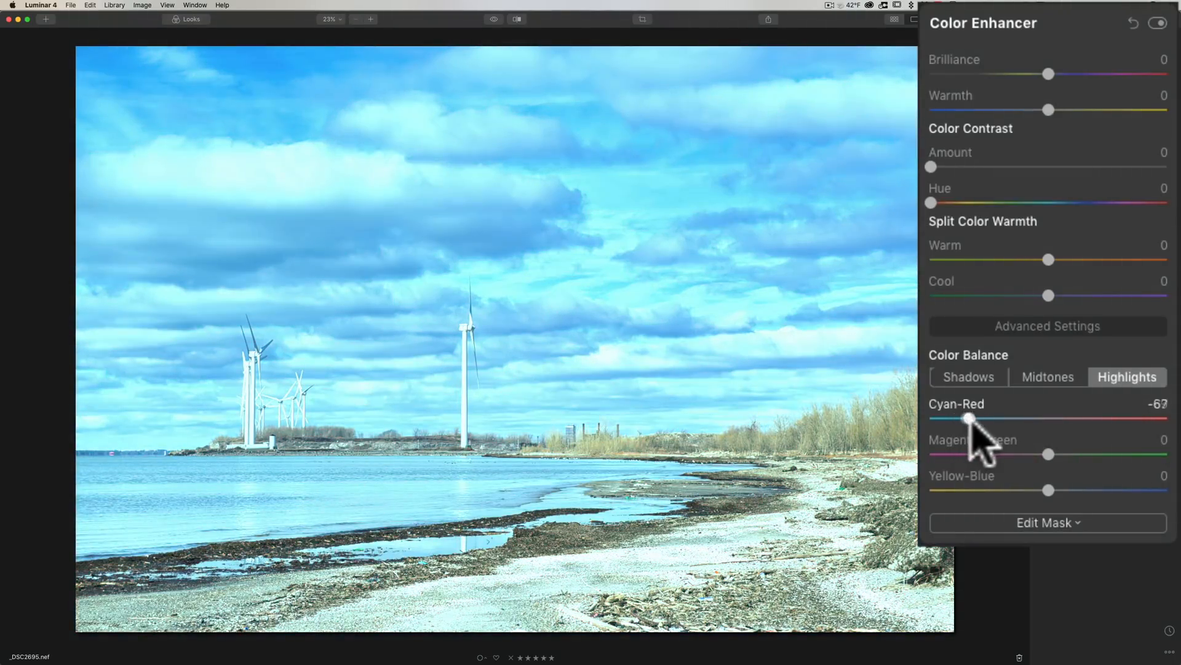
left_click_drag(968, 419, 1050, 420)
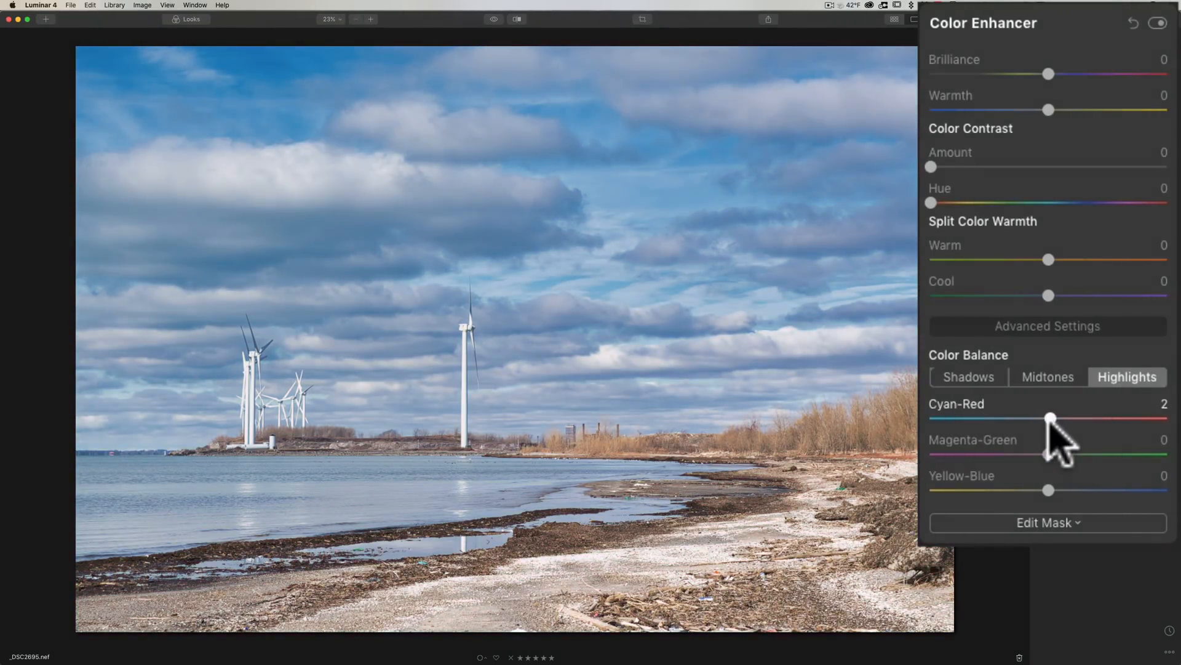
left_click_drag(1051, 418, 953, 419)
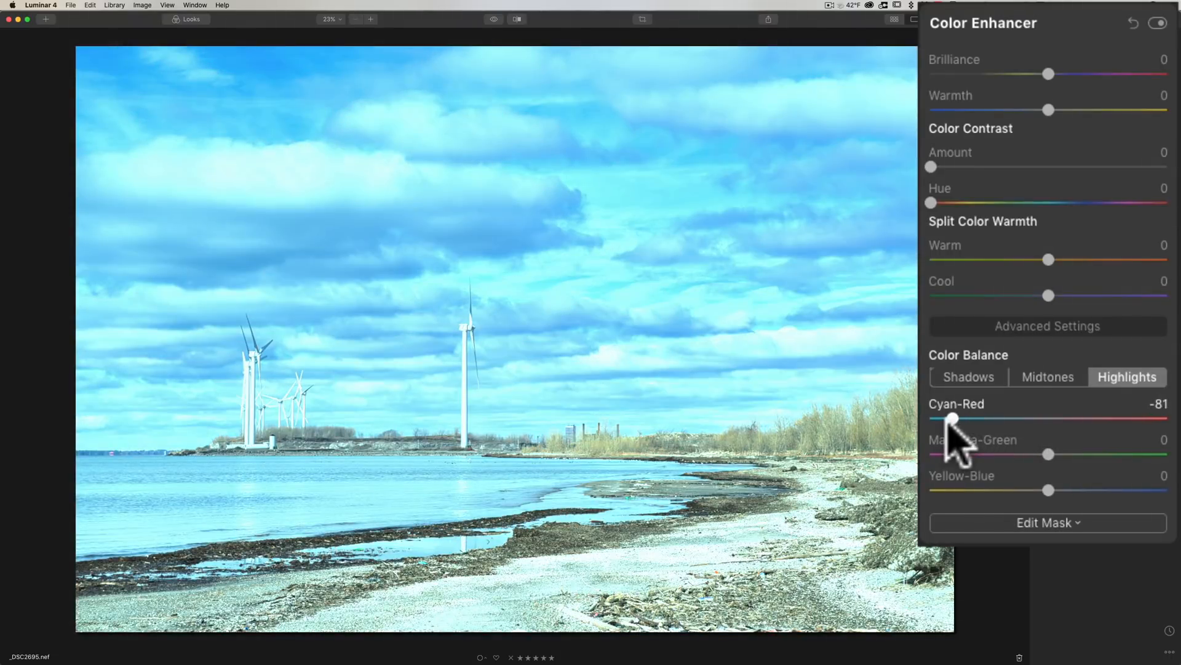
left_click_drag(953, 418, 1107, 419)
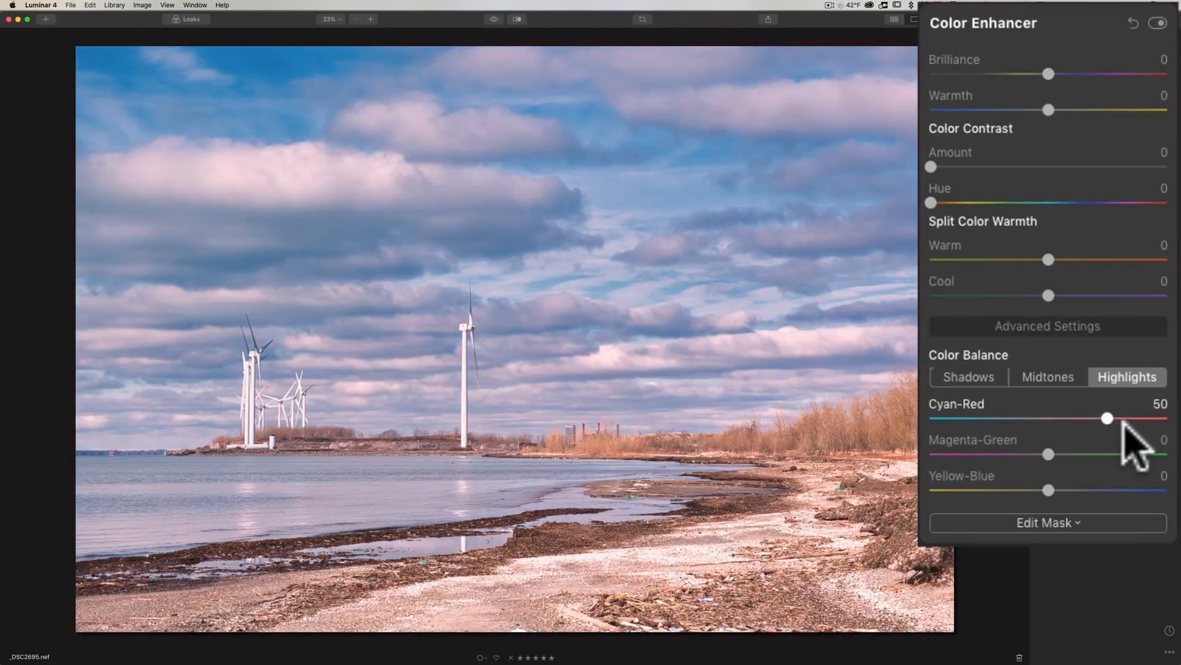
left_click_drag(1108, 419, 1048, 418)
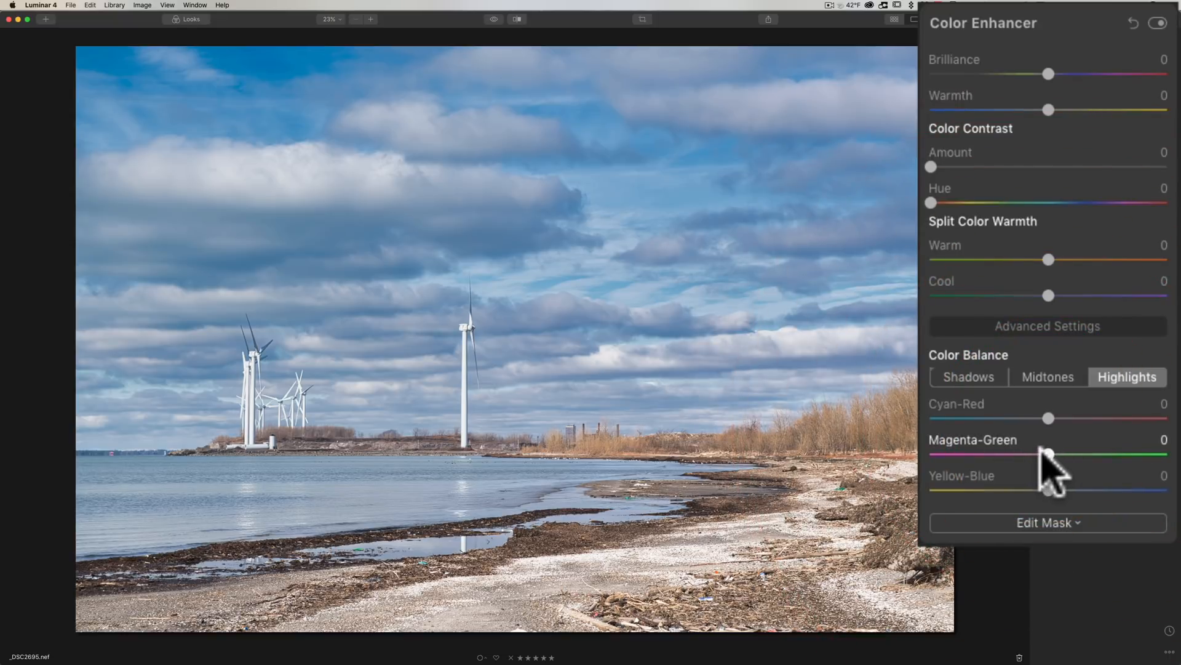
left_click_drag(1046, 454, 1051, 454)
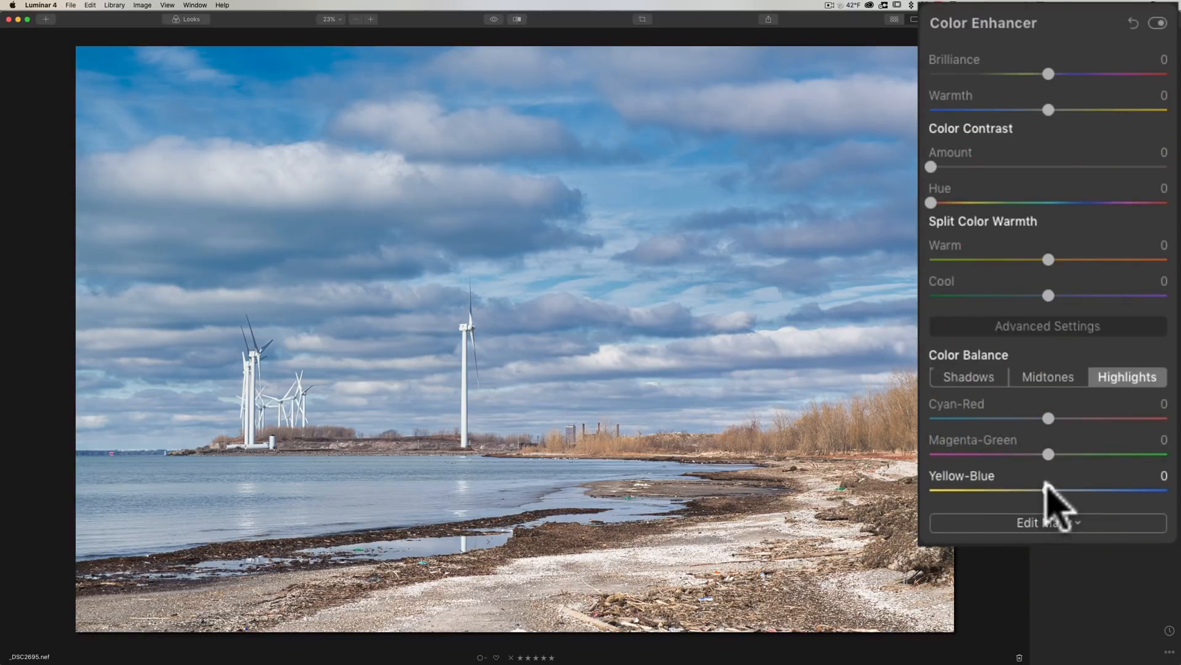
left_click_drag(1047, 489, 1009, 488)
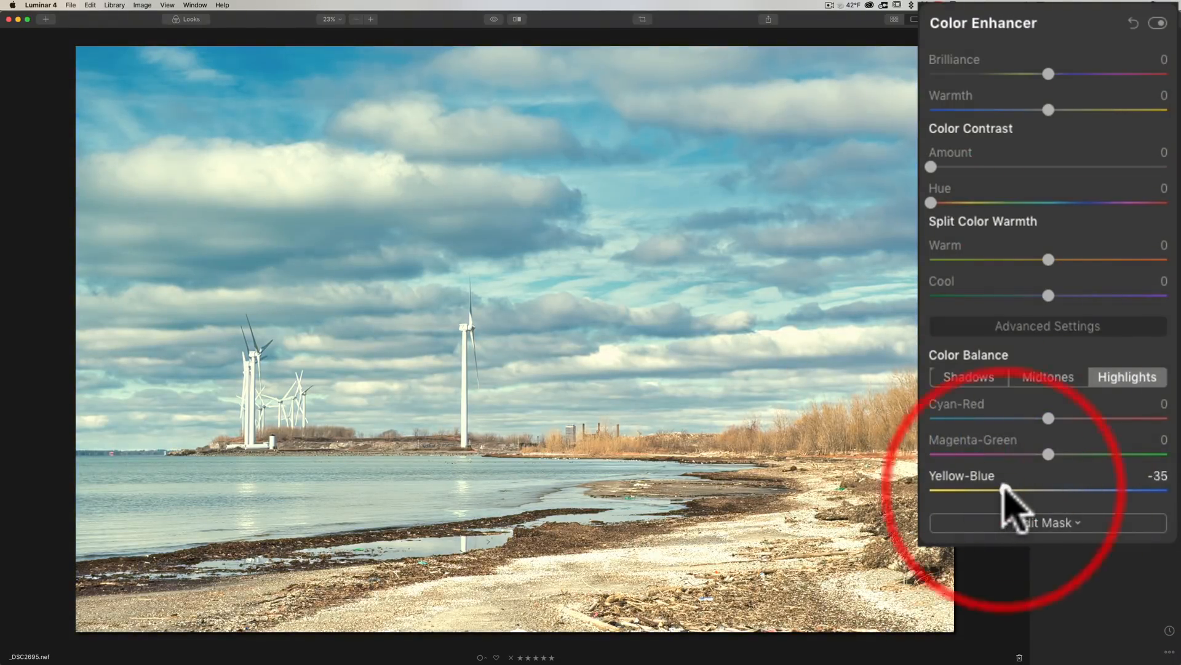
left_click(1046, 376)
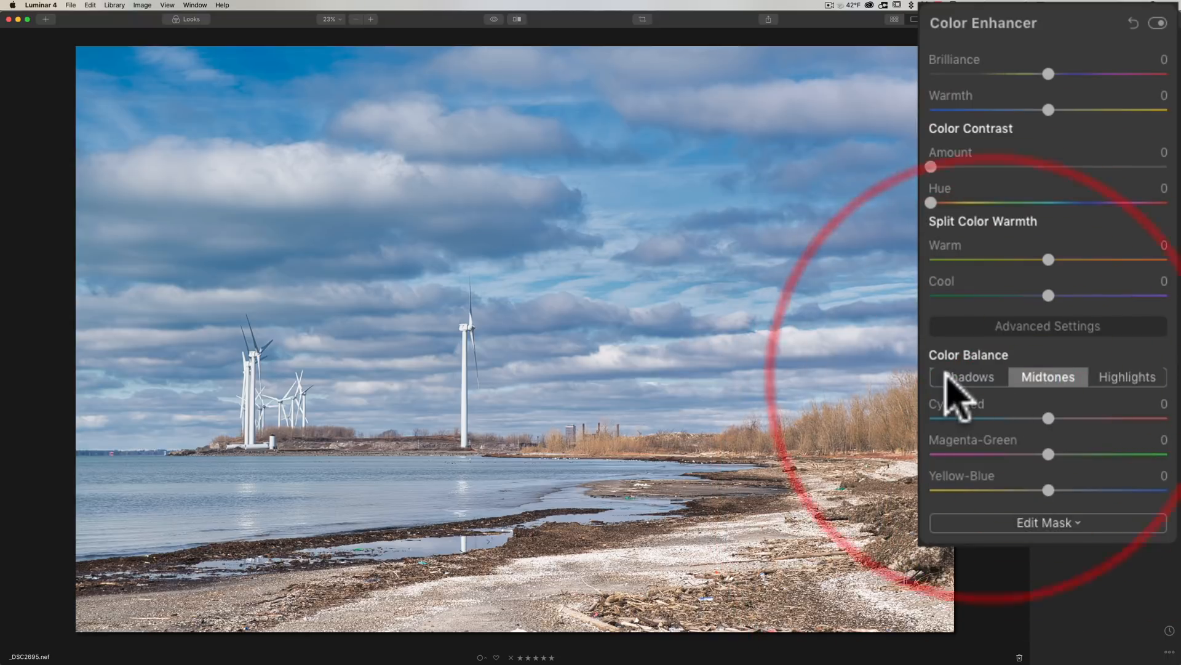
- Switch Color Balance to its Shadows range, leaving the colour sliders at zero
left_click(969, 377)
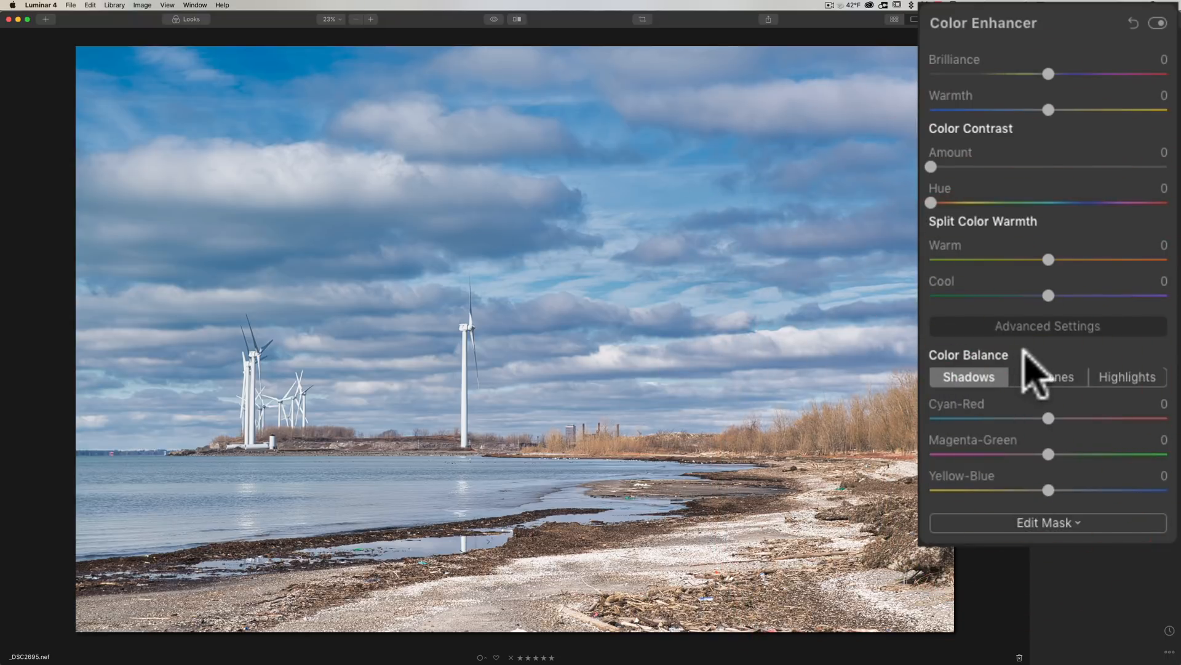
mouse_move(1036, 381)
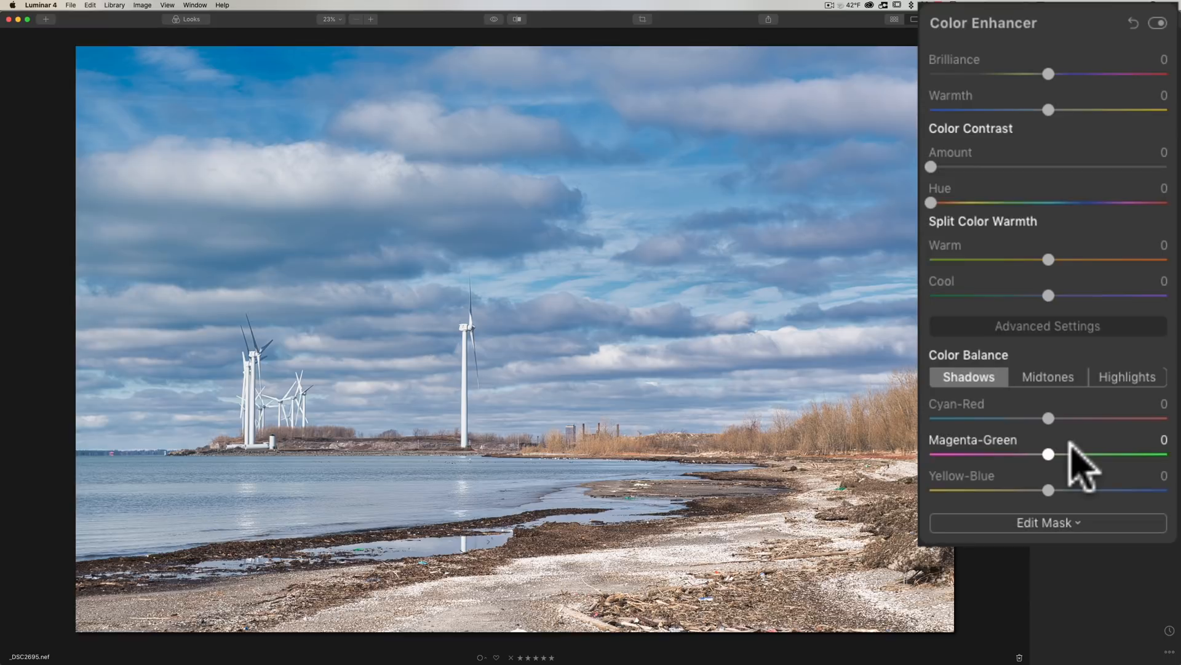
mouse_move(992, 467)
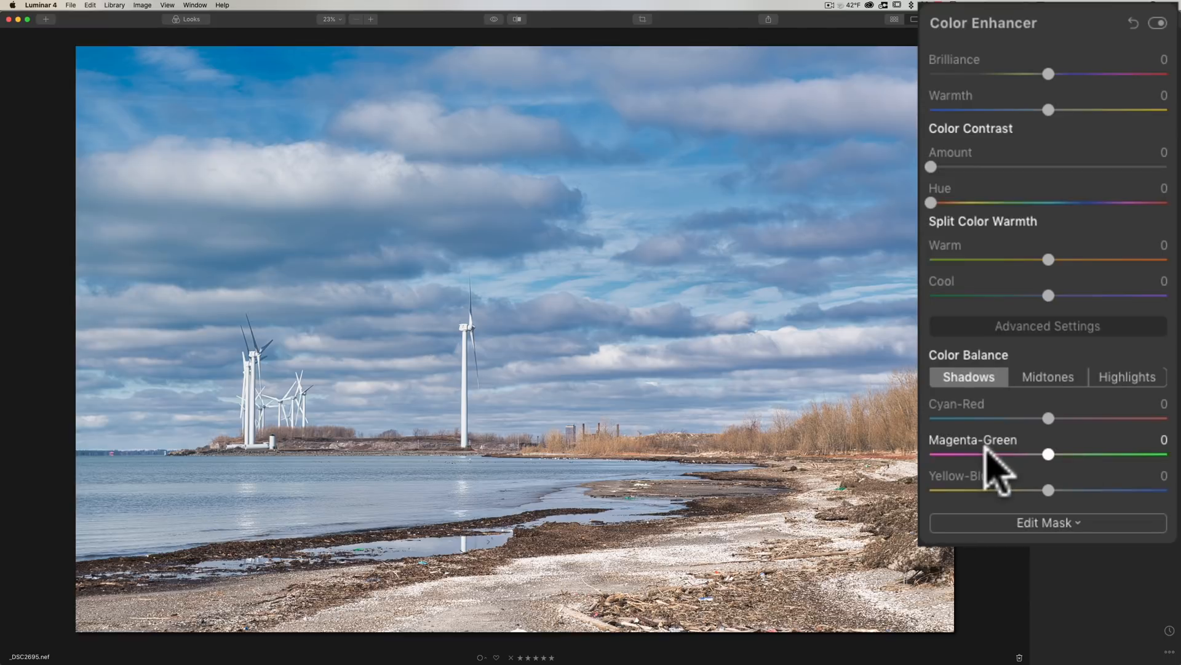
mouse_move(1047, 505)
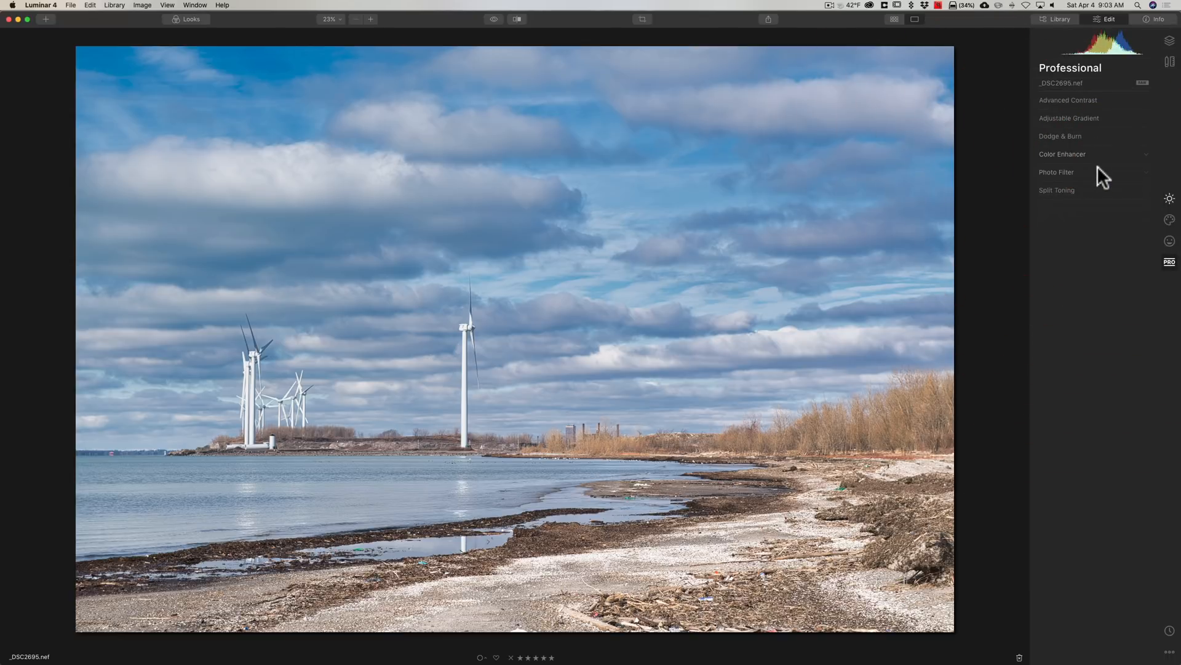
- Expand the Photo Filter tool in the Professional list
left_click(1055, 172)
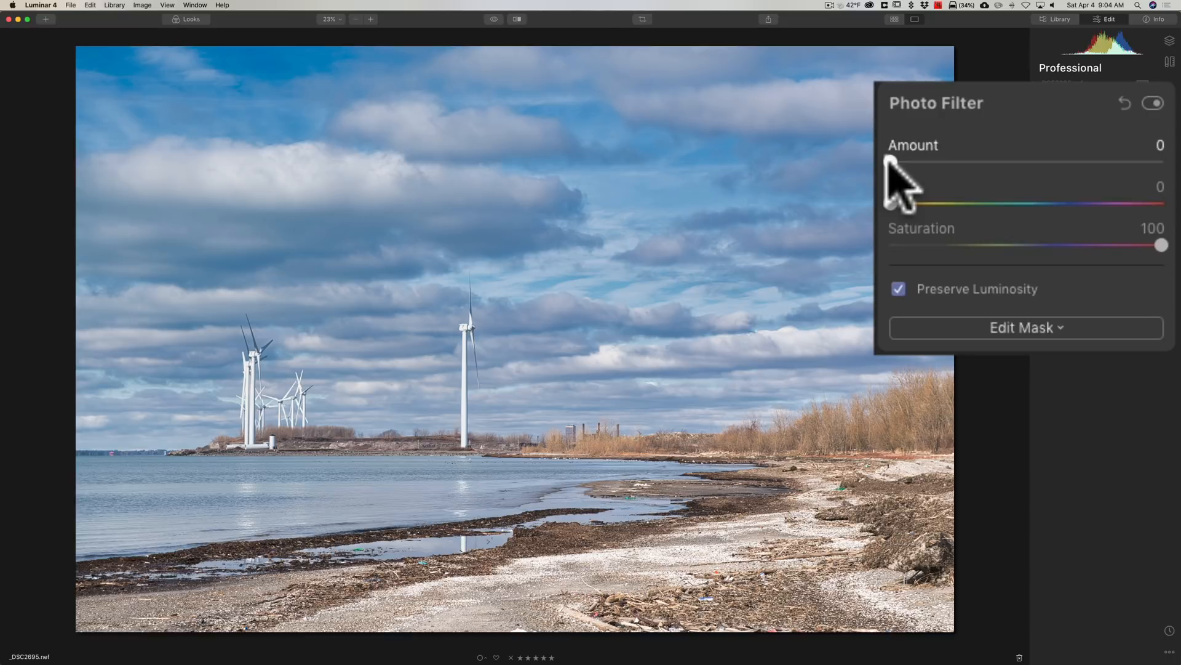
- Try a yellow-green then bluish photo filter tint with reduced strength and saturation
left_click_drag(891, 162, 1027, 161)
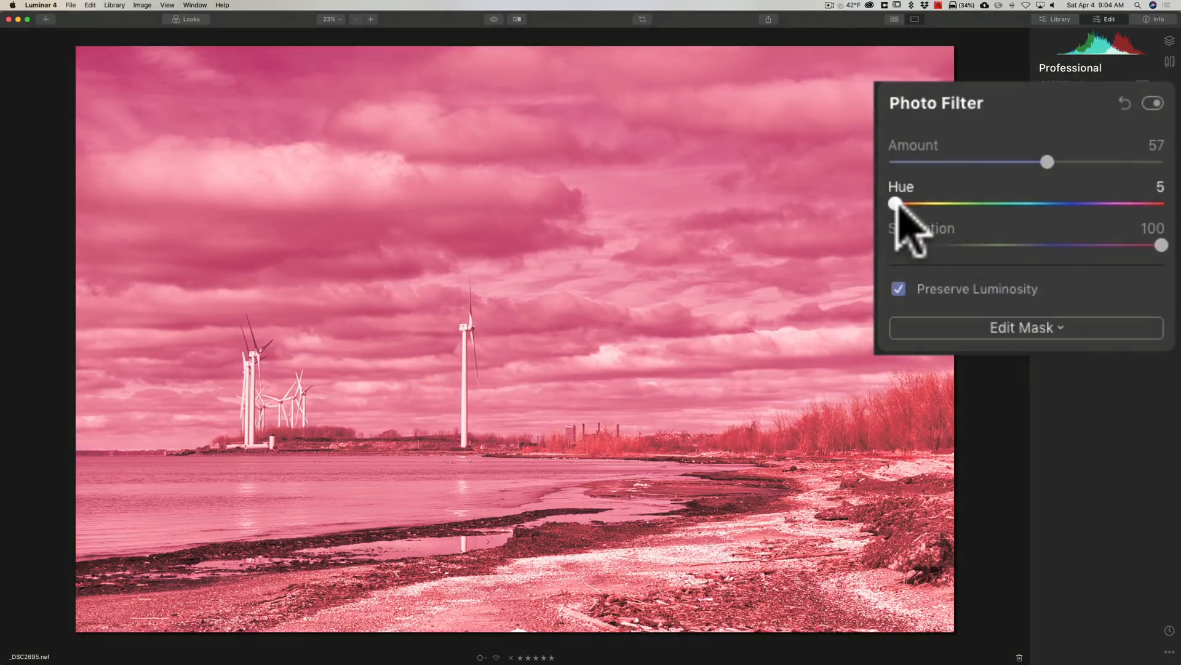
left_click_drag(892, 203, 934, 203)
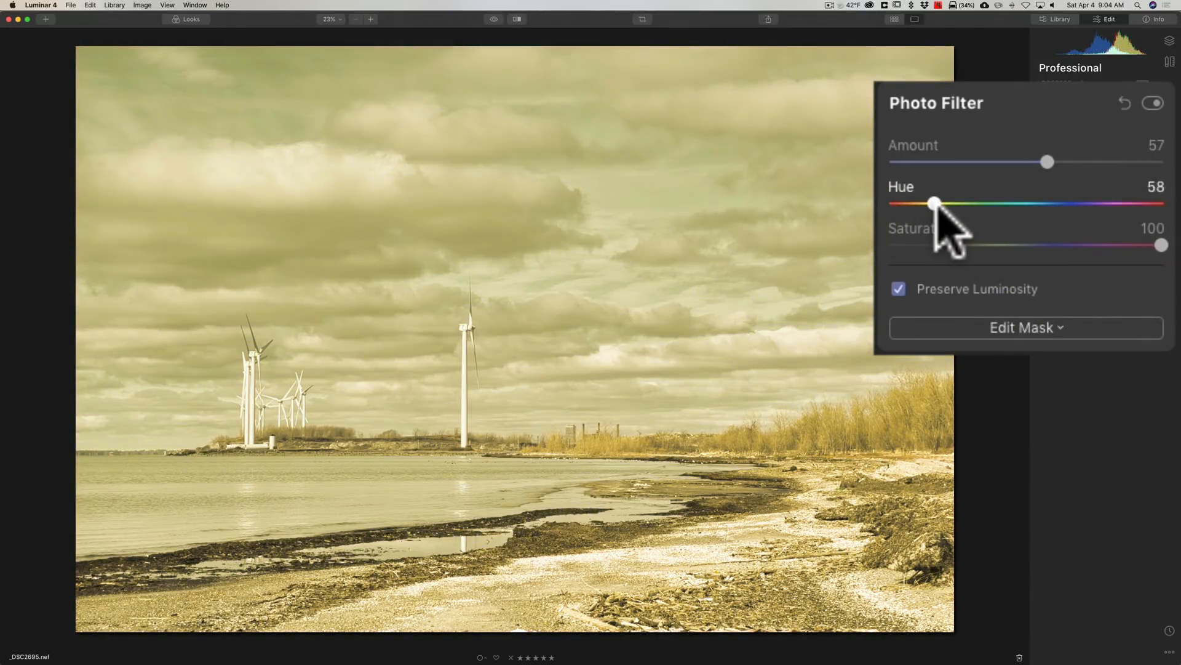
left_click_drag(1048, 161, 1015, 161)
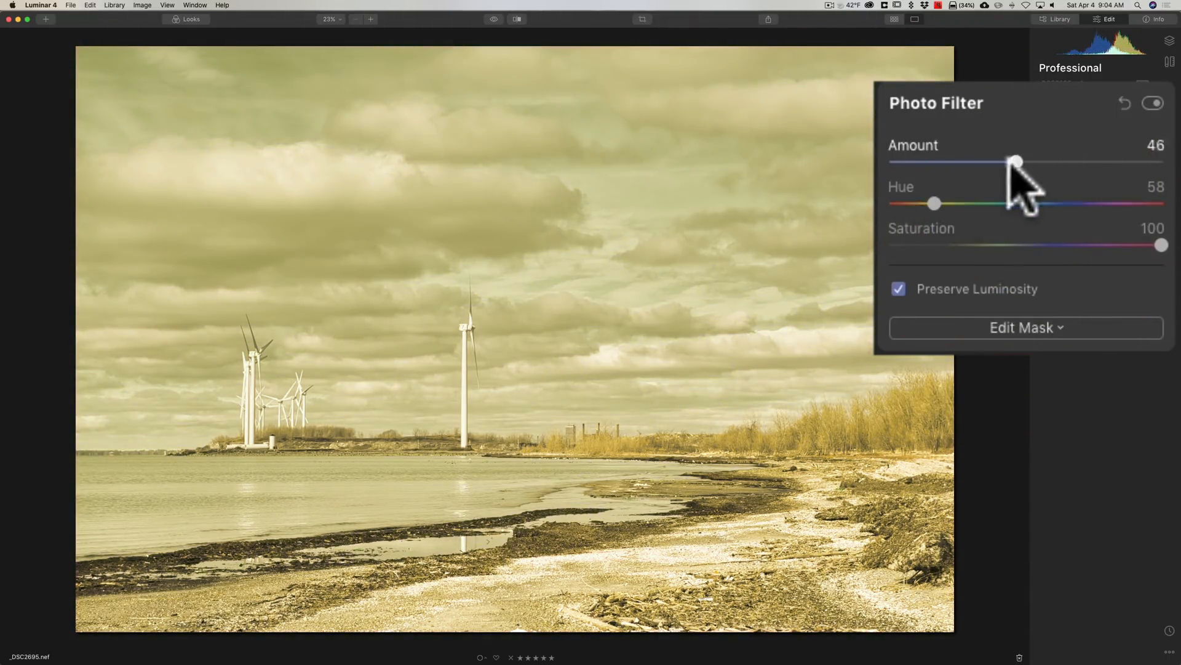
left_click_drag(1163, 244, 1040, 244)
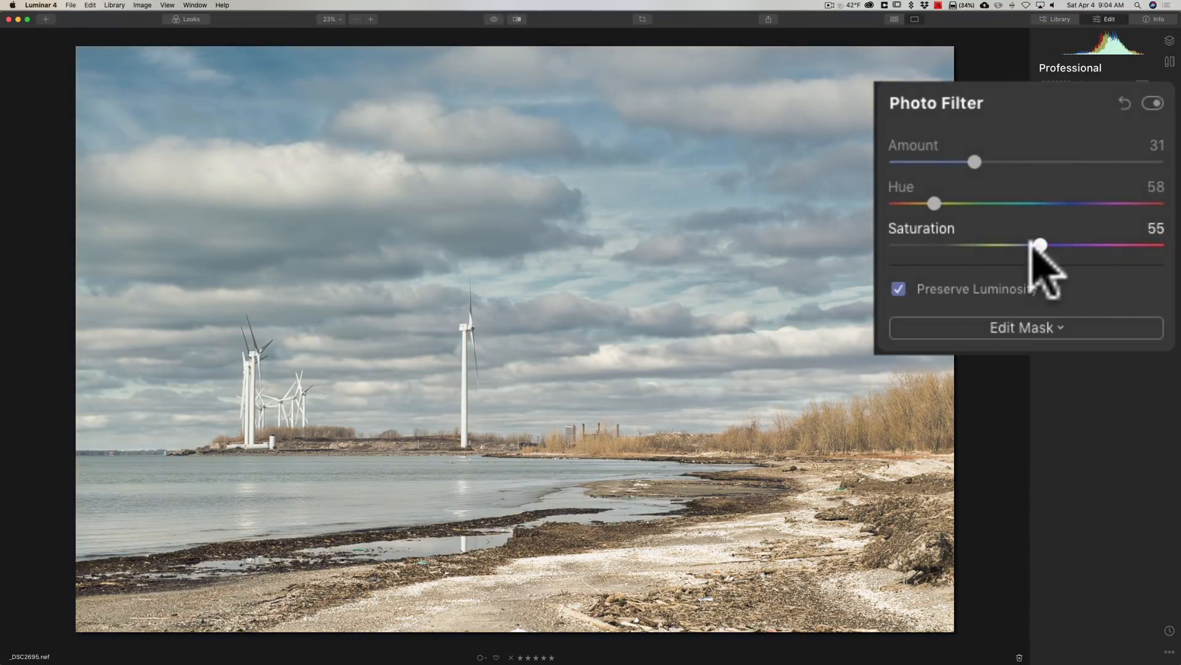
mouse_move(980, 163)
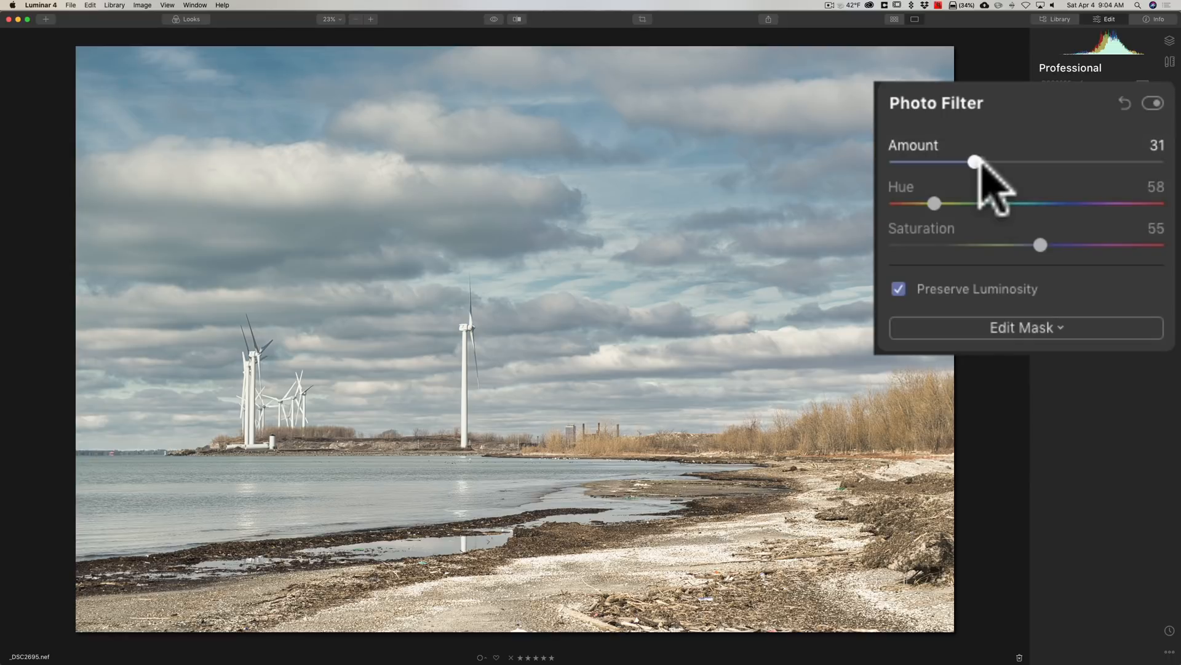
mouse_move(979, 192)
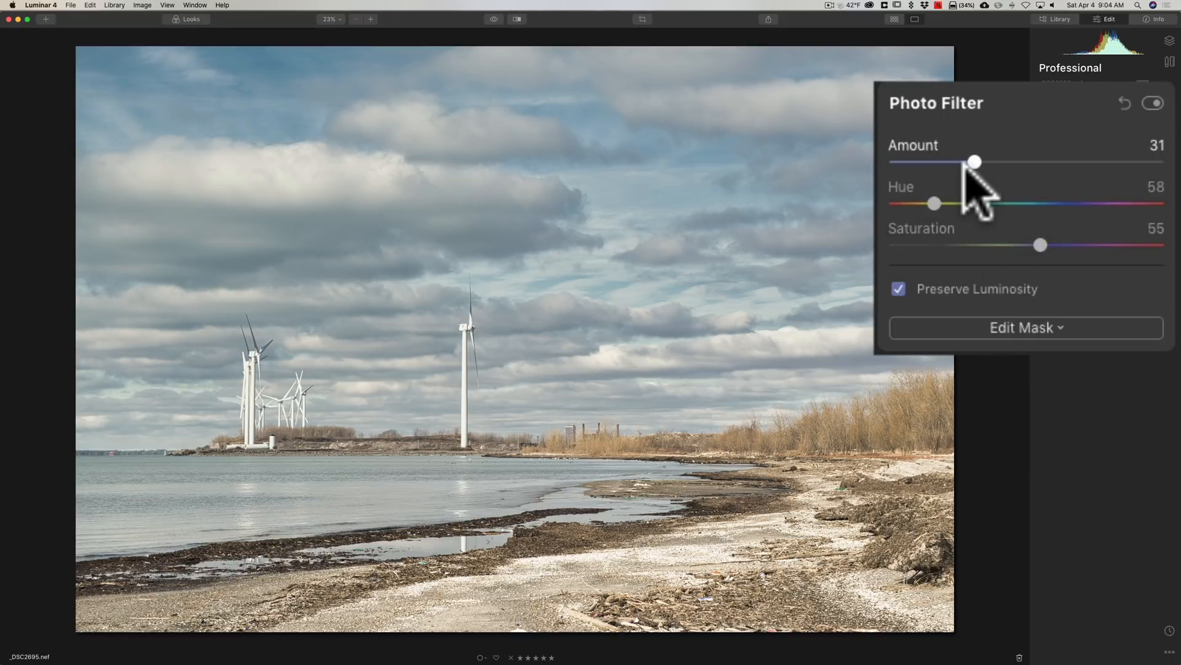
mouse_move(1021, 263)
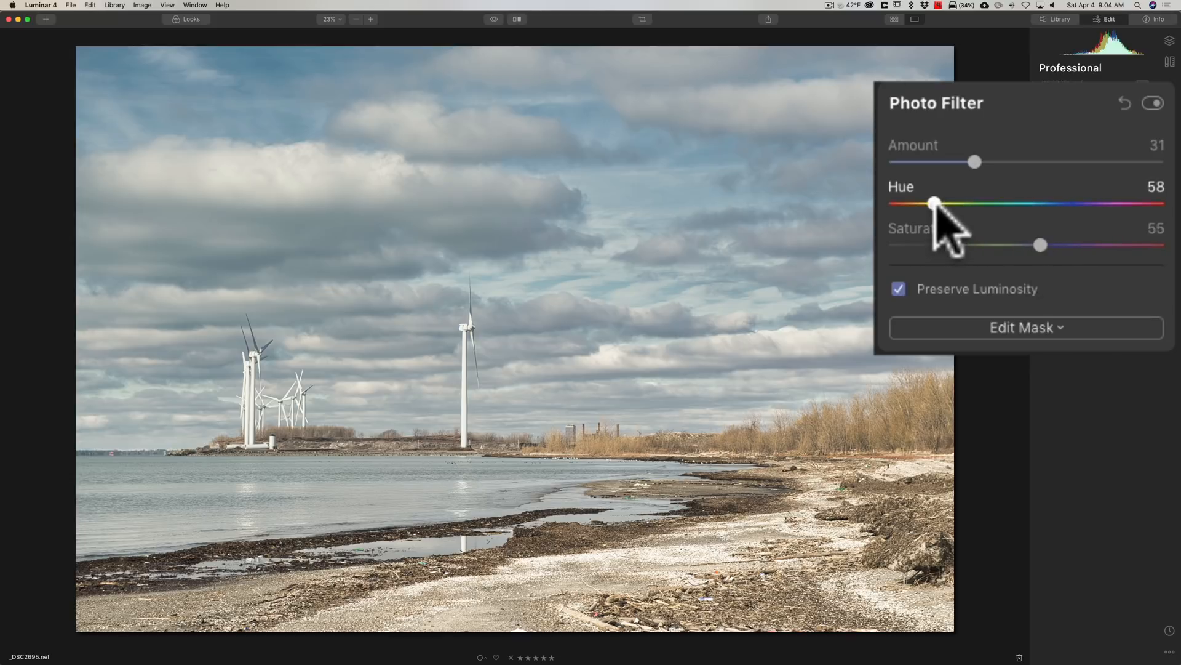
left_click_drag(934, 203, 1015, 203)
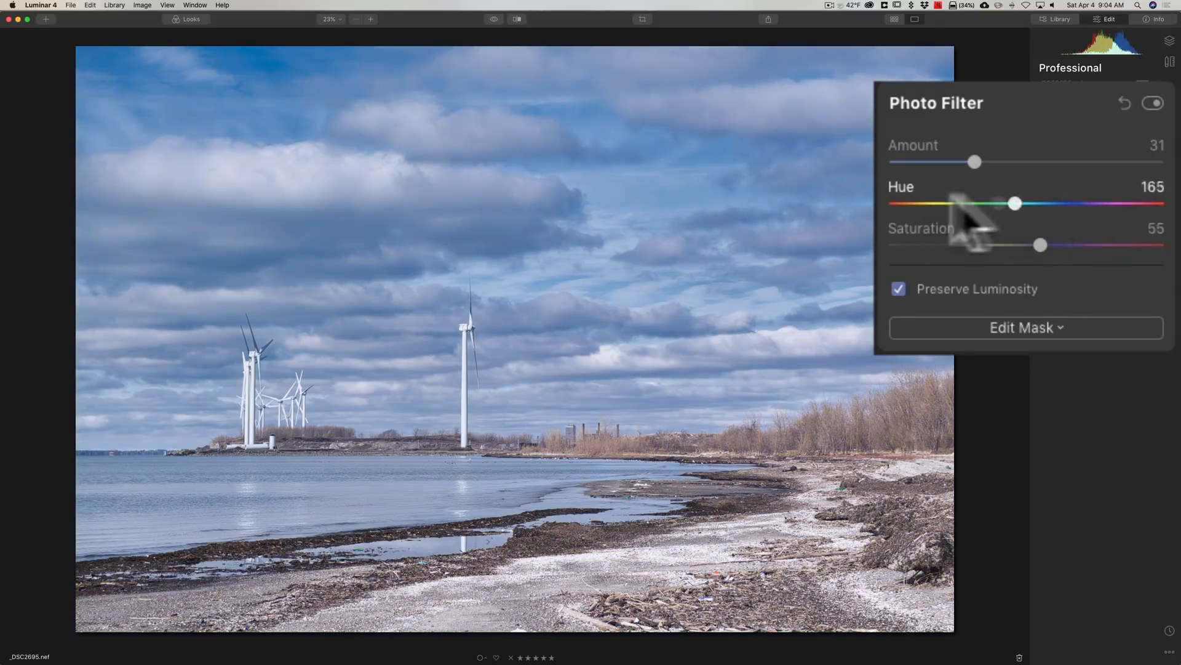
left_click_drag(975, 160, 891, 160)
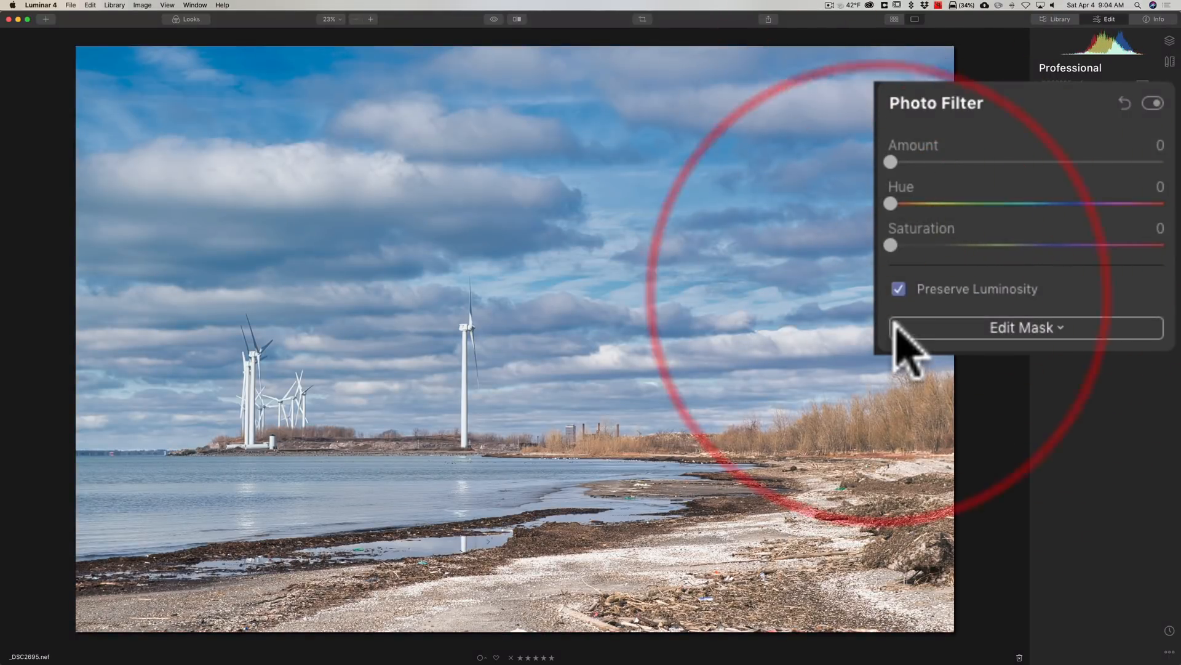
- Try a strong saturated red filter while toggling Preserve Luminosity on and off
left_click(897, 288)
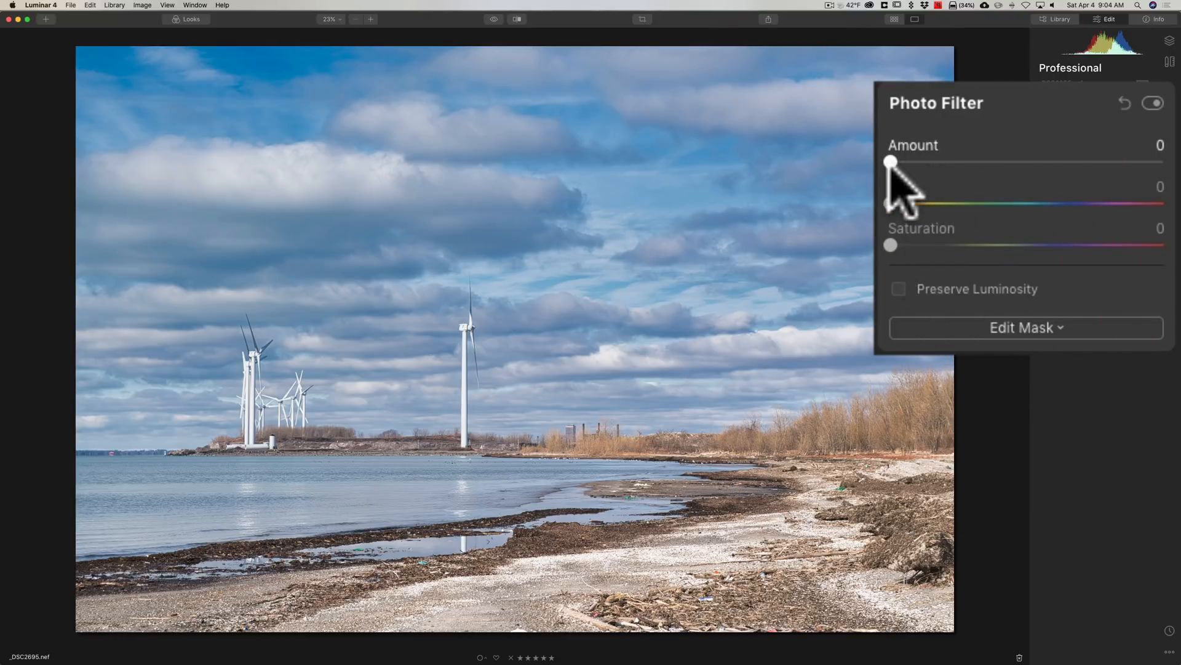
left_click_drag(891, 244, 1085, 243)
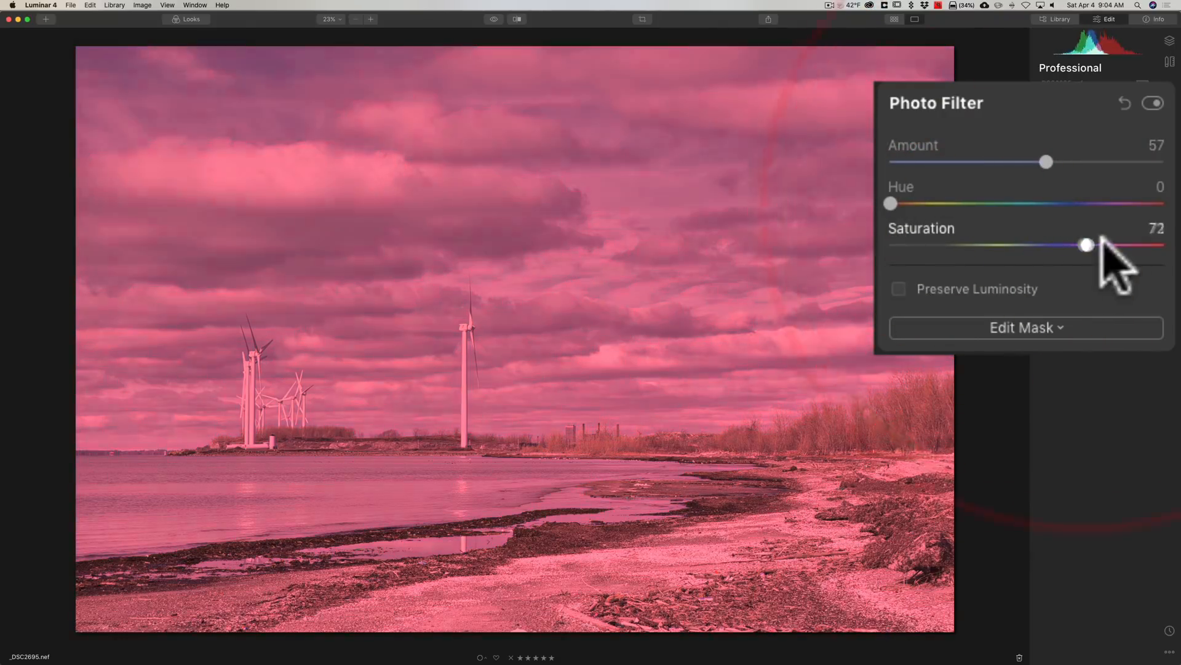
left_click_drag(1084, 244, 1126, 244)
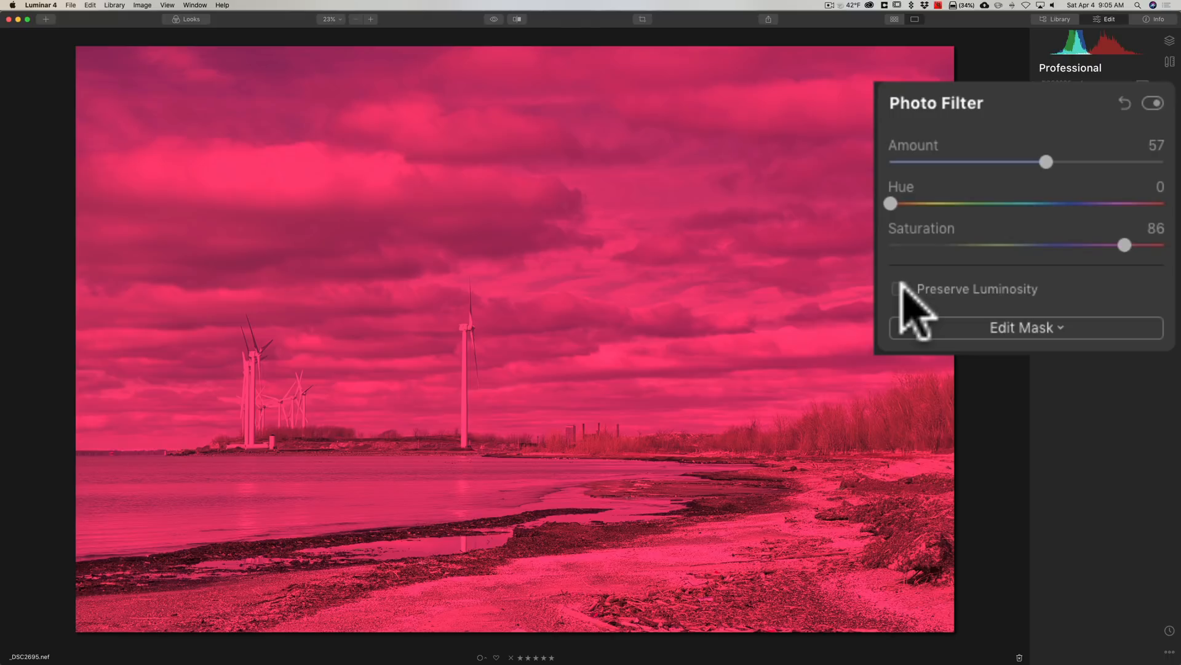
left_click(896, 288)
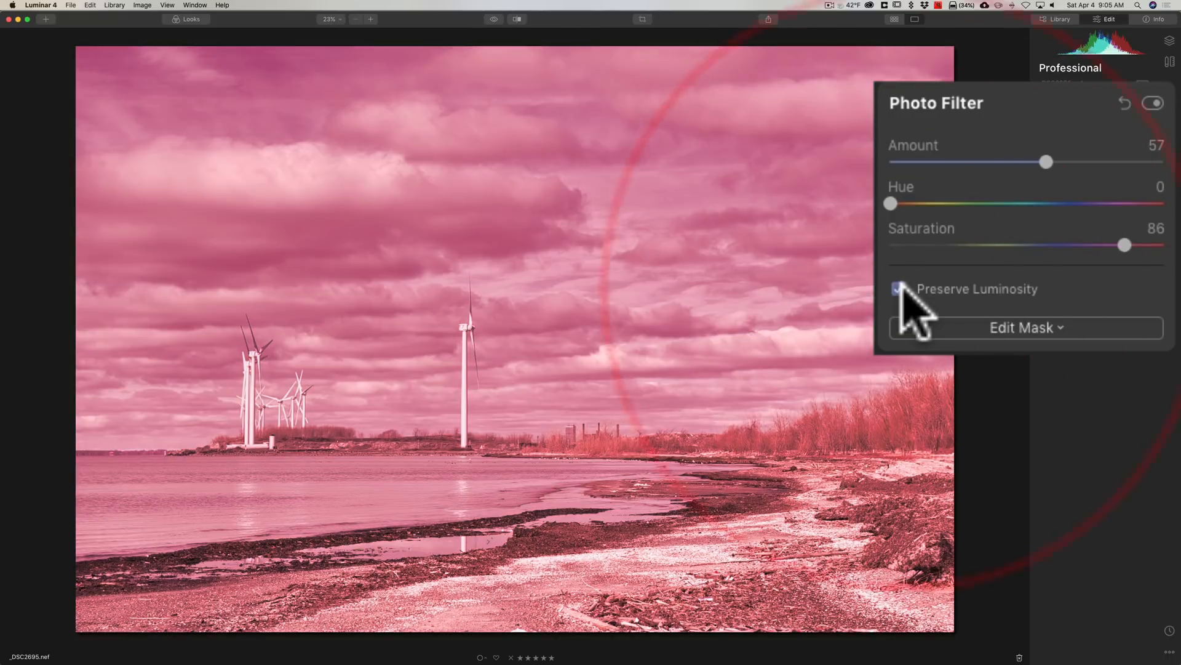
left_click(898, 288)
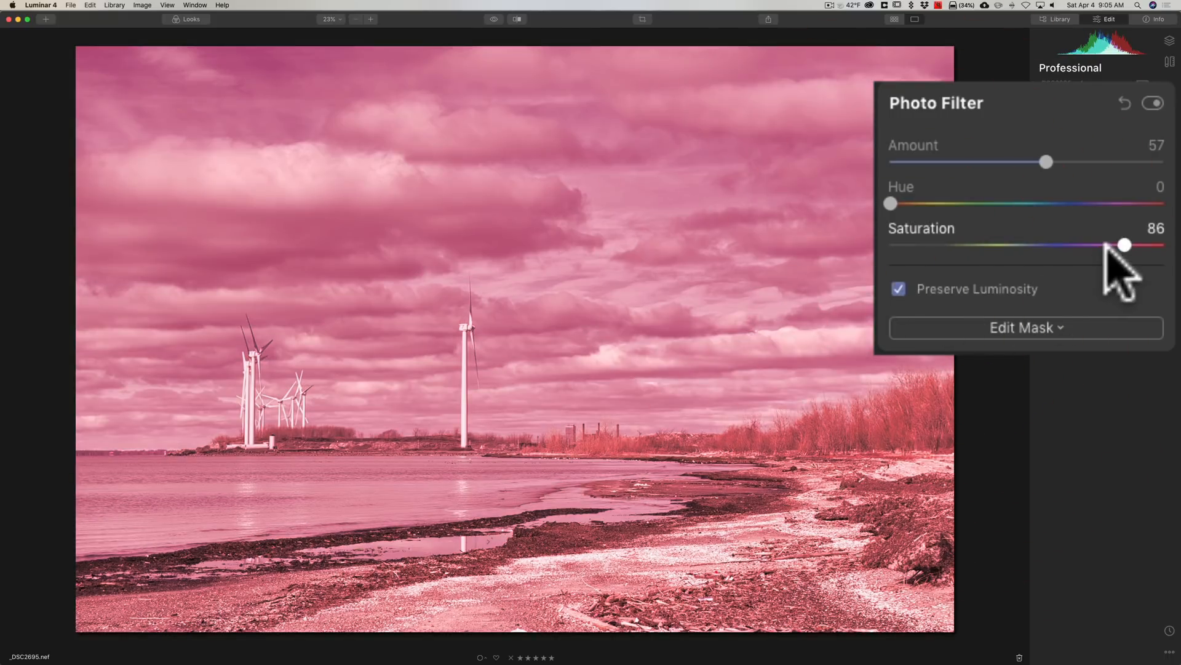
mouse_move(1100, 283)
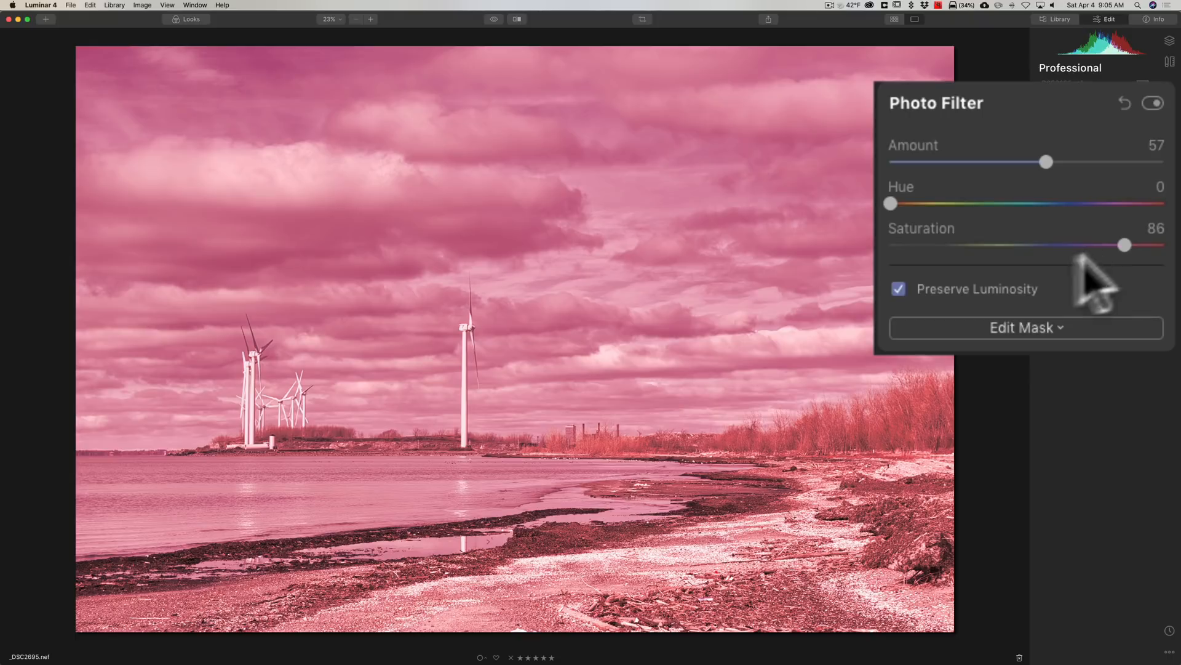
left_click(898, 288)
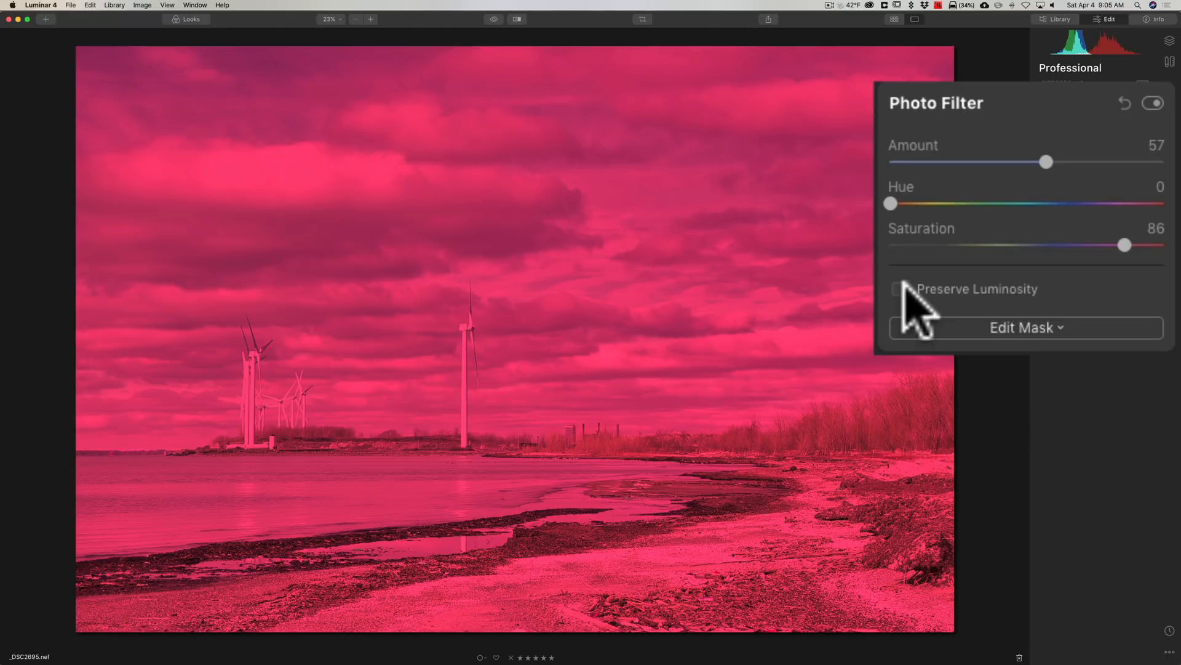
- Reset all Photo Filter settings to zero and collapse the panel
left_click(897, 288)
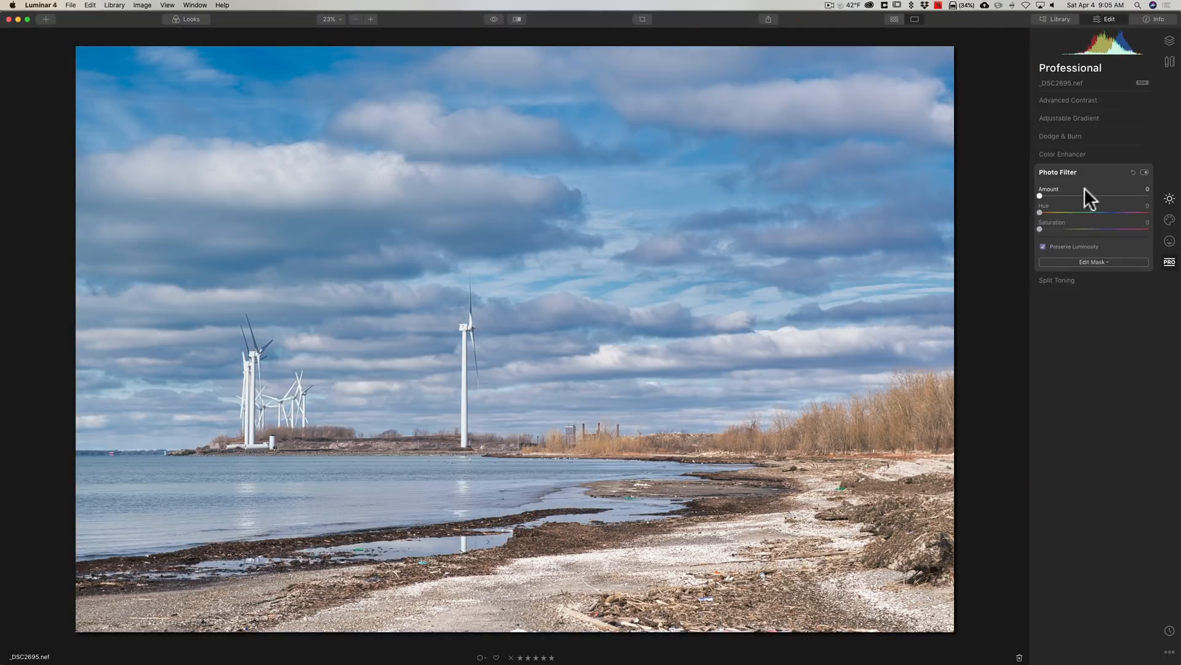
left_click(1057, 172)
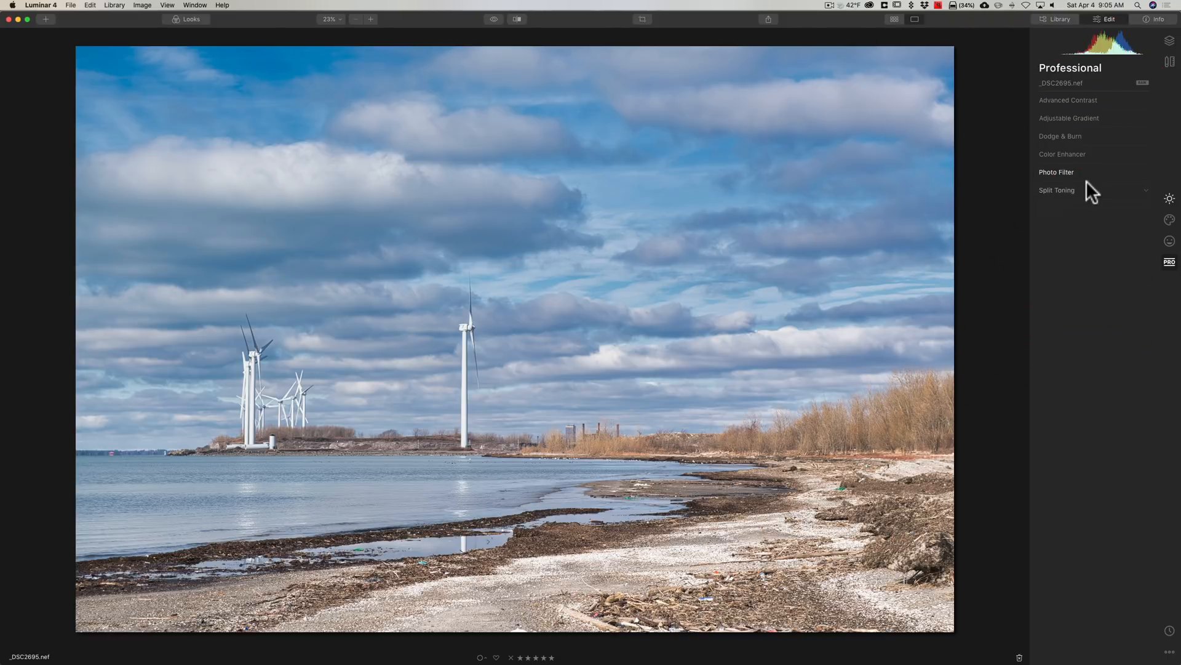
- Split-tone the highlights olive-green with hue 74 and saturation 47
left_click(1057, 189)
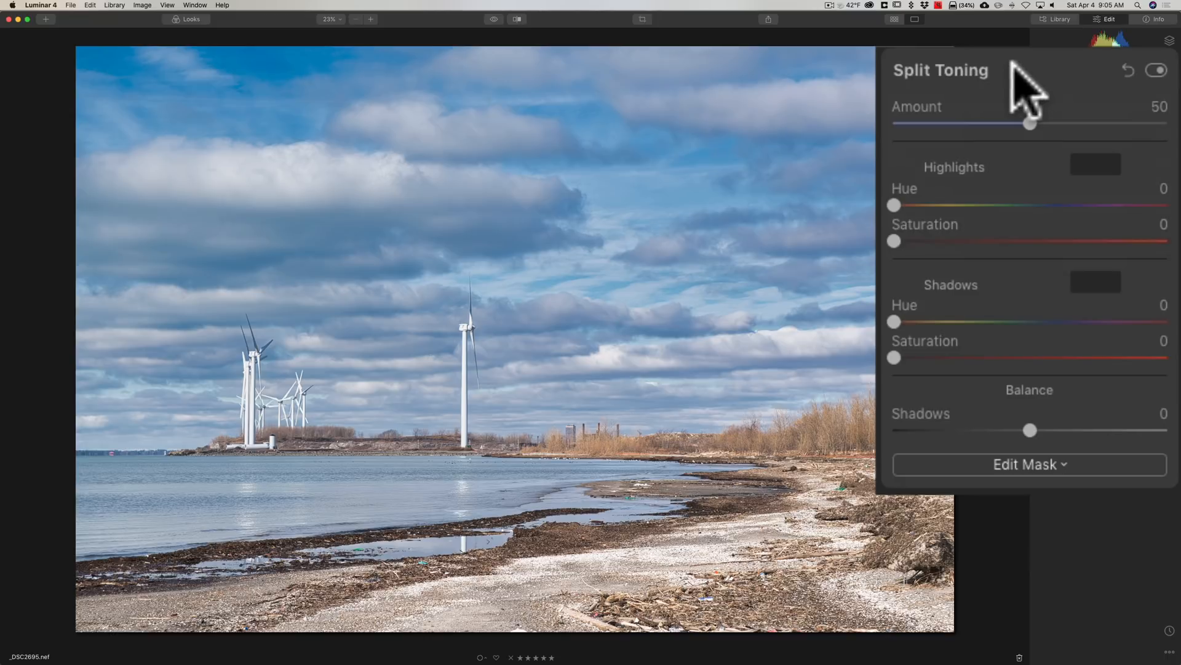
mouse_move(961, 200)
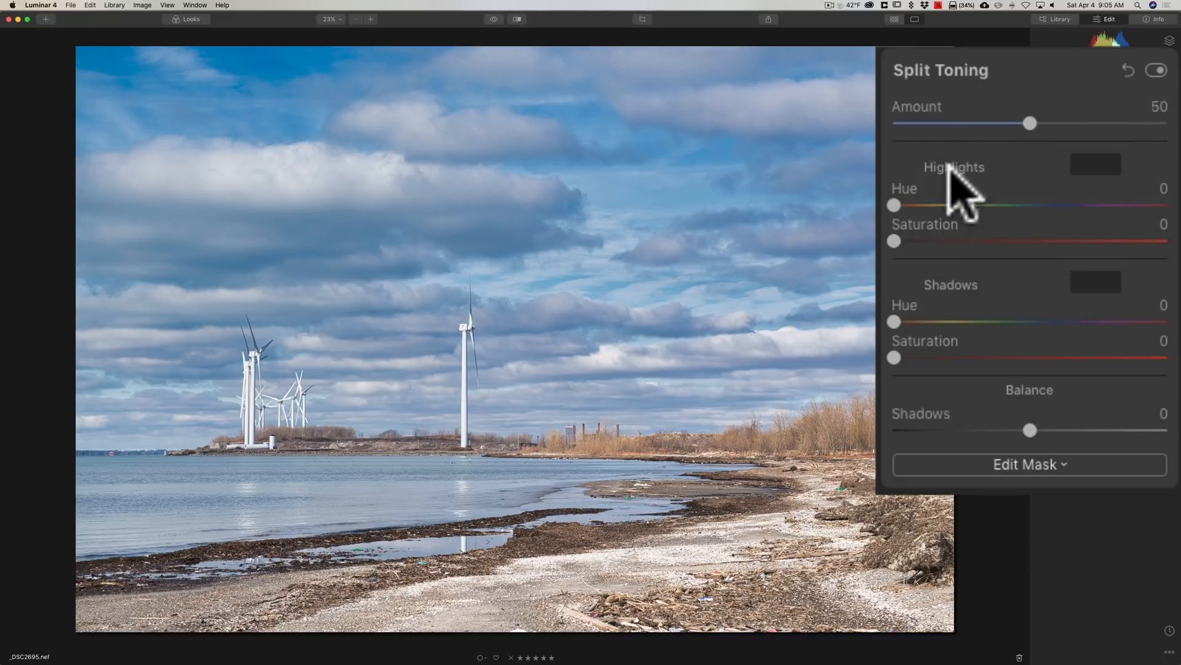
mouse_move(970, 327)
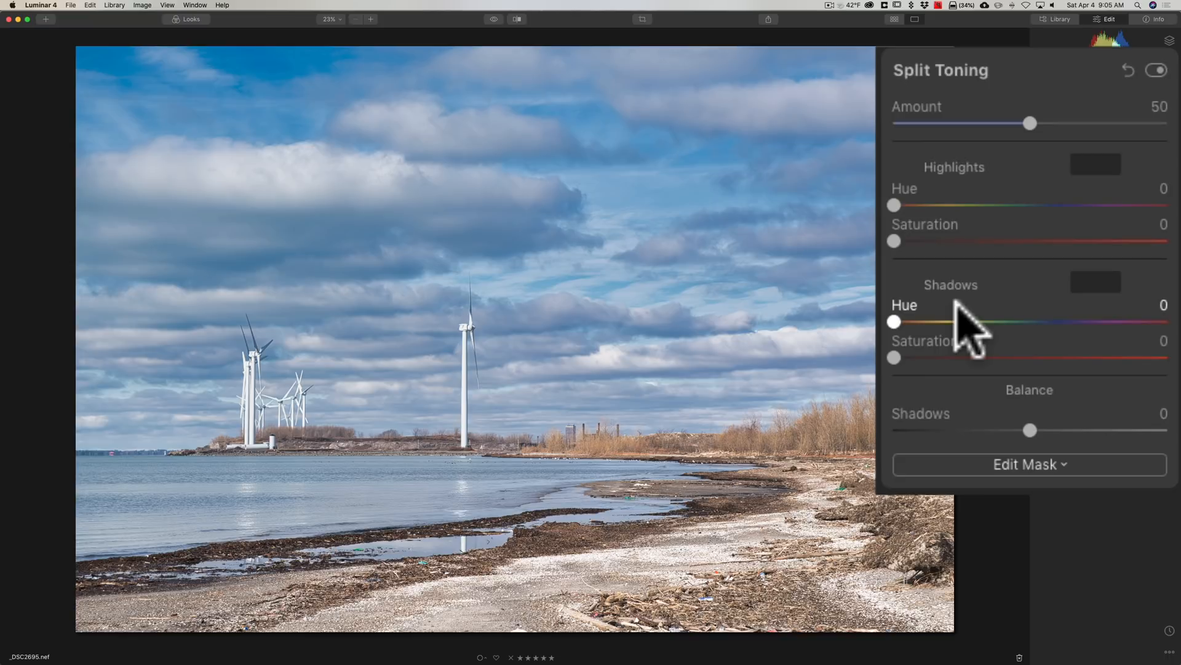
mouse_move(964, 226)
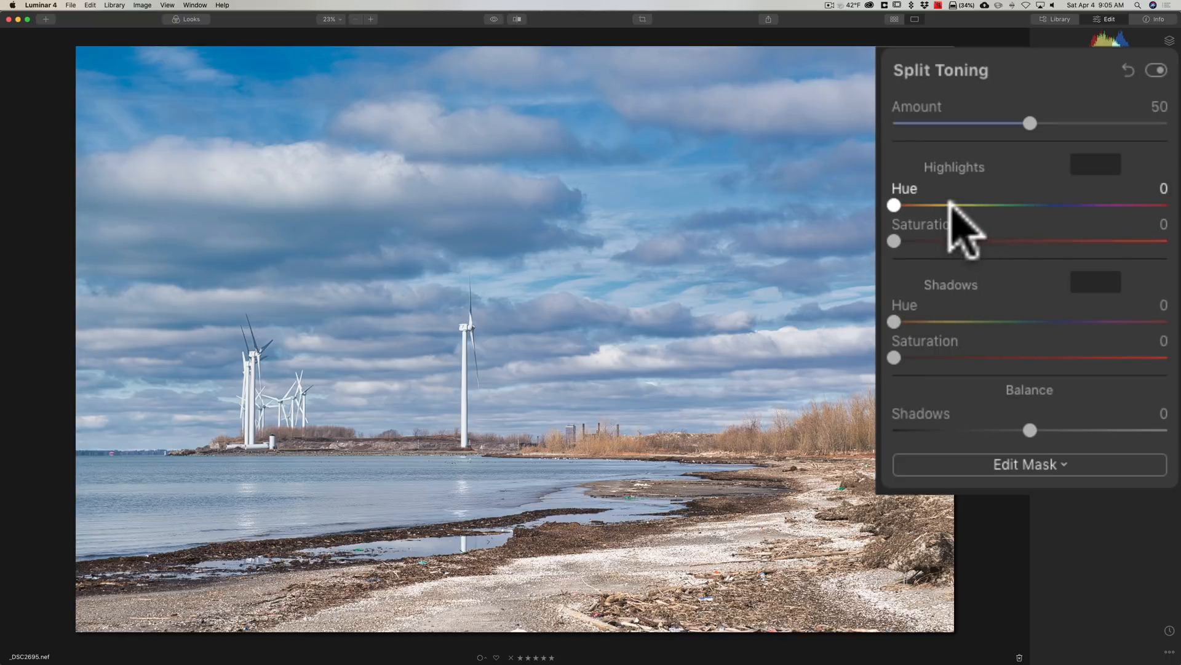
left_click_drag(895, 204, 950, 204)
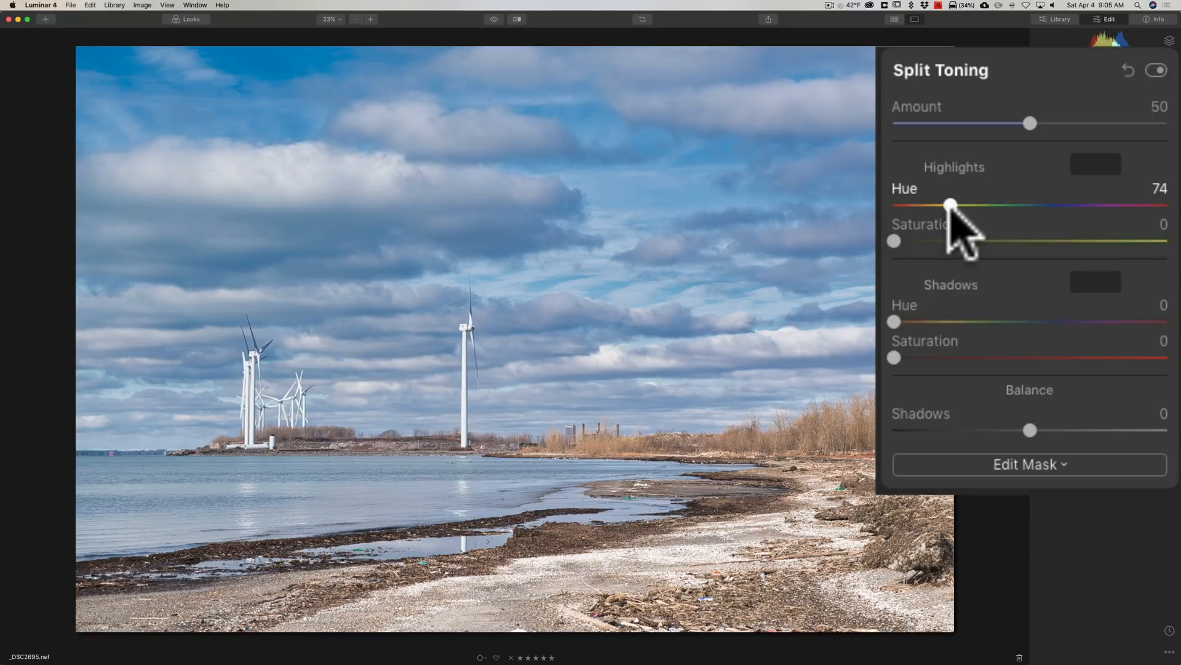
mouse_move(901, 256)
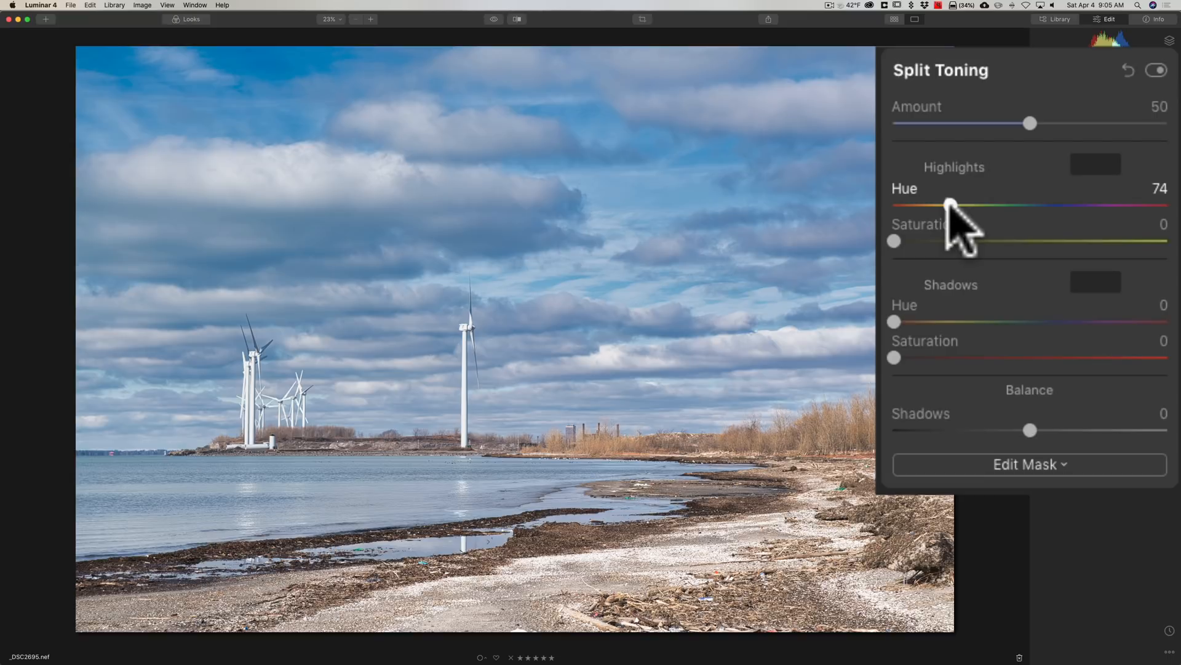
left_click_drag(895, 240, 1008, 240)
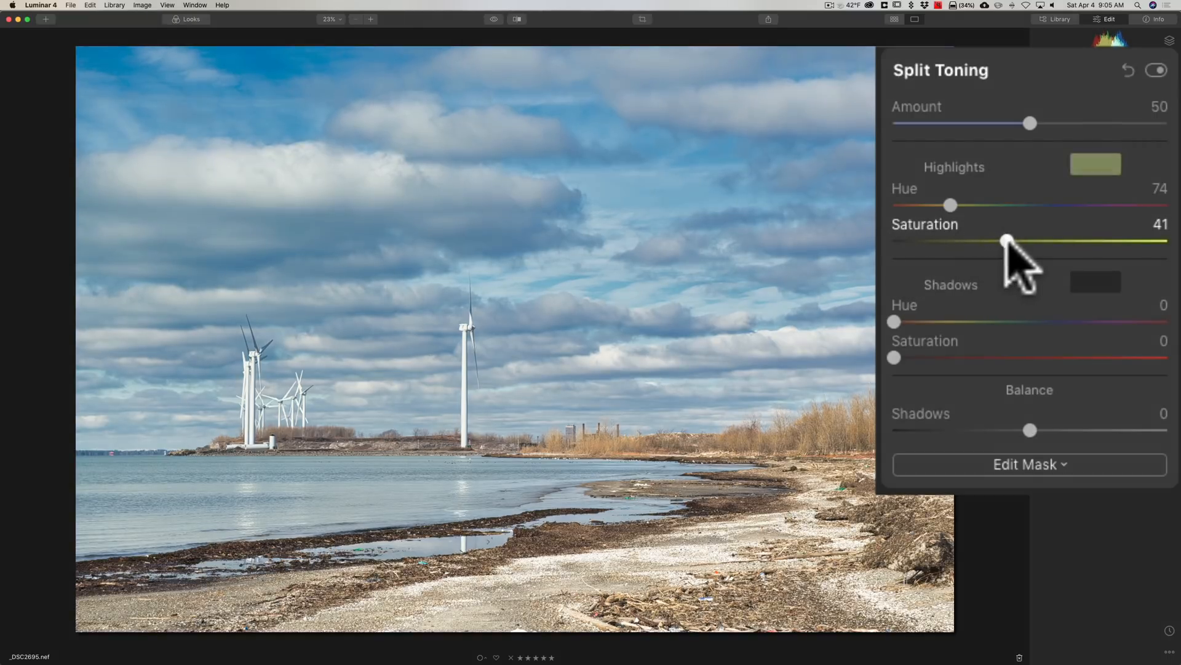
left_click_drag(1008, 241, 1022, 241)
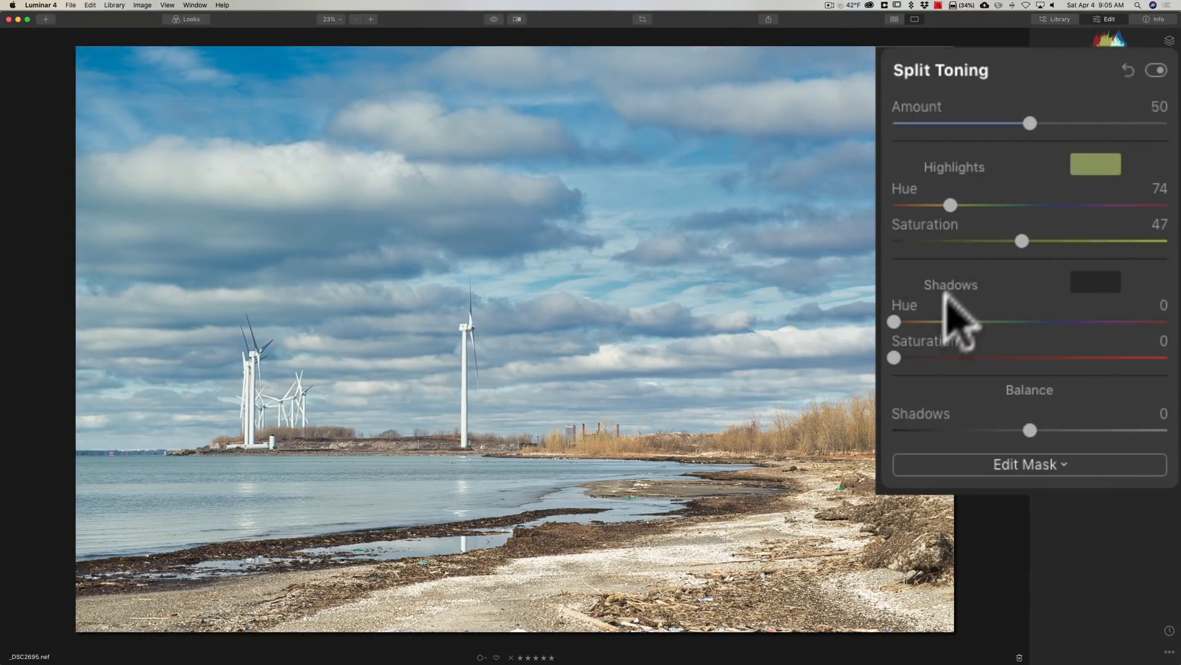
- Tint the shadows blue with hue 233 and saturation about 47
left_click_drag(894, 321, 1070, 321)
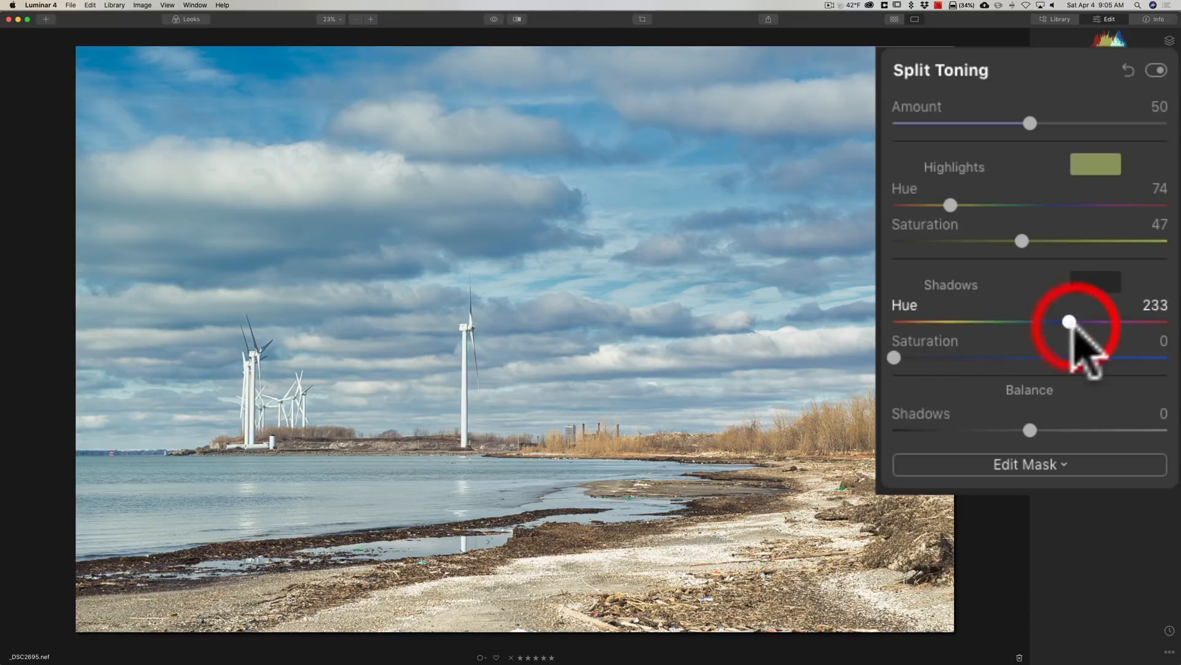
left_click_drag(895, 357, 1005, 357)
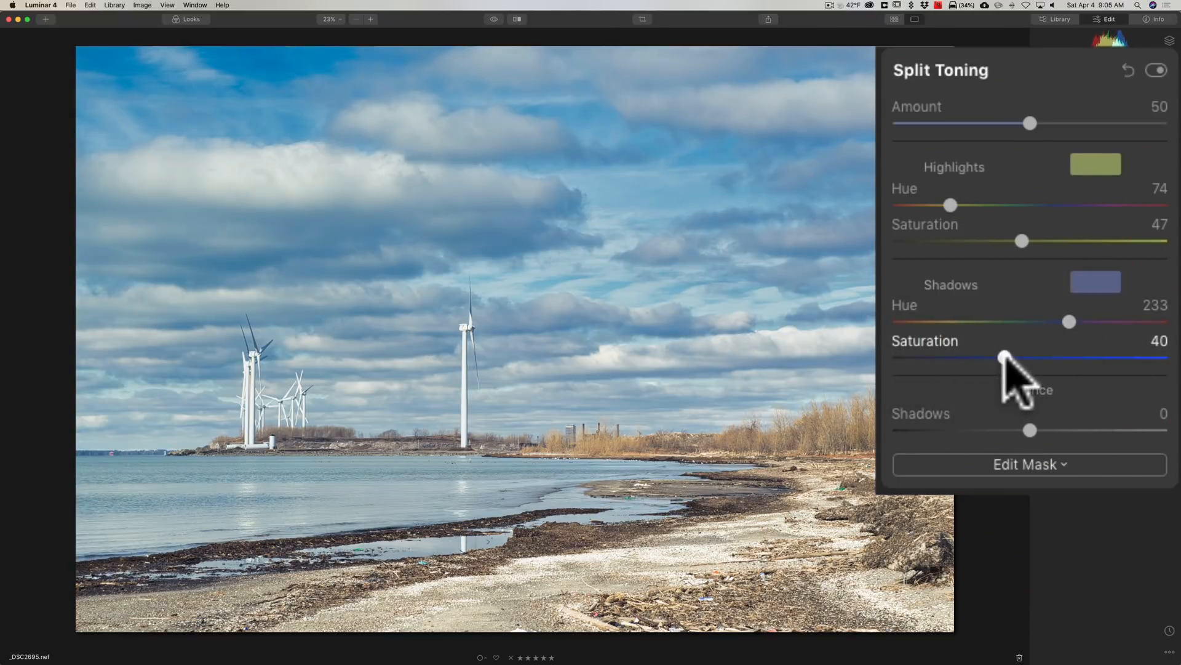
left_click_drag(1005, 357, 1022, 357)
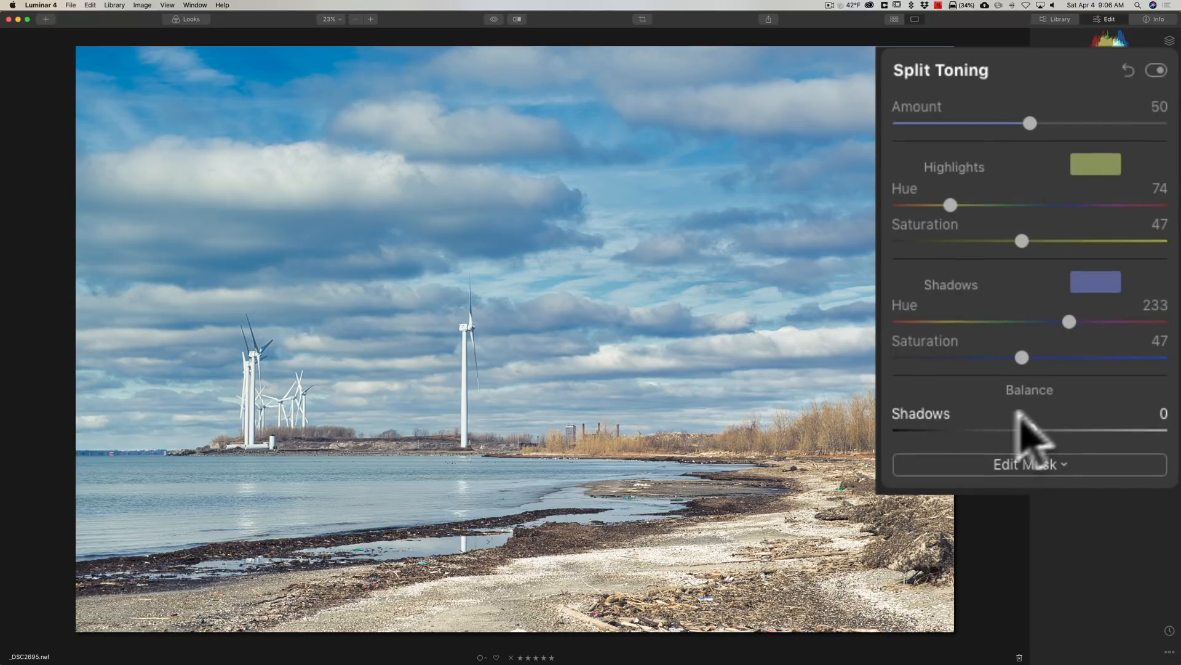
left_click_drag(1018, 431, 952, 431)
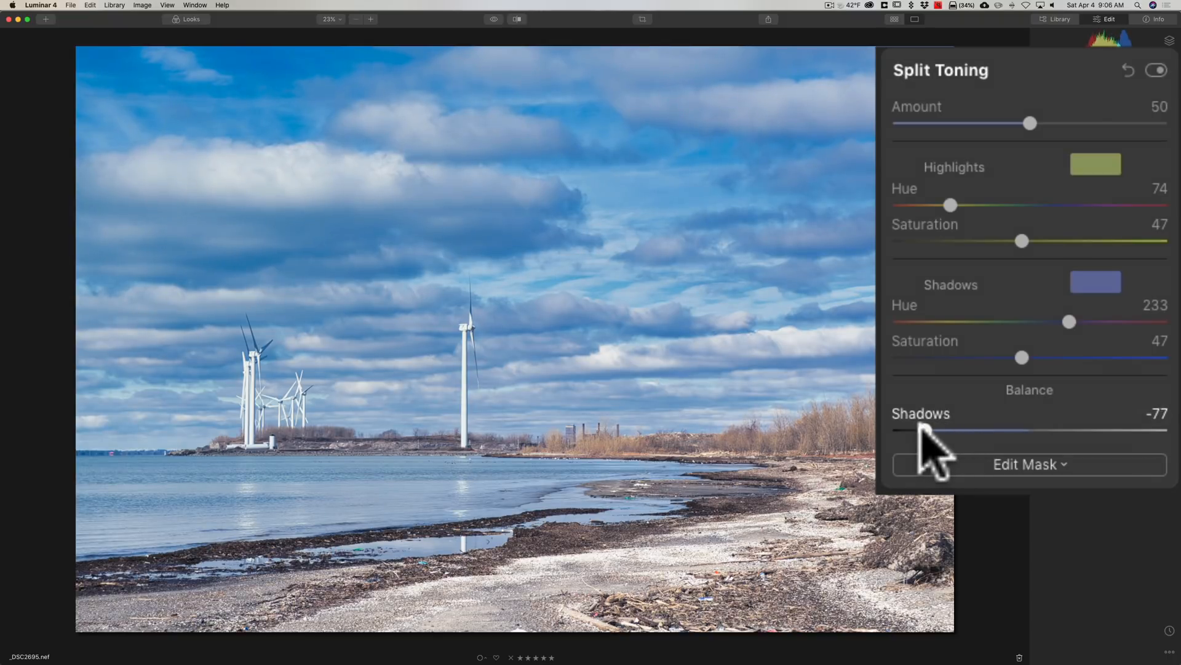
left_click_drag(927, 429, 979, 429)
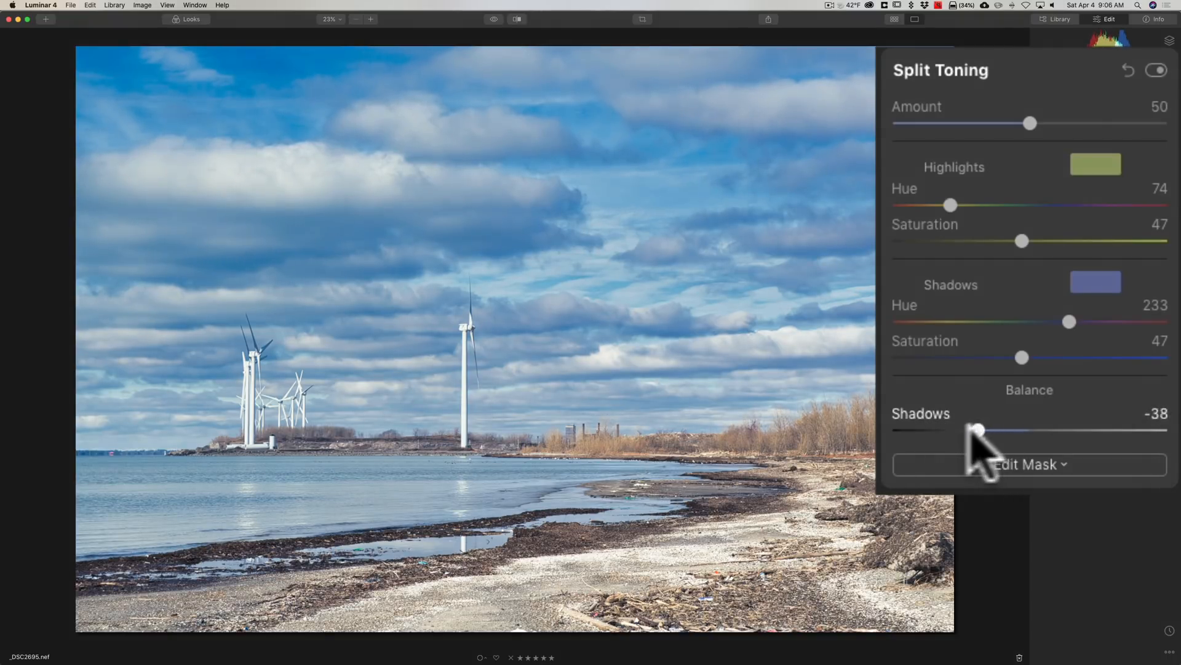
left_click_drag(977, 431, 939, 430)
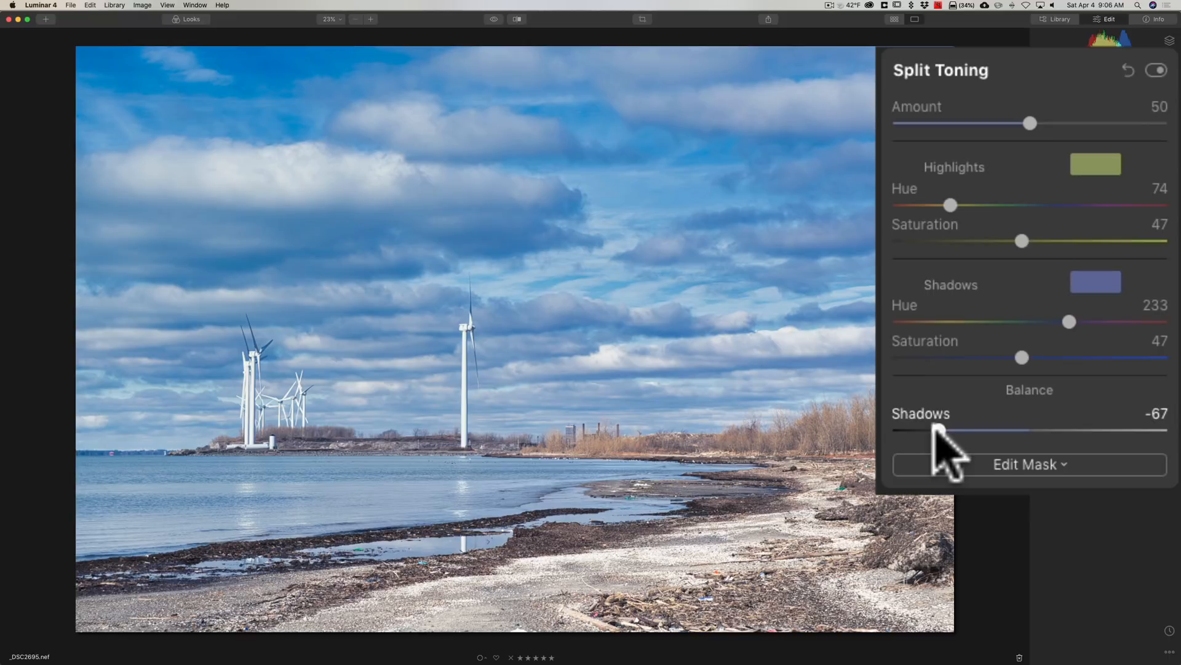
left_click_drag(940, 430, 1047, 429)
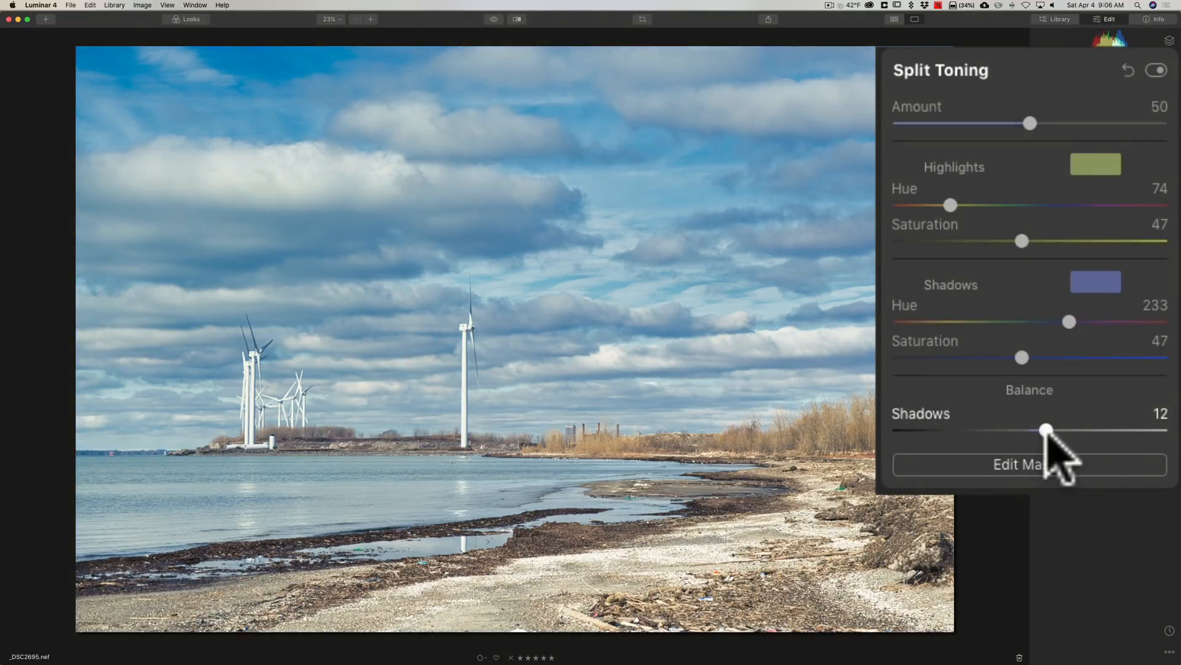
left_click_drag(1046, 431, 1157, 430)
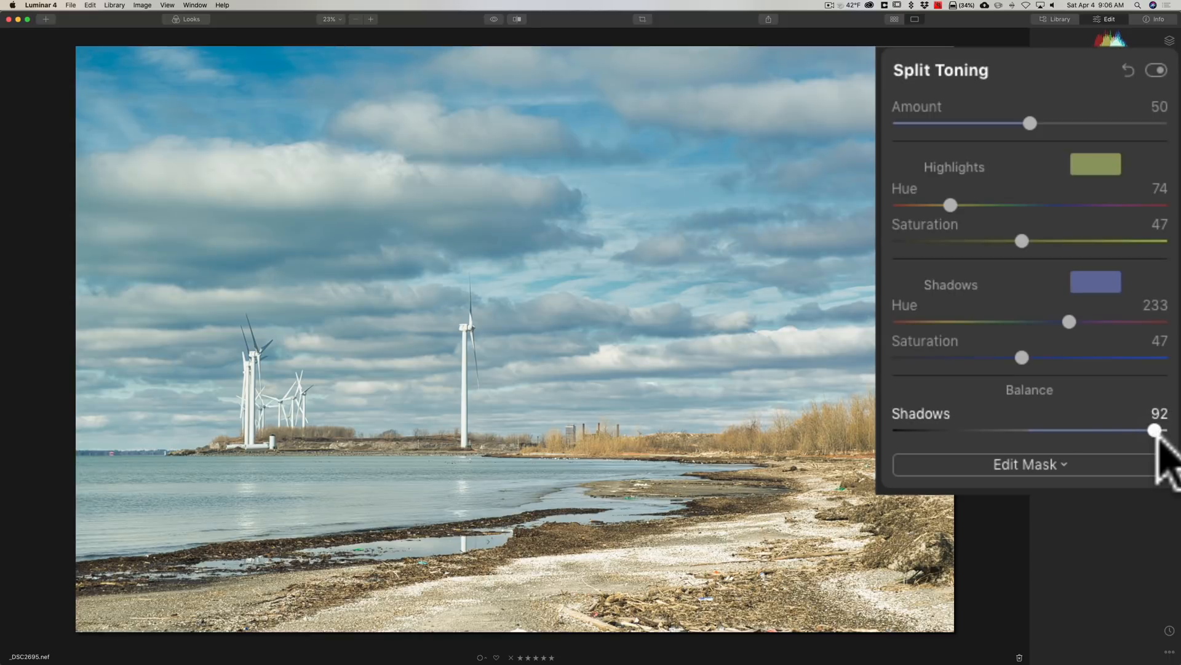
left_click_drag(1157, 429, 1039, 429)
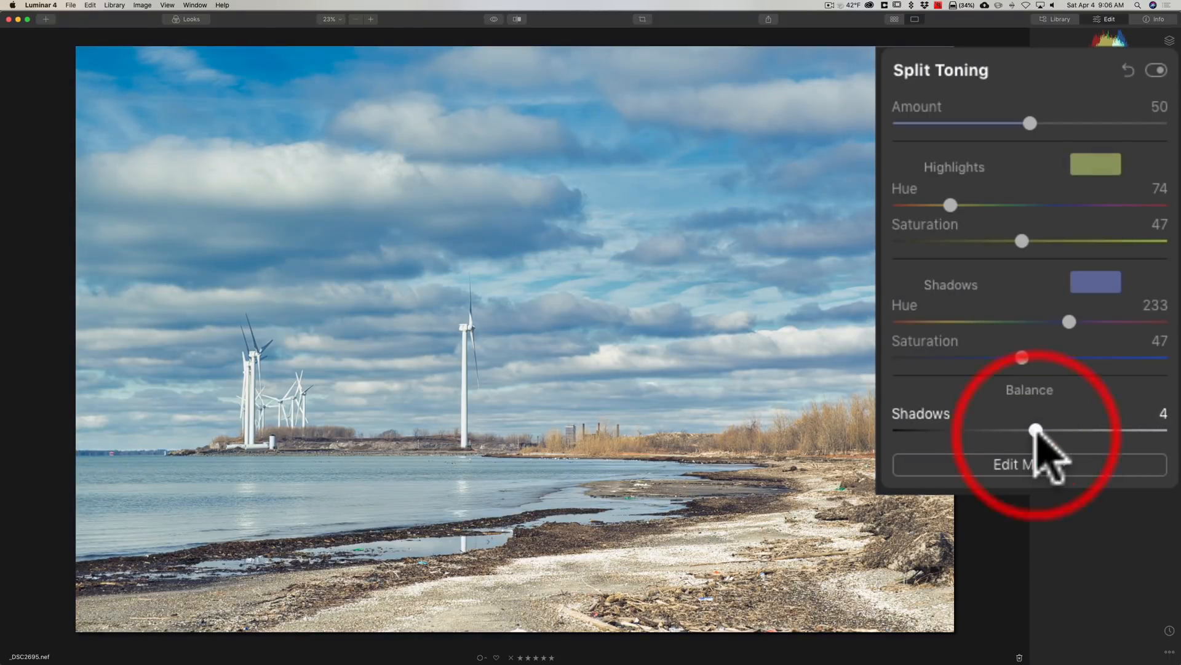
left_click_drag(1036, 431, 1032, 431)
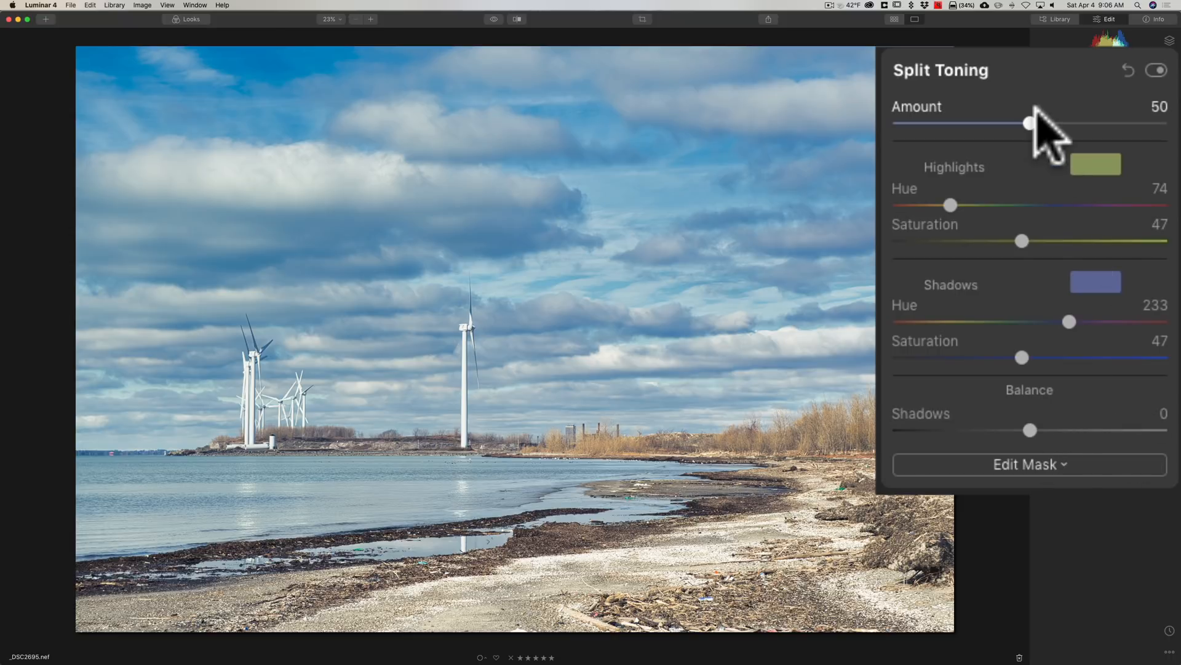
- Try Split Toning Amount low and at 80 and 70, settle on 48, then collapse the panel
left_click_drag(1031, 123, 948, 126)
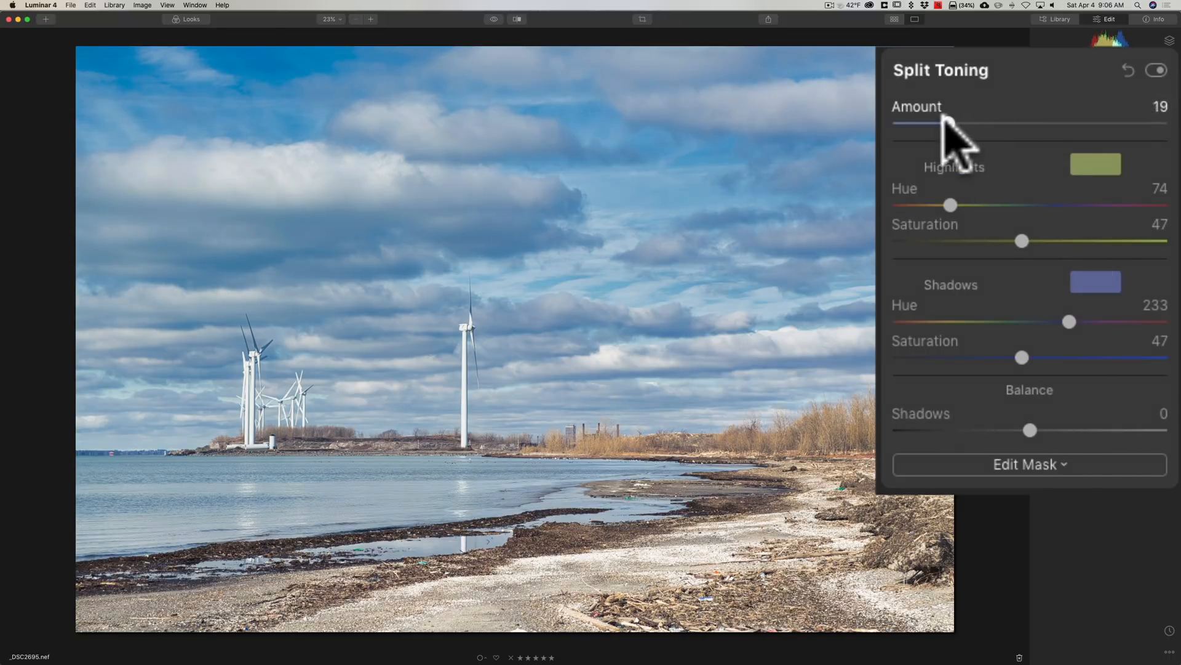
left_click_drag(949, 125, 1115, 125)
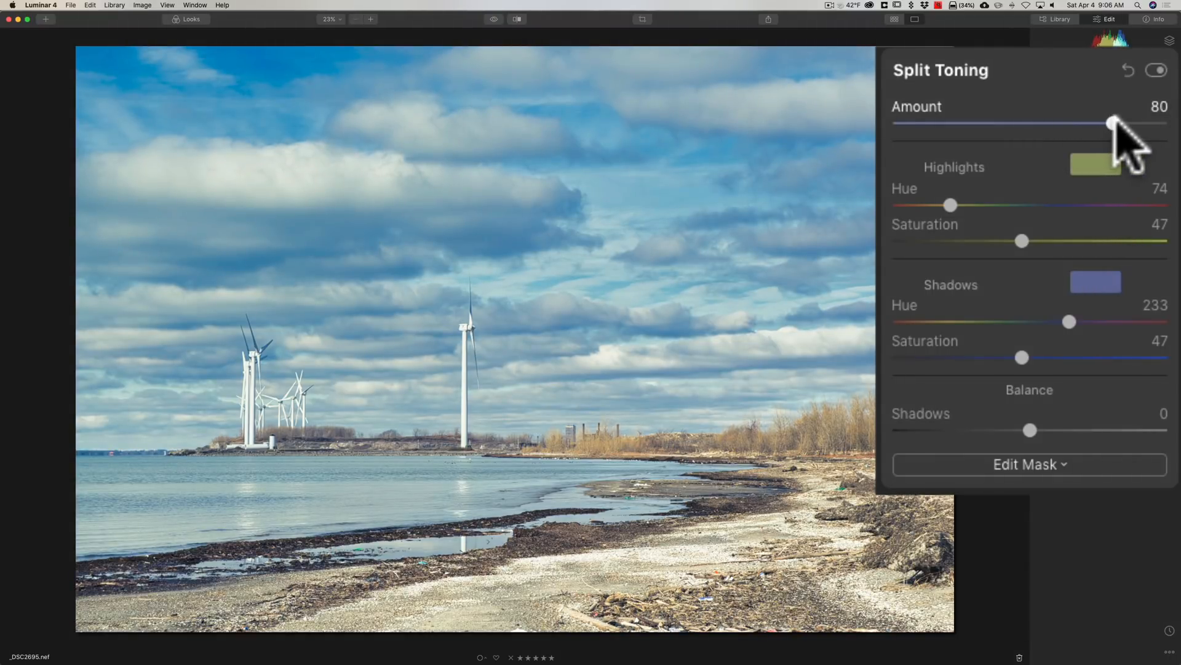
left_click_drag(1116, 123, 1083, 123)
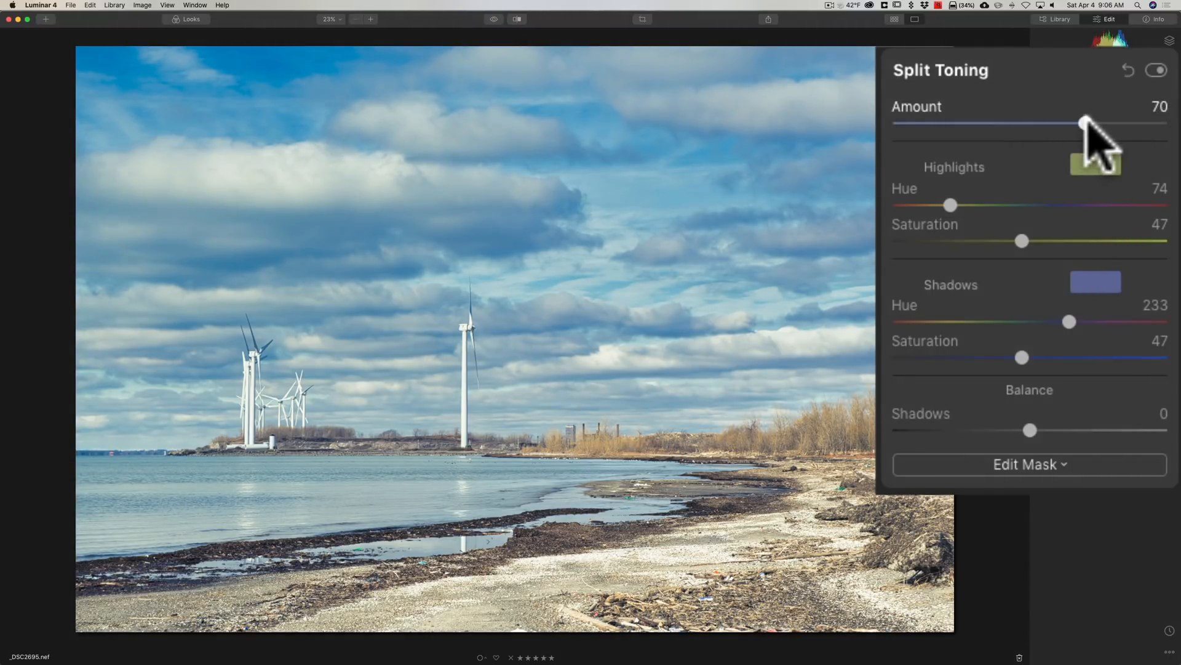
left_click_drag(1086, 123, 1022, 123)
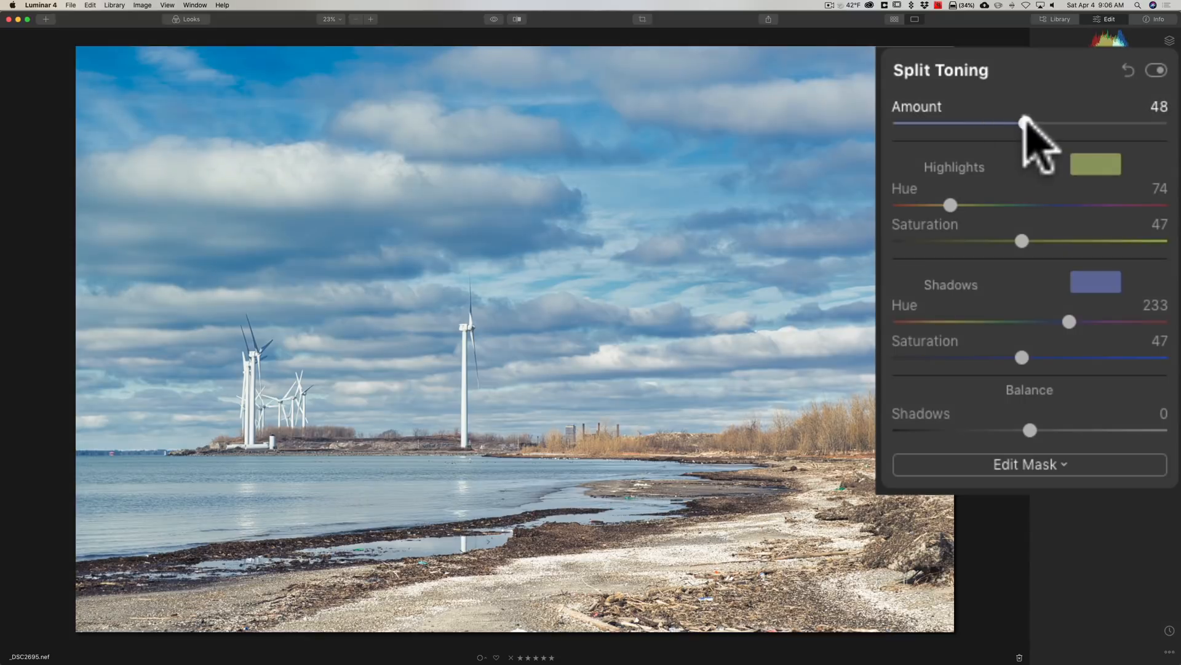
left_click(1056, 189)
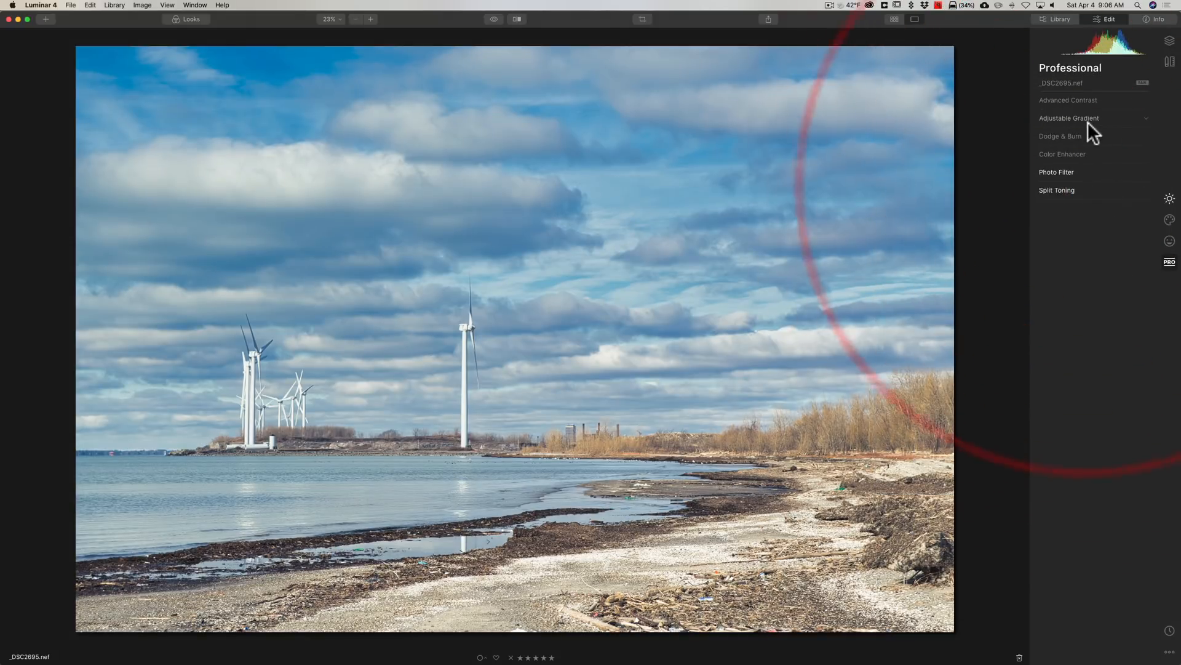